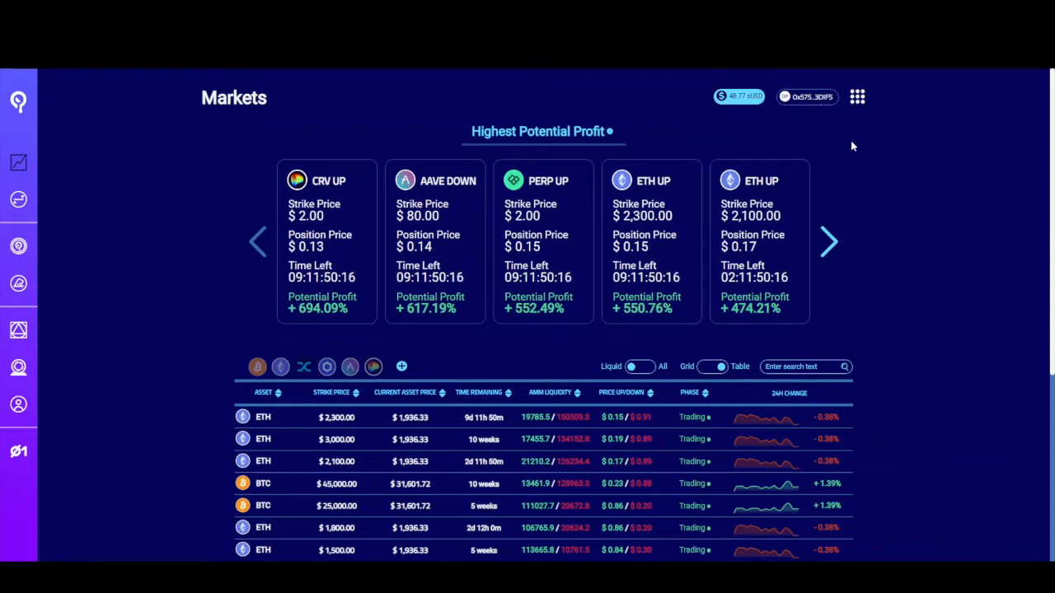
{"action": "mouse_move", "coordinate": [856, 150]}
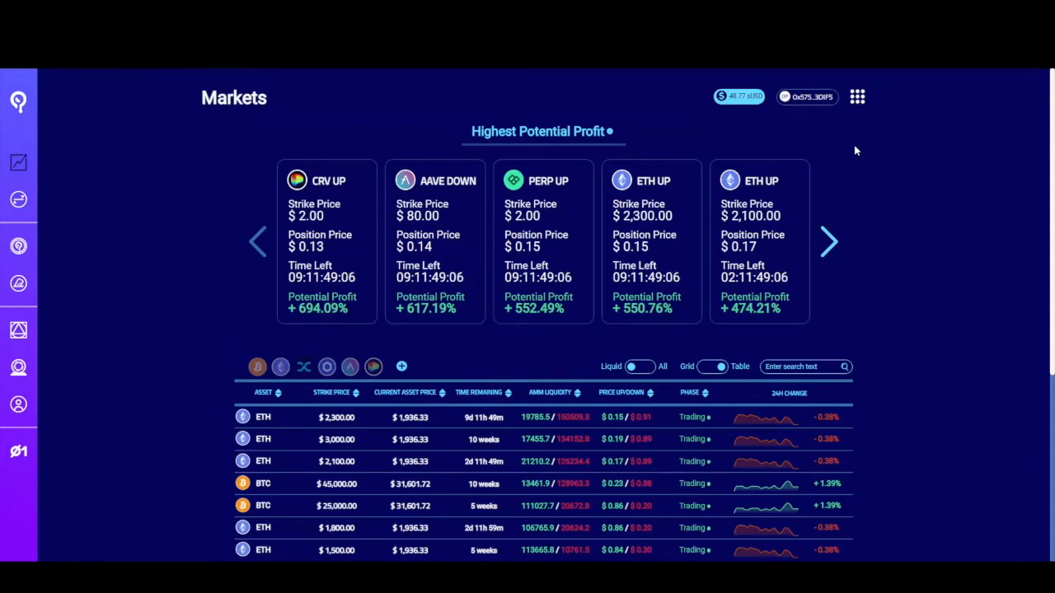
{"action": "mouse_move", "coordinate": [681, 166]}
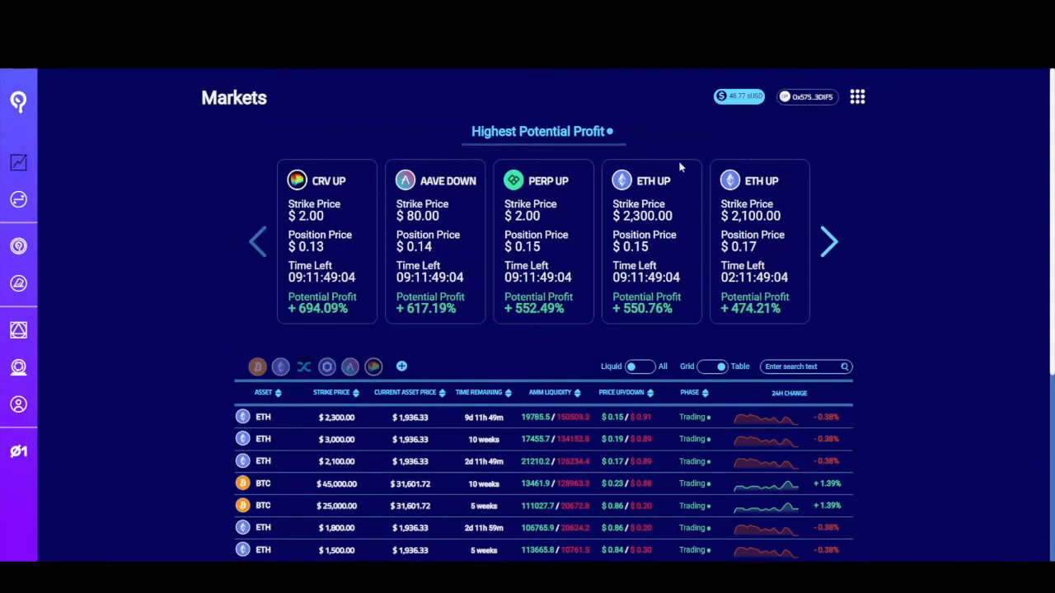
{"action": "mouse_move", "coordinate": [173, 306]}
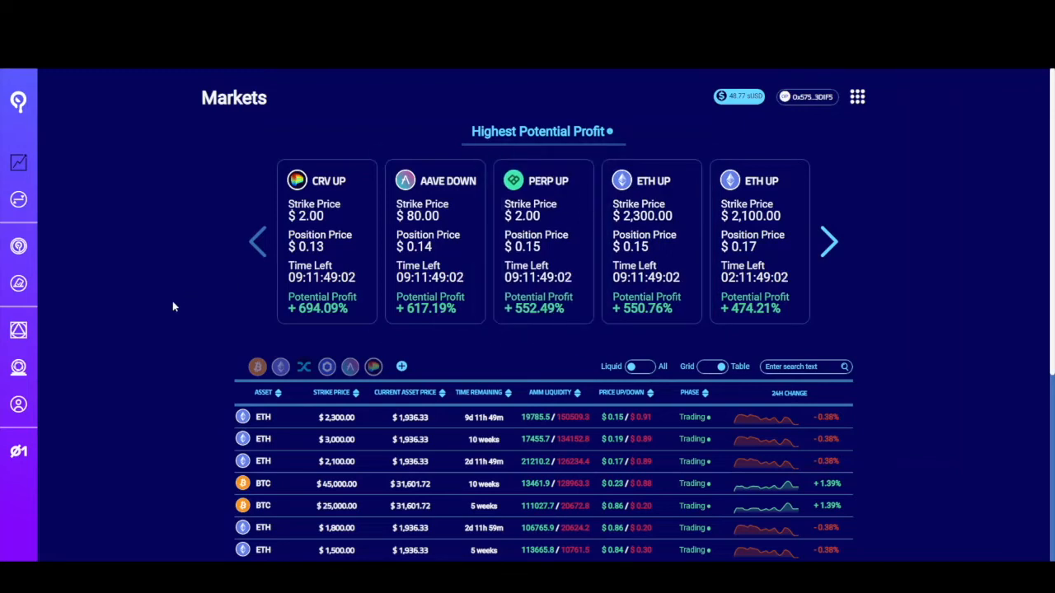
- Open the ETH $1,700 strike market and show its price chart at 1-hour intervals
{"action": "scroll", "scroll_direction": "down", "scroll_amount": 3}
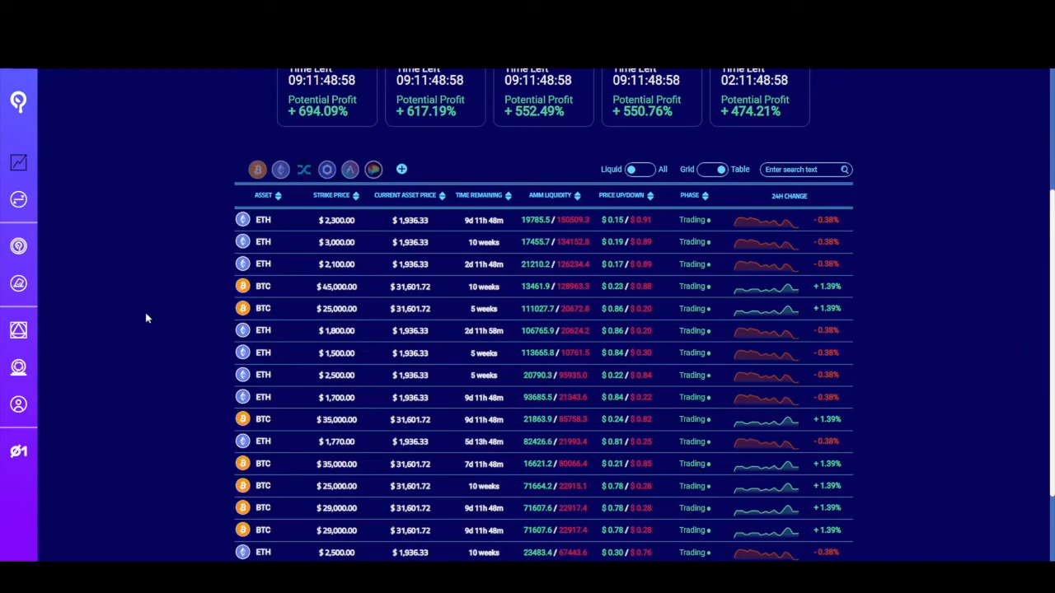
{"action": "mouse_move", "coordinate": [412, 363]}
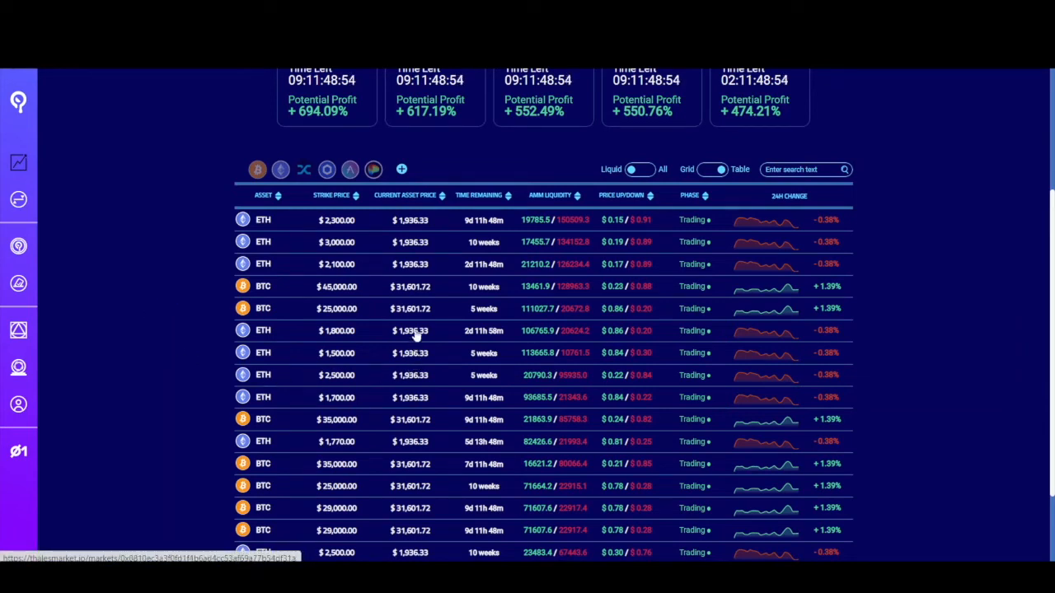
{"action": "mouse_move", "coordinate": [362, 394]}
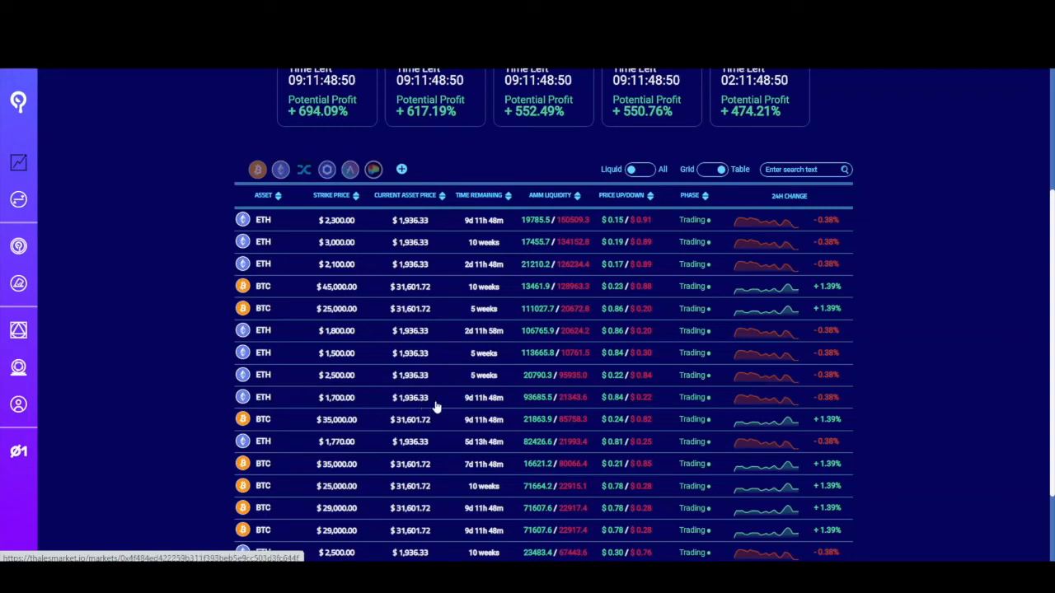
{"action": "mouse_move", "coordinate": [688, 409]}
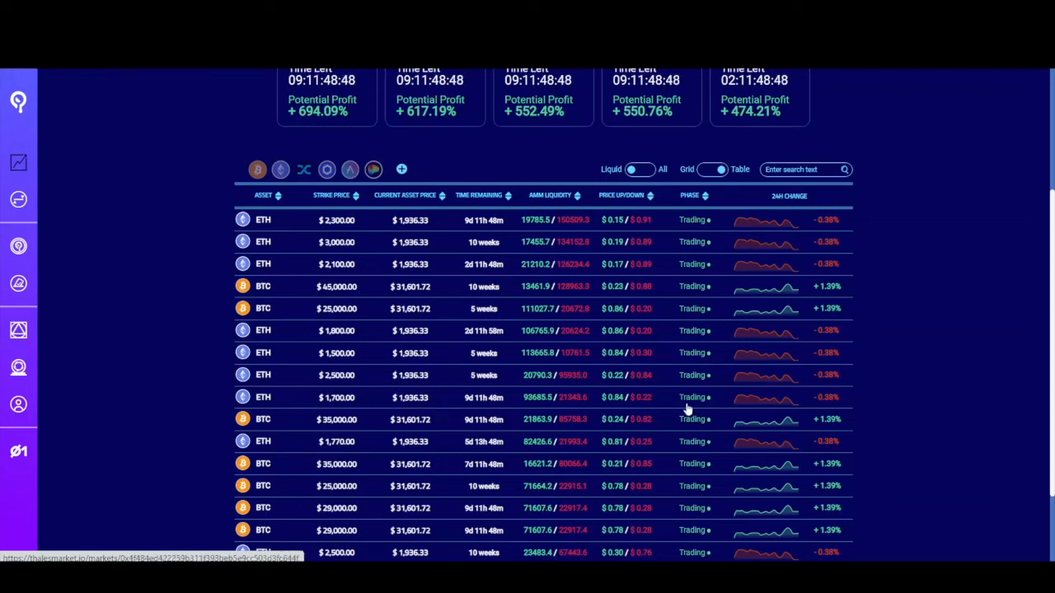
{"action": "mouse_move", "coordinate": [601, 356]}
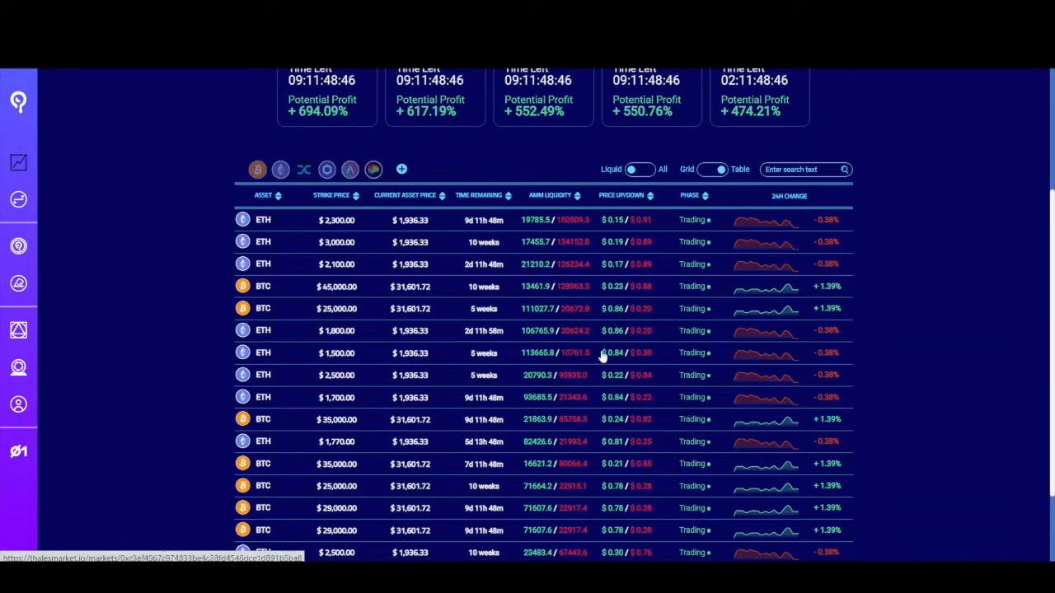
{"action": "mouse_move", "coordinate": [470, 414]}
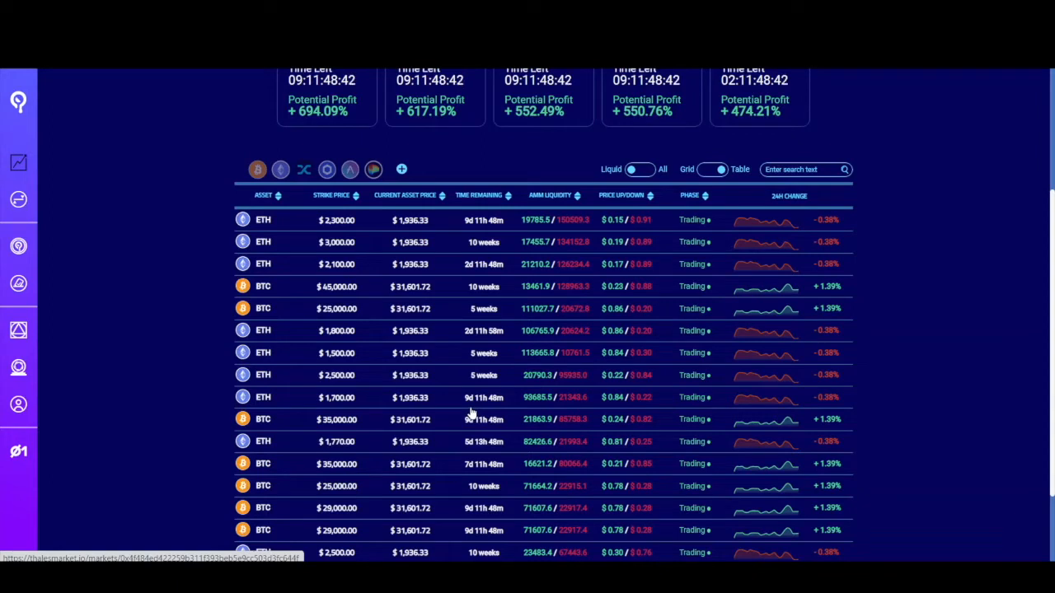
{"action": "mouse_move", "coordinate": [525, 413]}
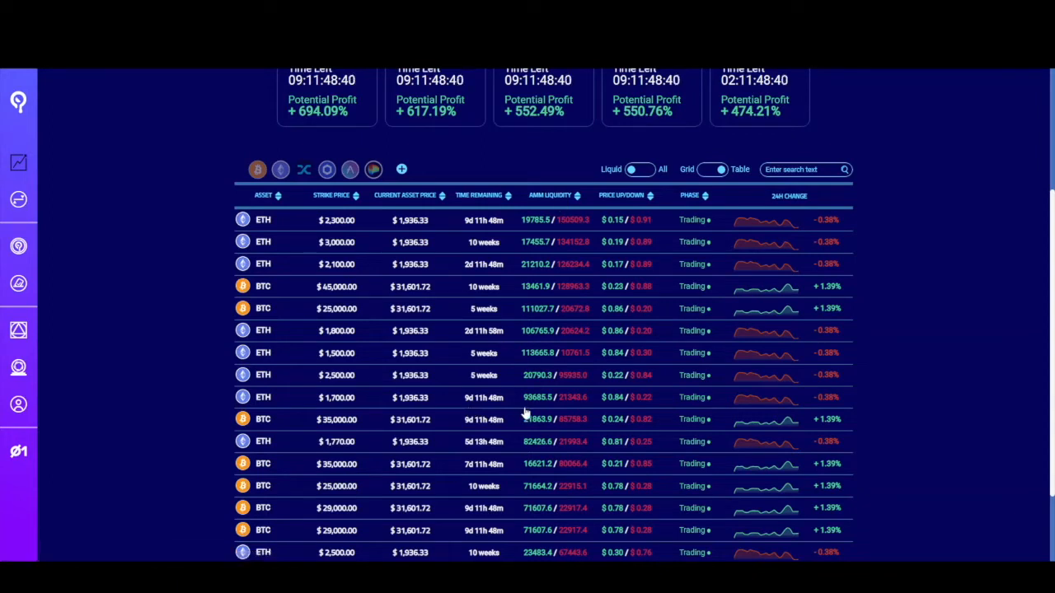
{"action": "mouse_move", "coordinate": [458, 403]}
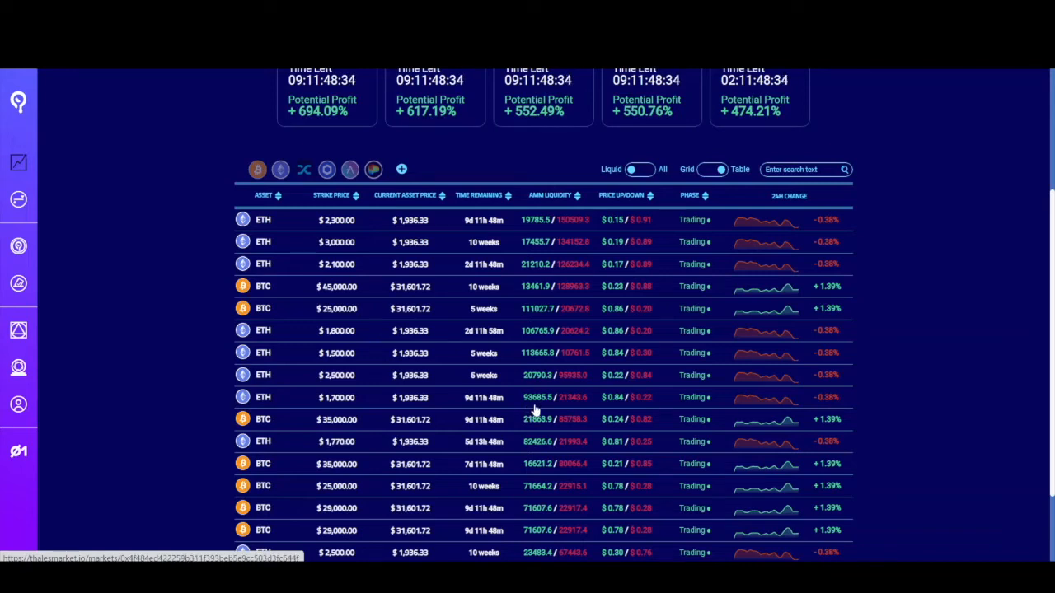
{"action": "mouse_move", "coordinate": [567, 410]}
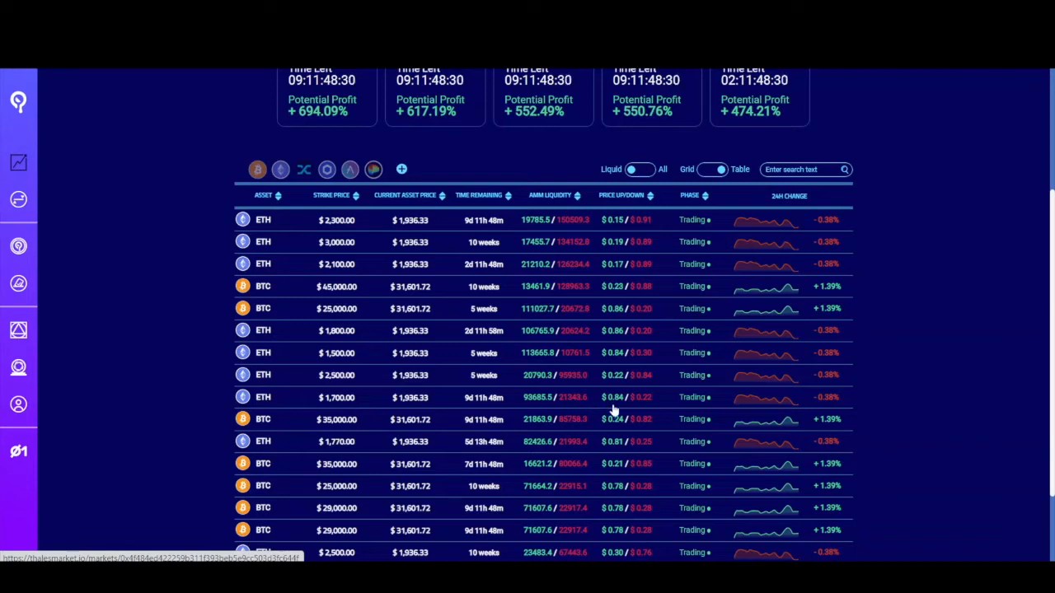
{"action": "mouse_move", "coordinate": [637, 412]}
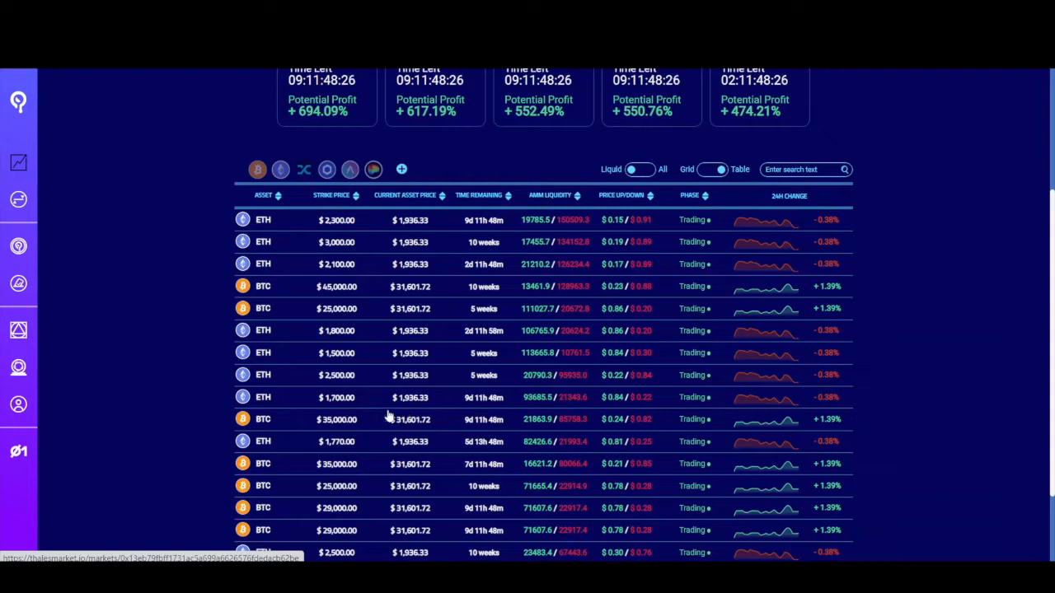
{"action": "left_click", "coordinate": [336, 397]}
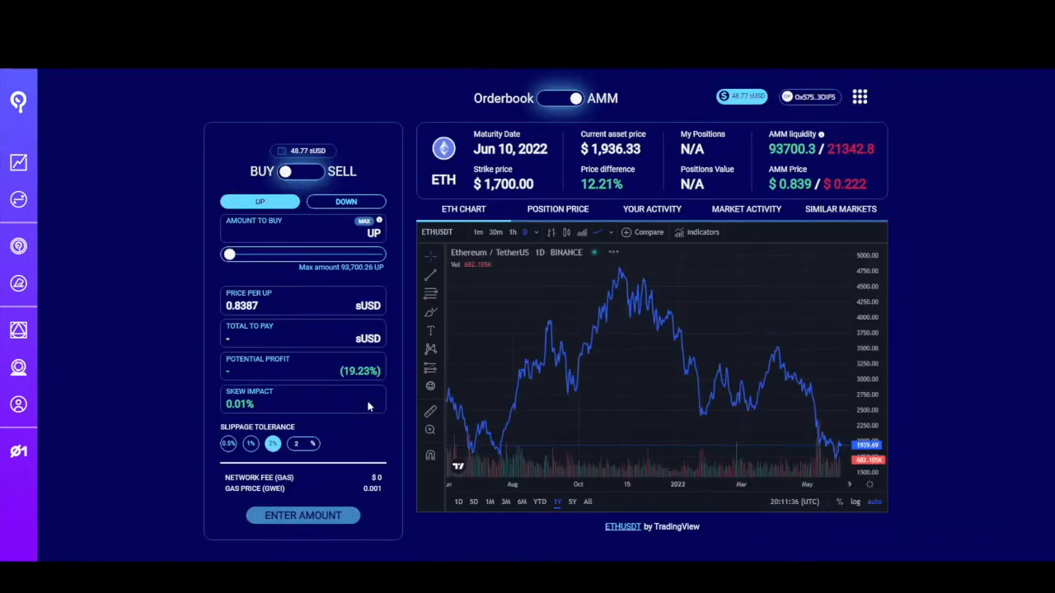
{"action": "mouse_move", "coordinate": [671, 365]}
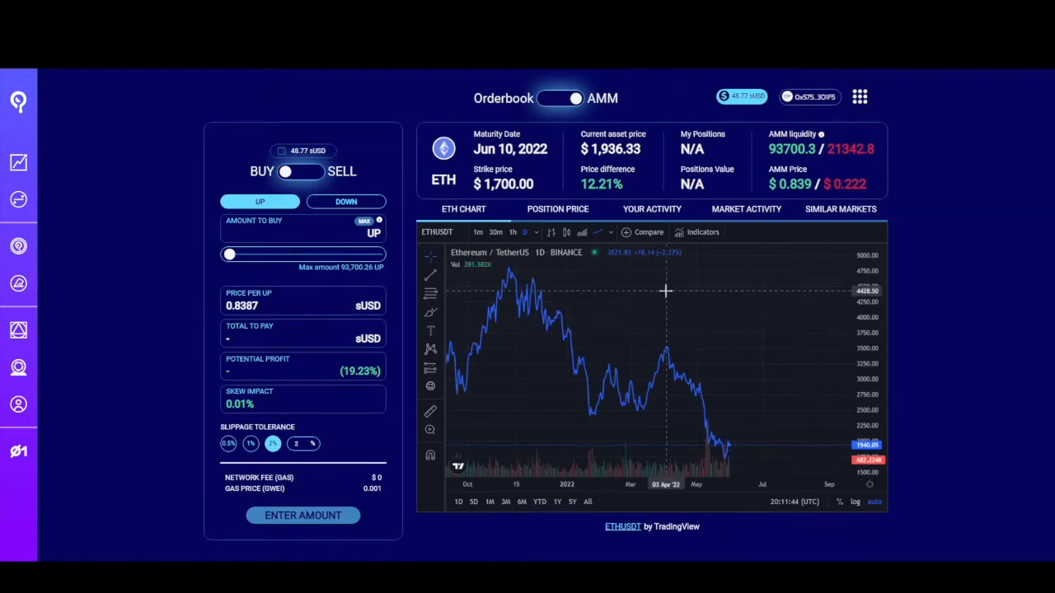
{"action": "left_click", "coordinate": [513, 231]}
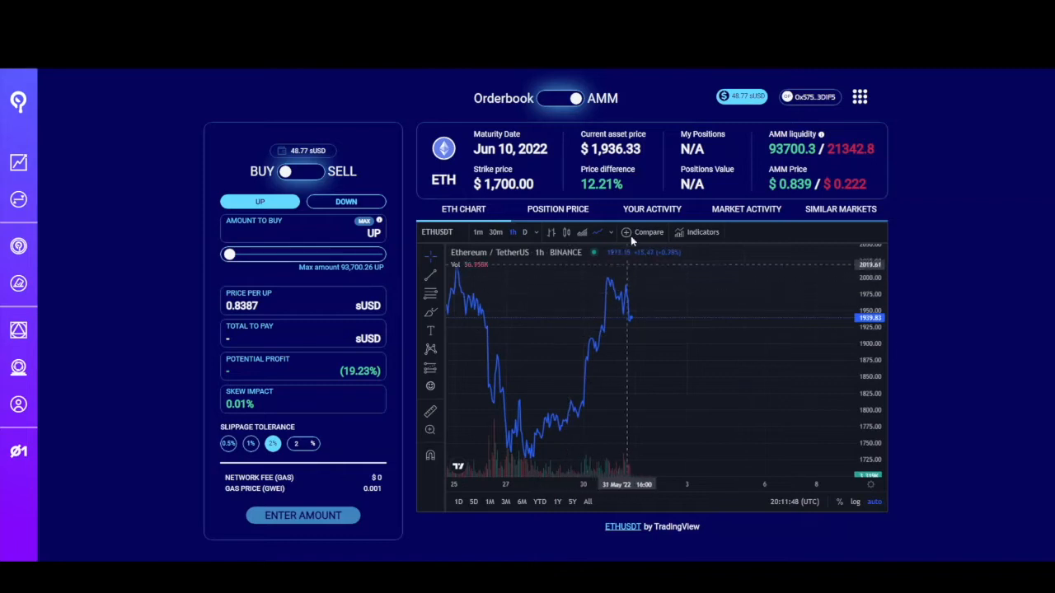
{"action": "mouse_move", "coordinate": [630, 241]}
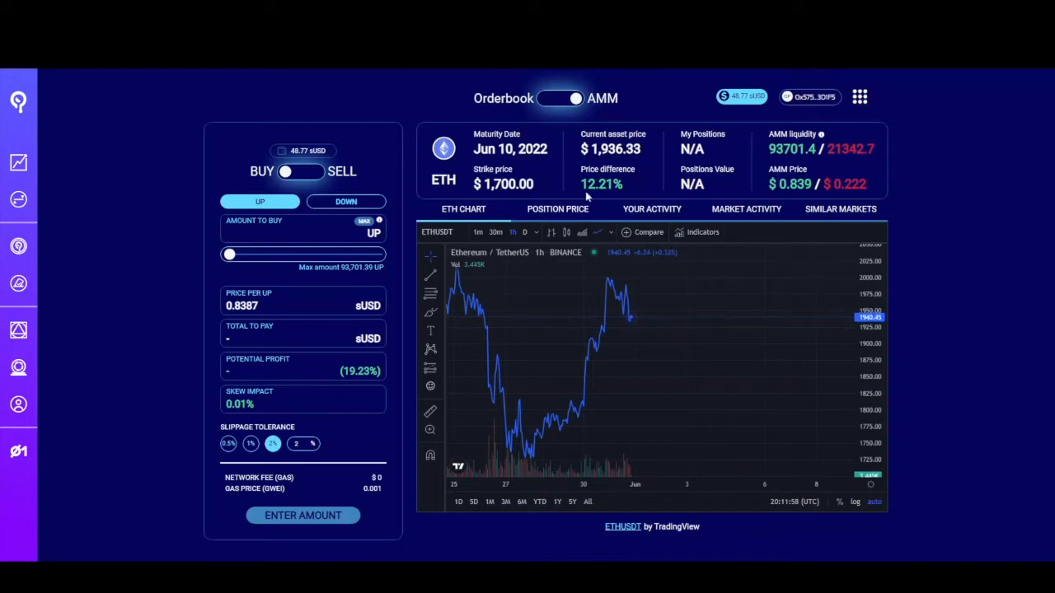
{"action": "mouse_move", "coordinate": [673, 365]}
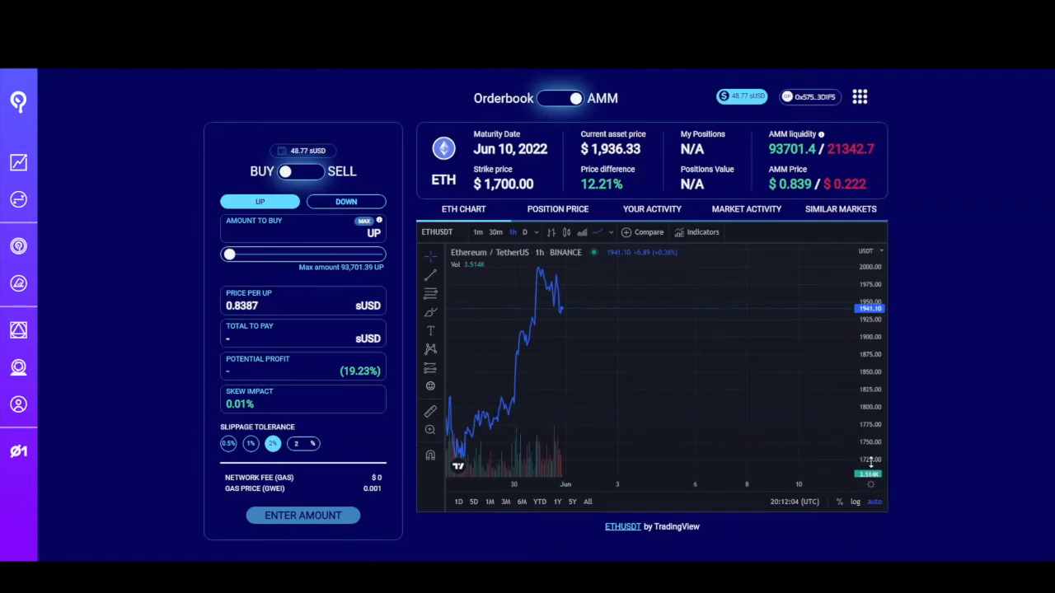
{"action": "mouse_move", "coordinate": [810, 471]}
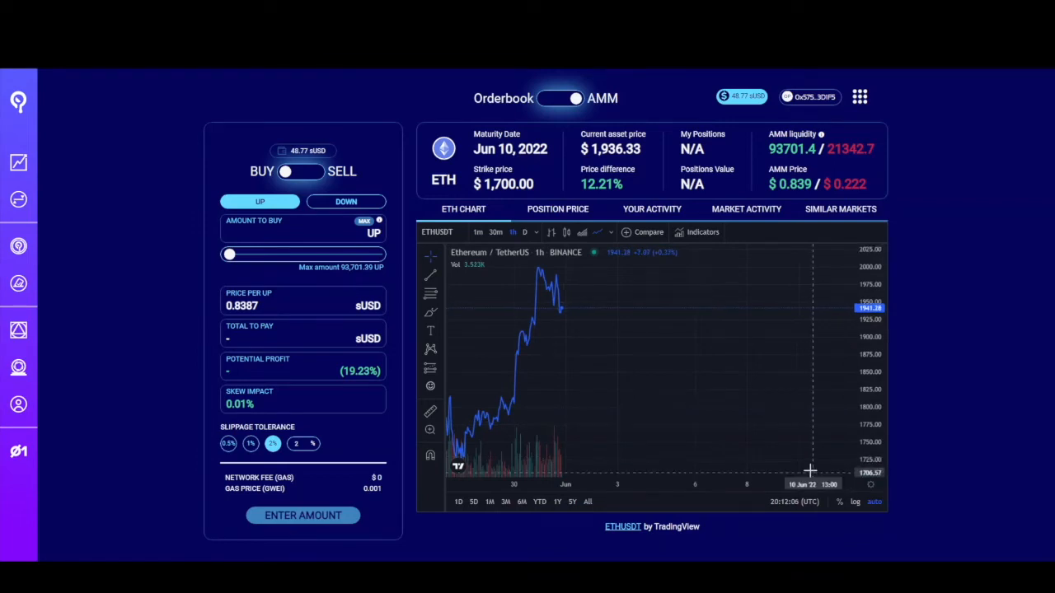
{"action": "mouse_move", "coordinate": [797, 464]}
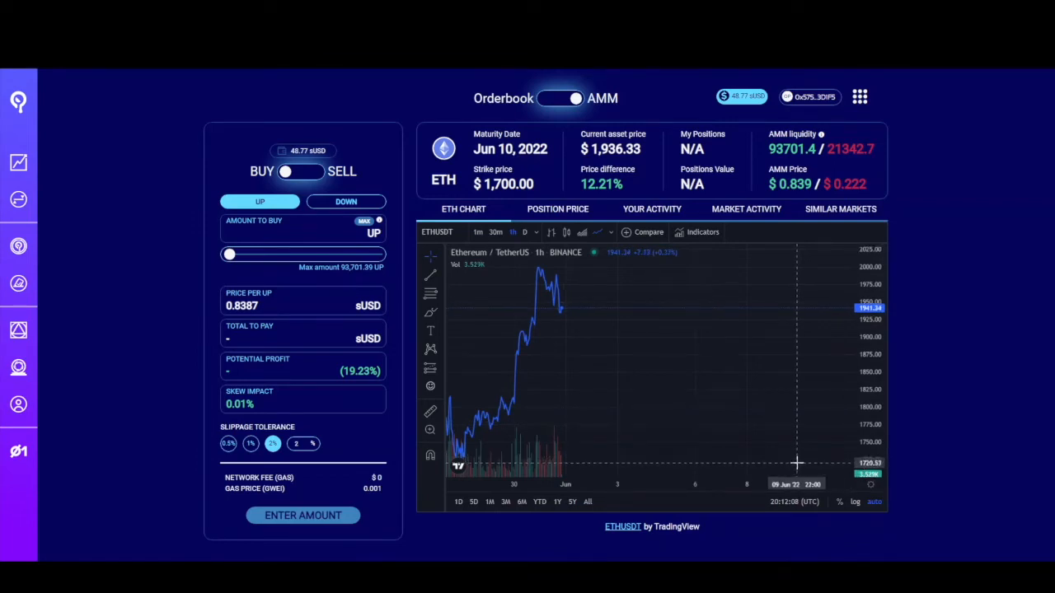
{"action": "mouse_move", "coordinate": [556, 312]}
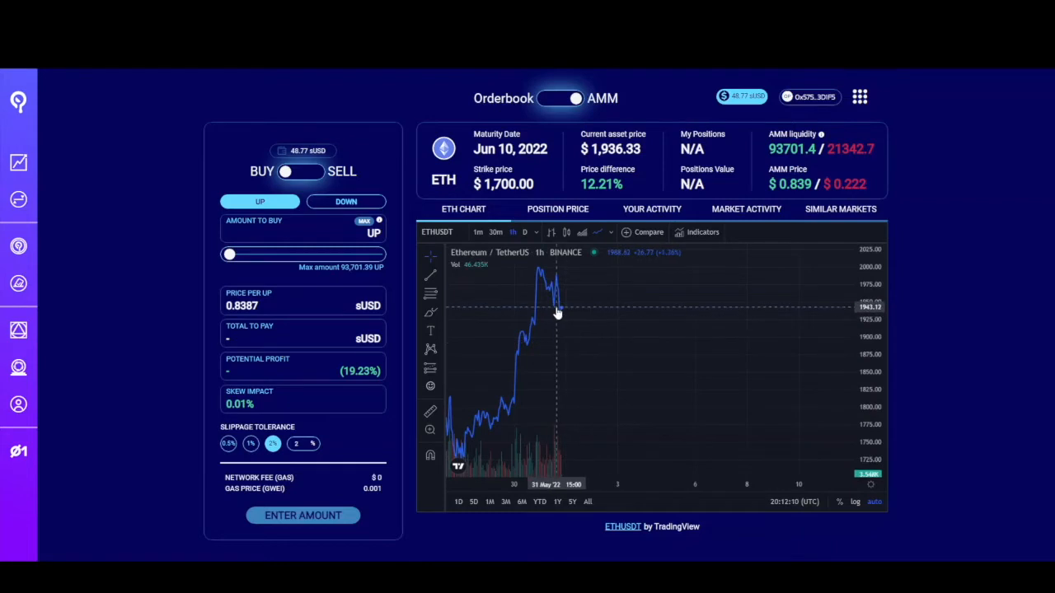
{"action": "mouse_move", "coordinate": [793, 470]}
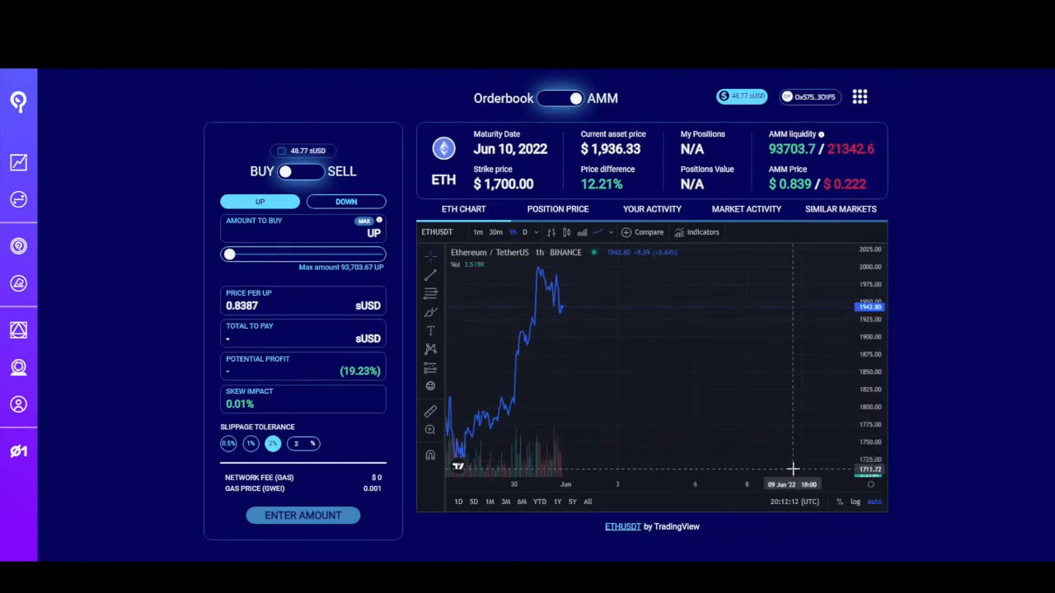
{"action": "mouse_move", "coordinate": [725, 401]}
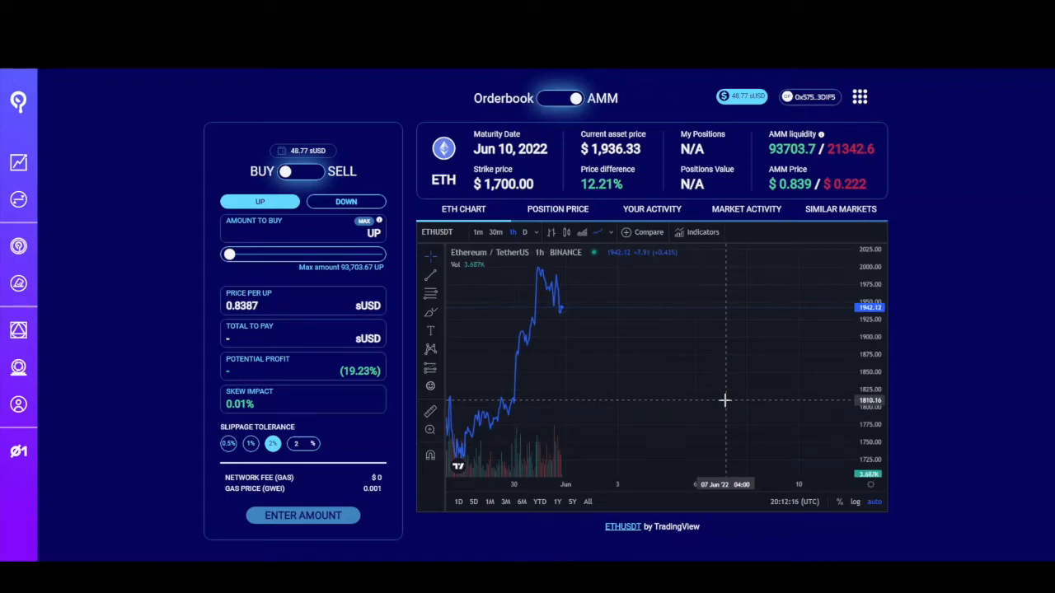
{"action": "mouse_move", "coordinate": [631, 297]}
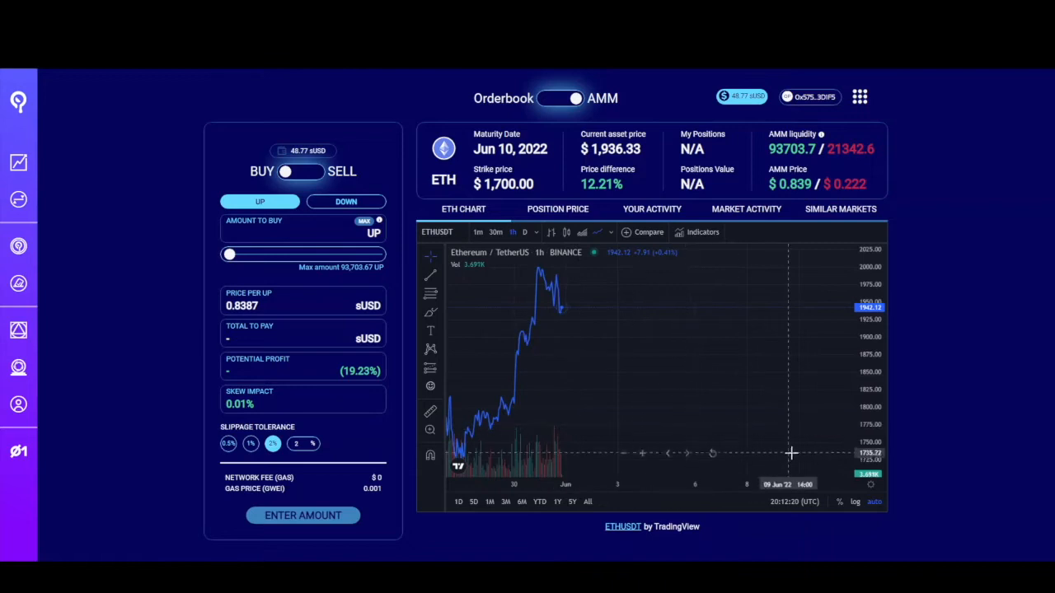
{"action": "mouse_move", "coordinate": [748, 404]}
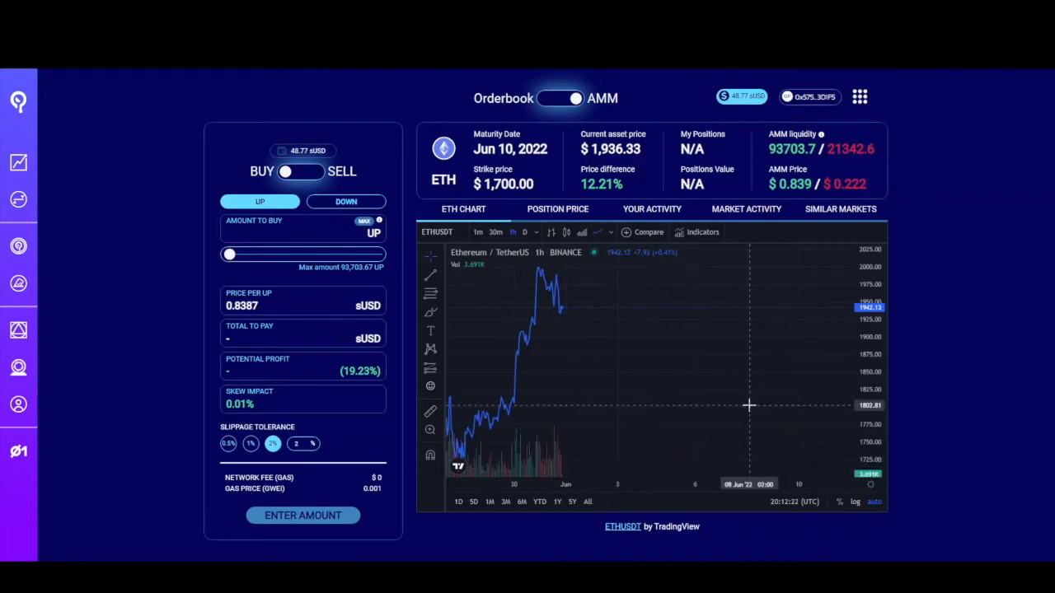
{"action": "mouse_move", "coordinate": [534, 163]}
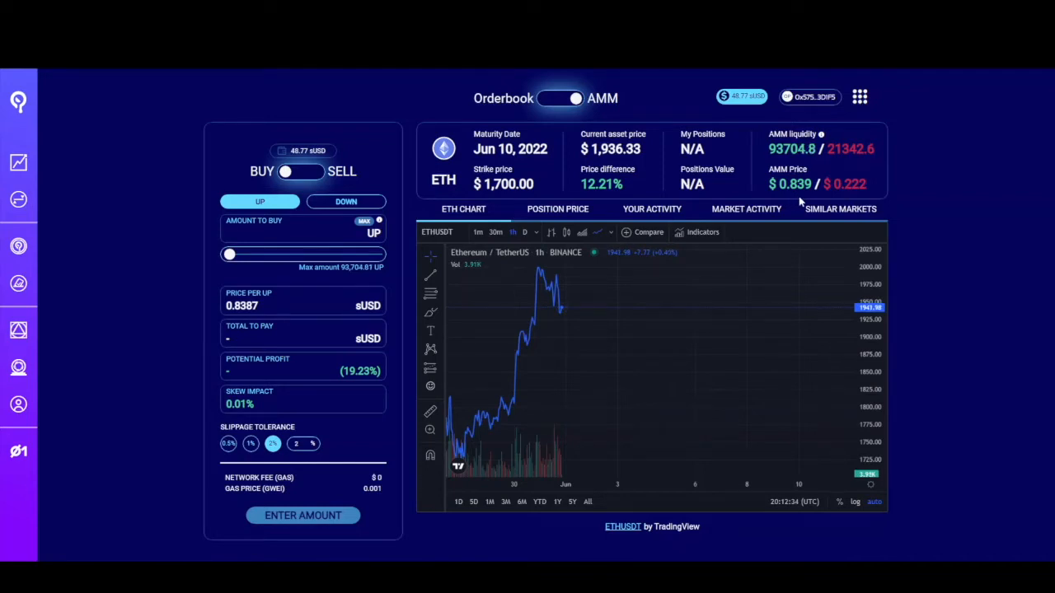
- Check the DOWN price (0.2221 sUSD), then return the buy panel to UP
{"action": "left_click", "coordinate": [346, 201]}
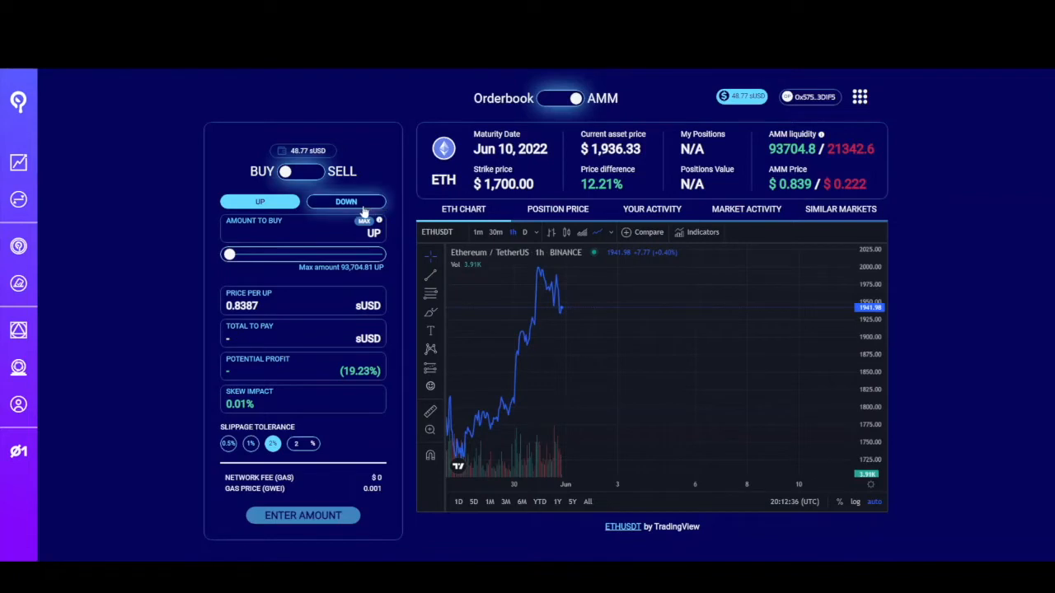
{"action": "left_click", "coordinate": [345, 202]}
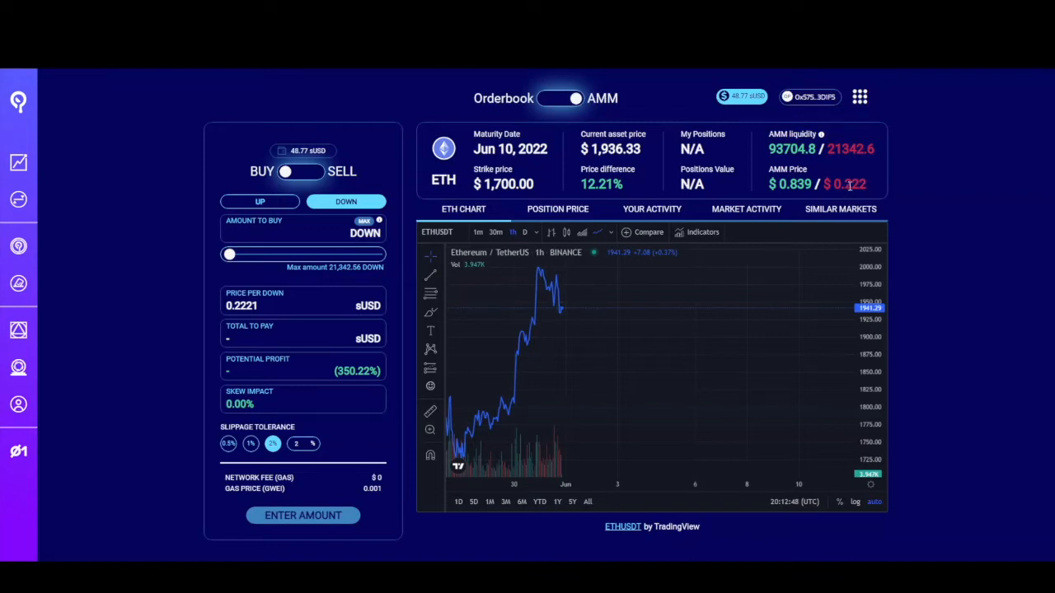
{"action": "mouse_move", "coordinate": [859, 202]}
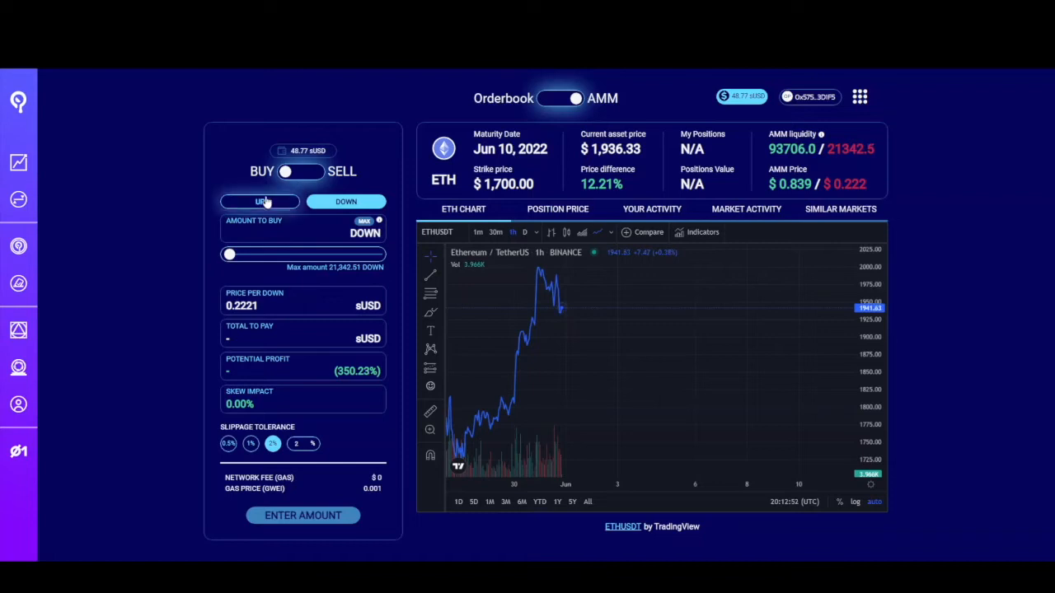
{"action": "left_click", "coordinate": [259, 201]}
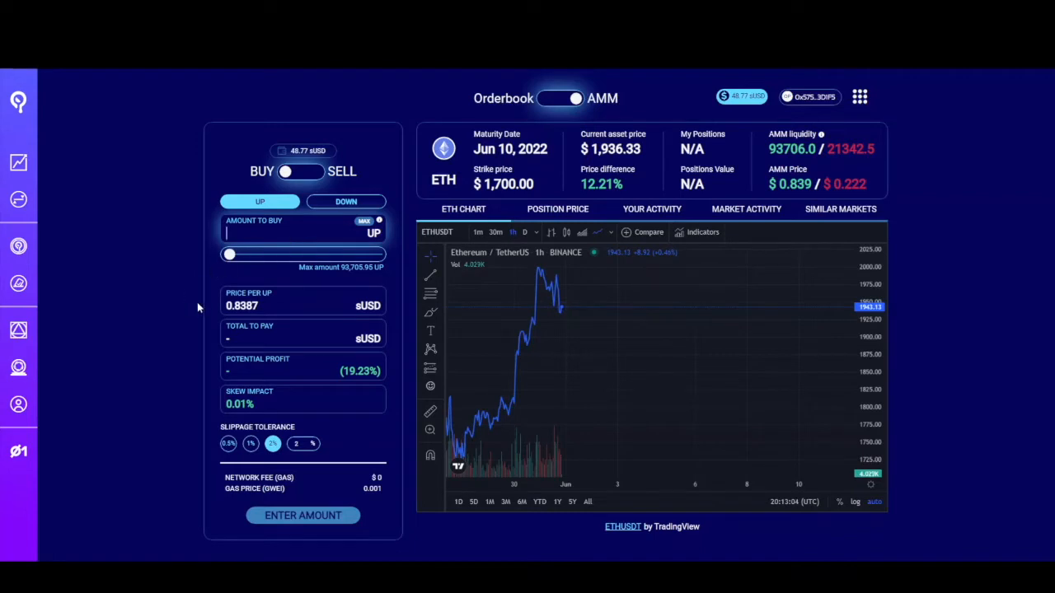
{"action": "mouse_move", "coordinate": [243, 336]}
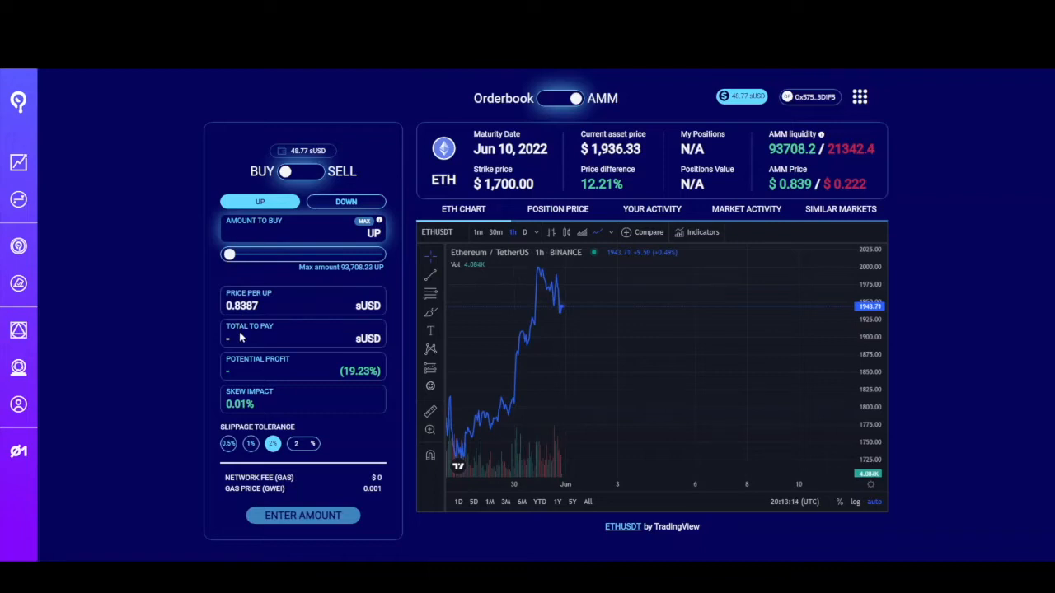
{"action": "mouse_move", "coordinate": [245, 345]}
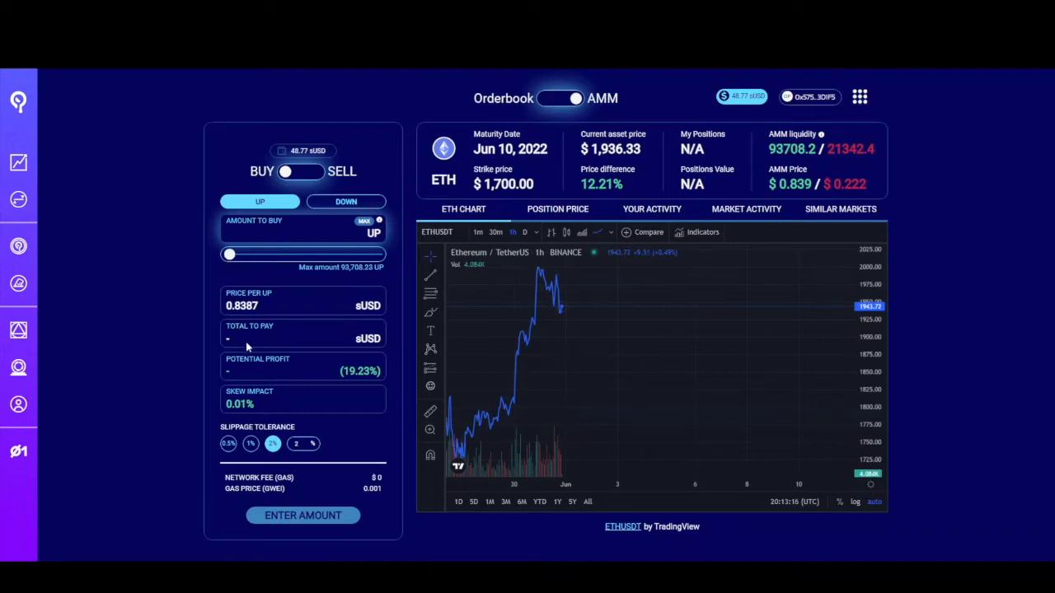
- Enter 11.9 UP, quoting 9.9807 sUSD to pay and 1.92 sUSD profit
{"action": "type", "text": "11.9"}
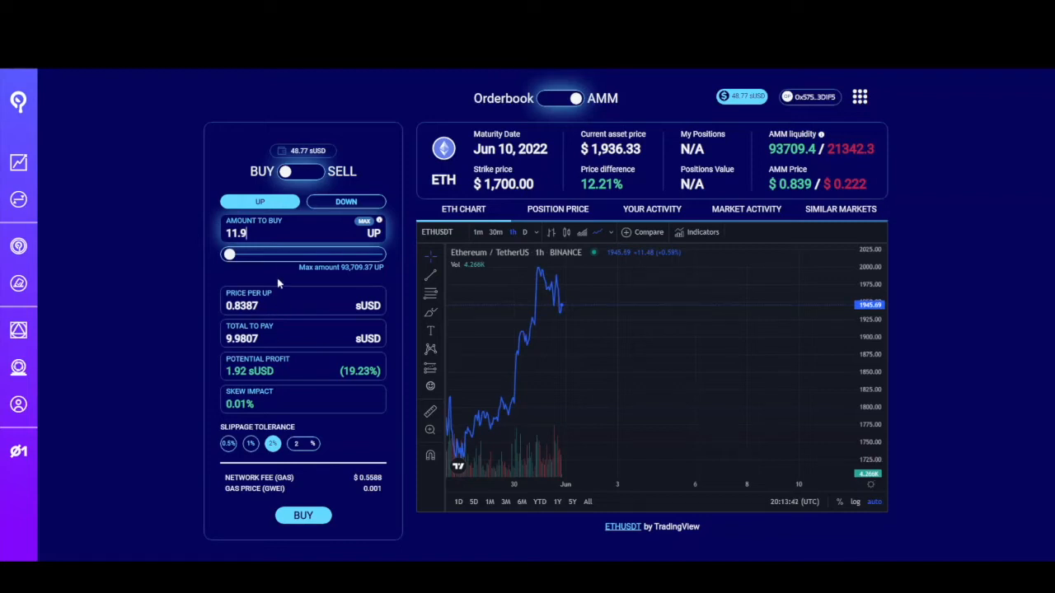
{"action": "mouse_move", "coordinate": [270, 344]}
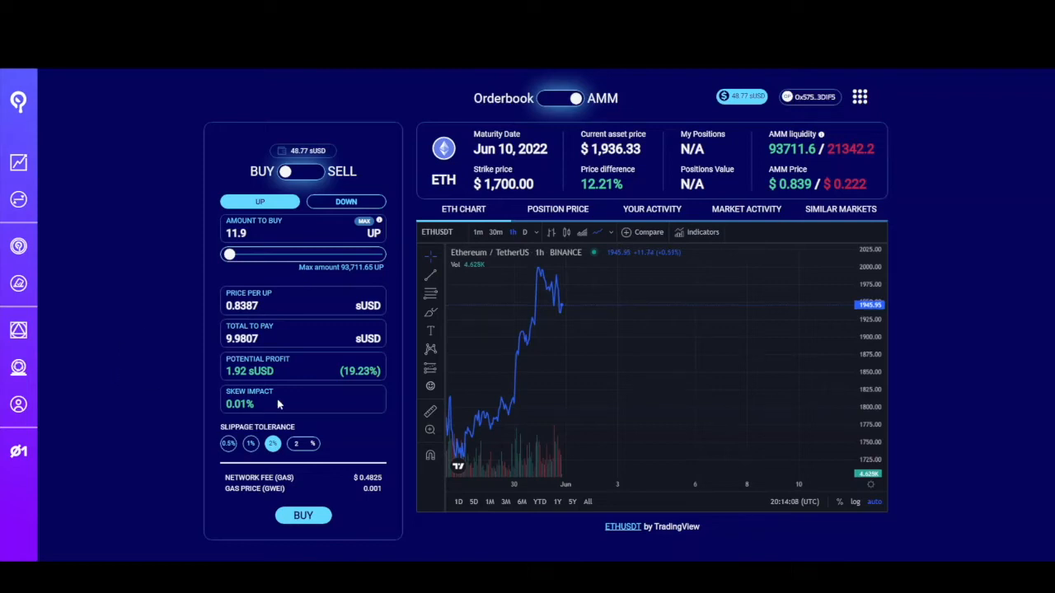
{"action": "mouse_move", "coordinate": [322, 475]}
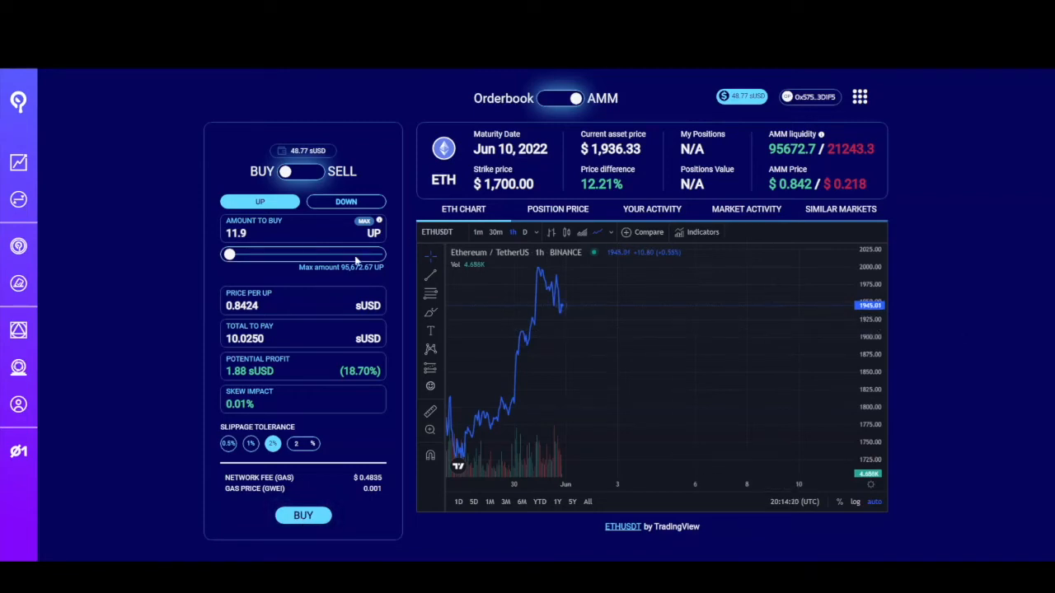
{"action": "mouse_move", "coordinate": [185, 351]}
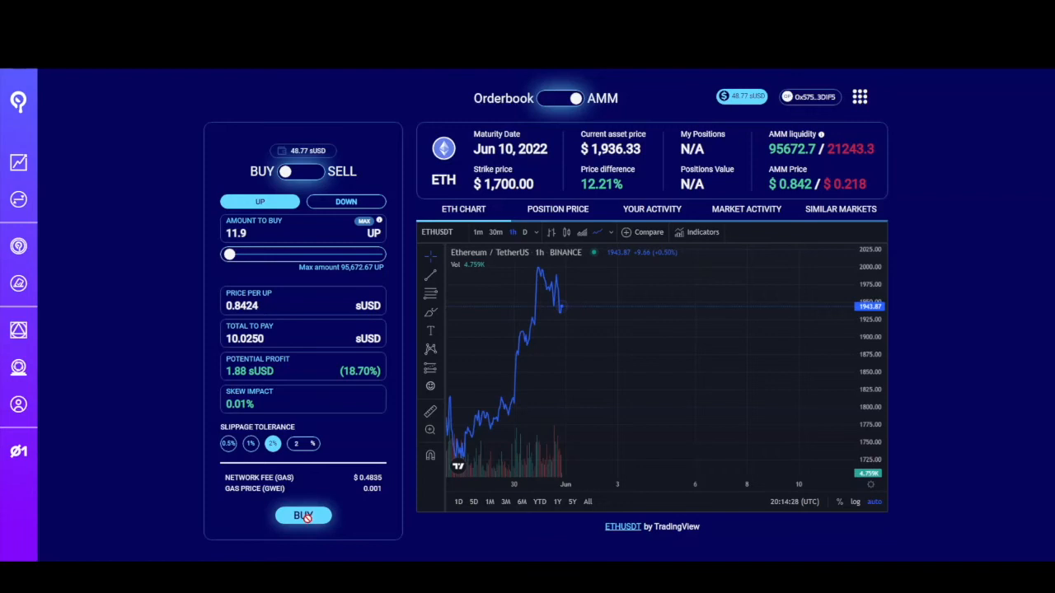
- Buy the 11.9 UP positions, showing 11.90 held and 38.74 sUSD left
{"action": "left_click", "coordinate": [302, 515]}
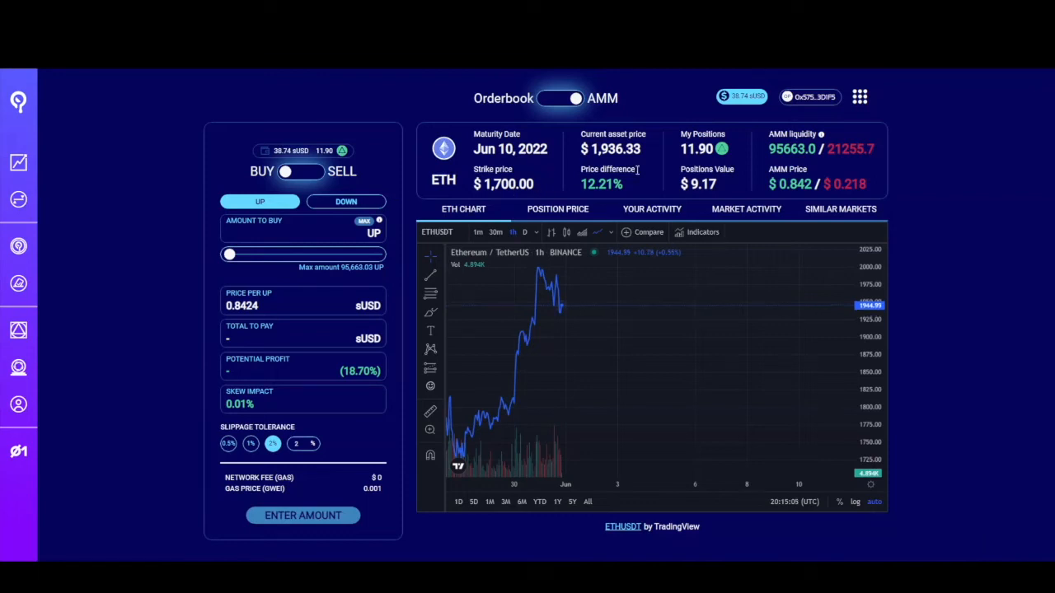
{"action": "mouse_move", "coordinate": [875, 142]}
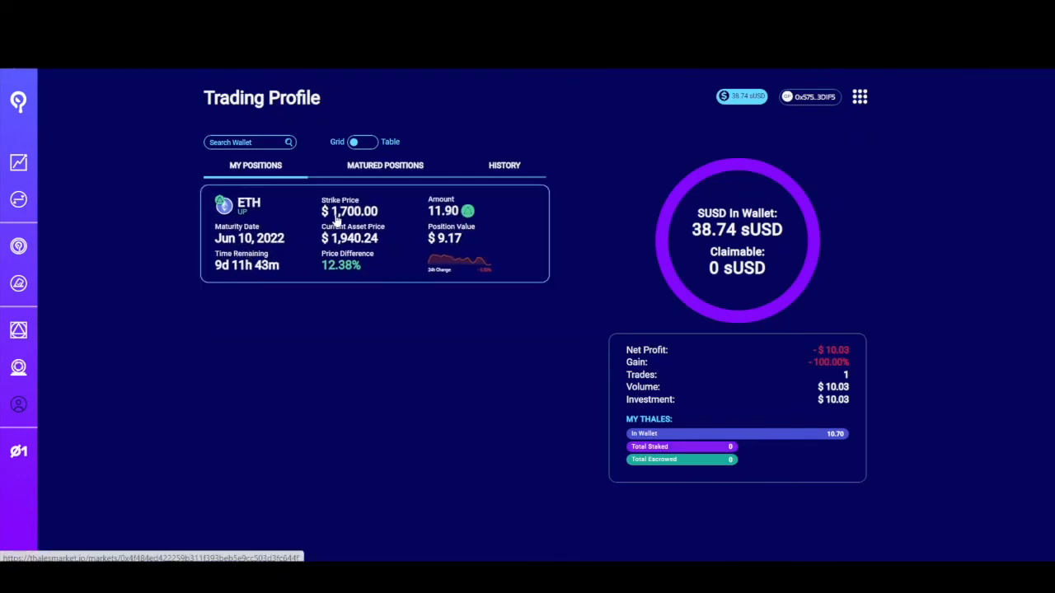
{"action": "mouse_move", "coordinate": [424, 222]}
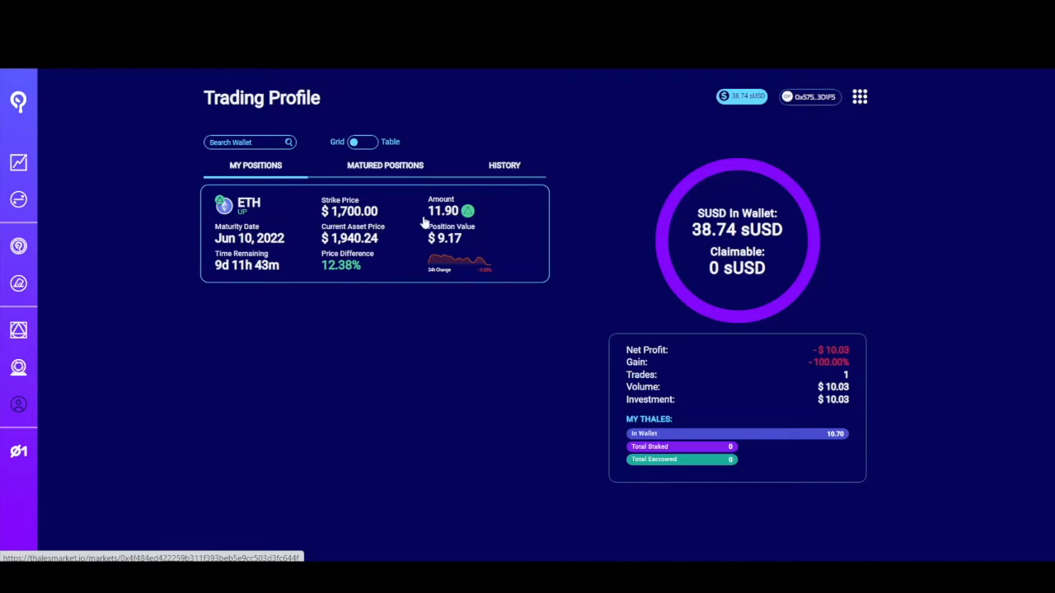
{"action": "mouse_move", "coordinate": [470, 227]}
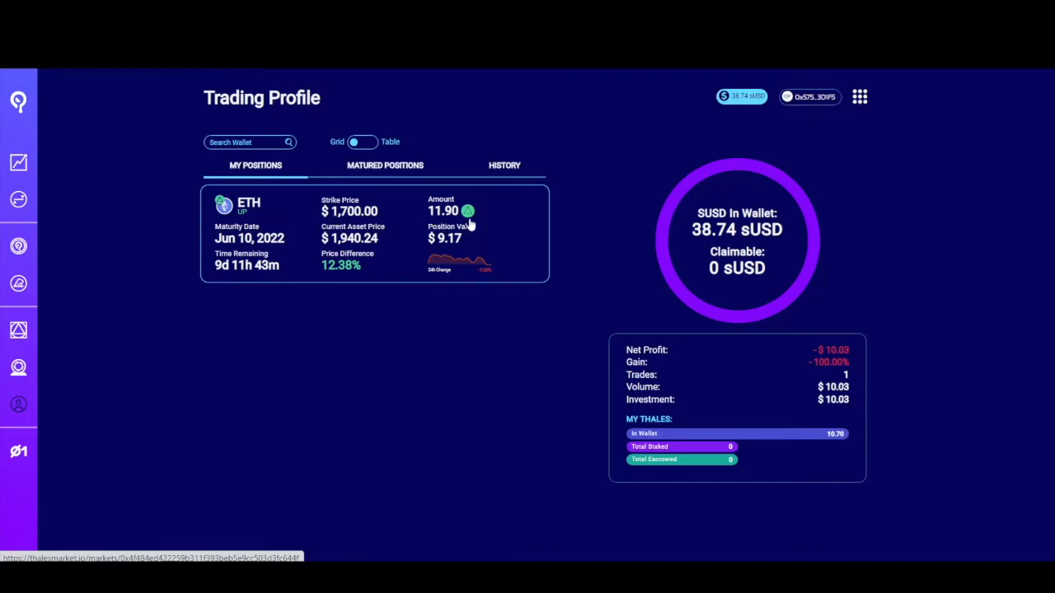
{"action": "mouse_move", "coordinate": [453, 247]}
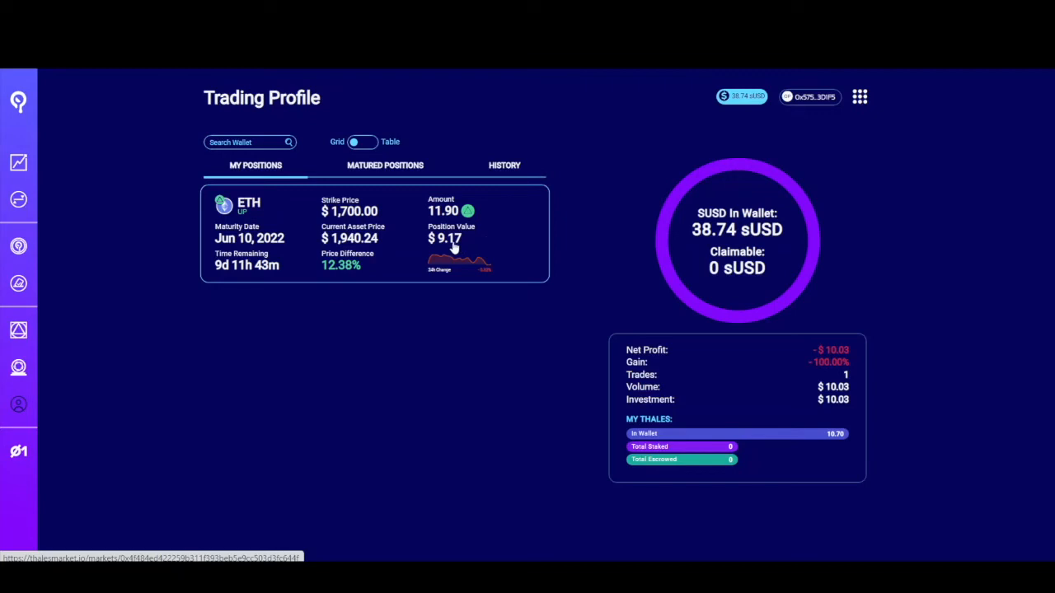
{"action": "mouse_move", "coordinate": [415, 244]}
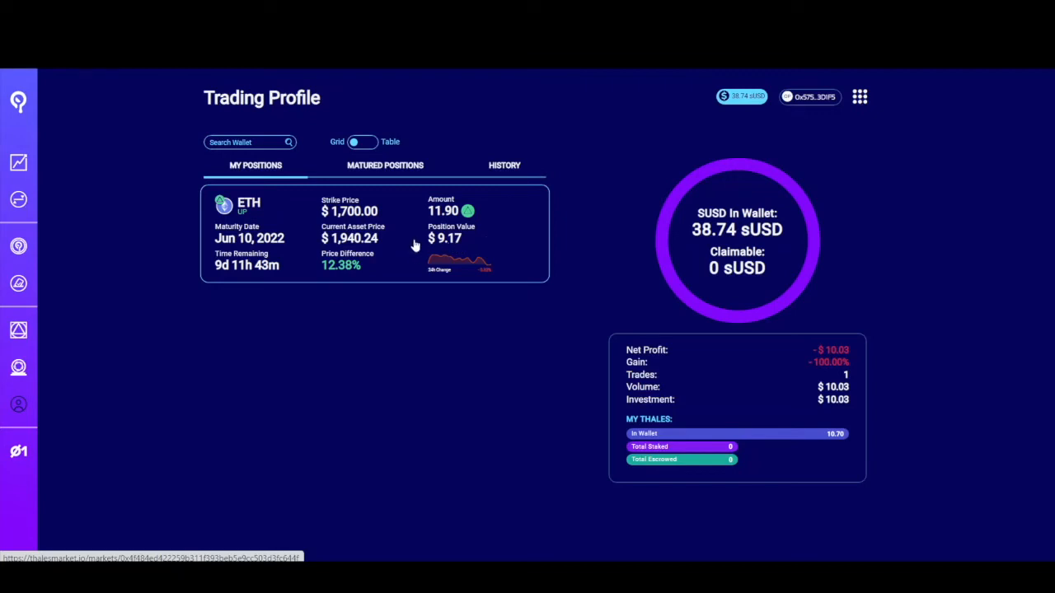
{"action": "mouse_move", "coordinate": [413, 242]}
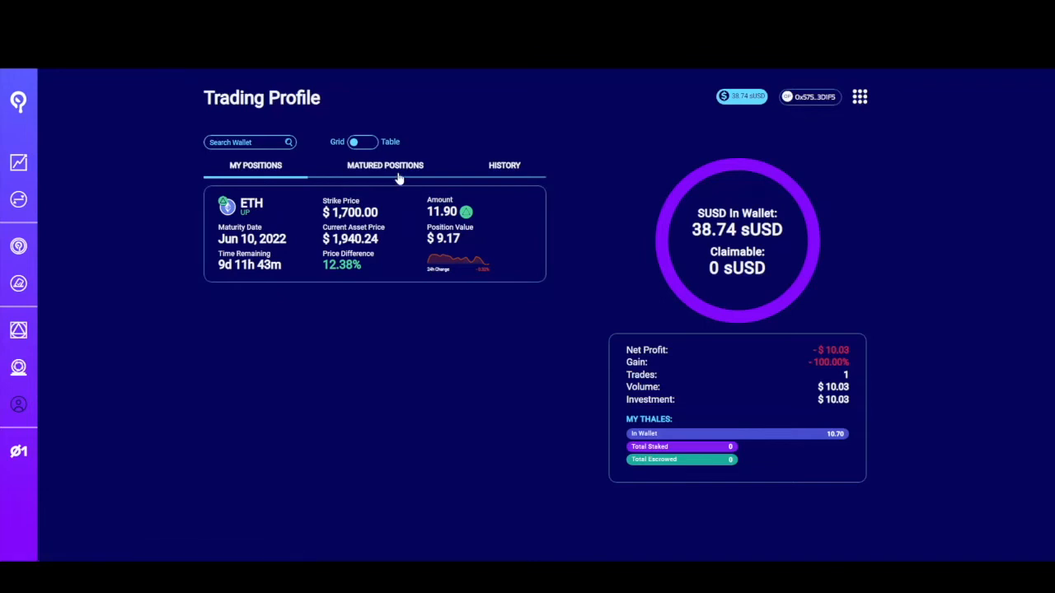
- Check Matured Positions and My Positions, then view History with the May 31 11.90 UP buy
{"action": "left_click", "coordinate": [384, 165]}
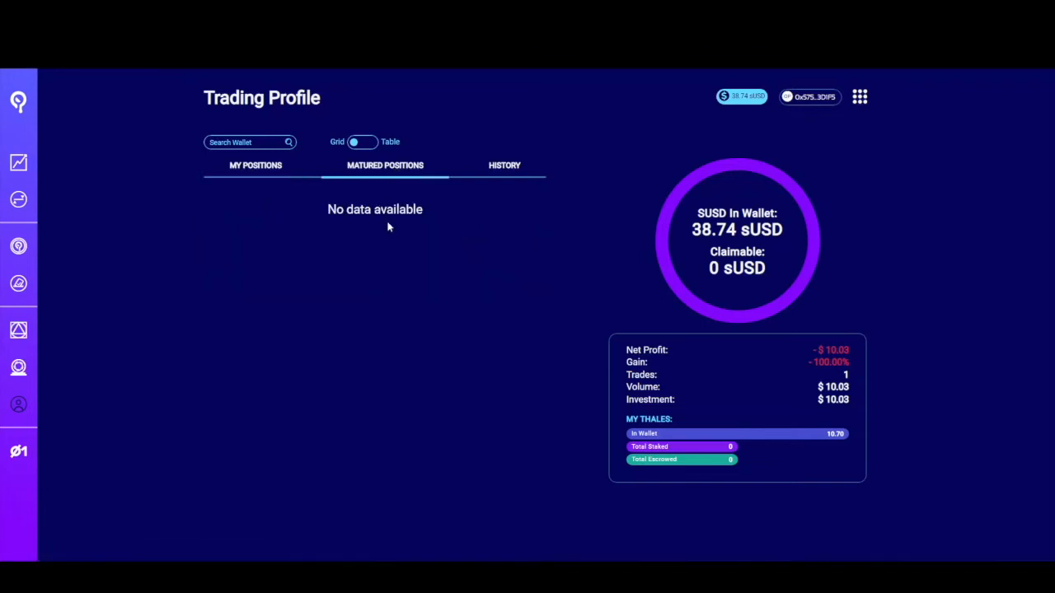
{"action": "mouse_move", "coordinate": [396, 233]}
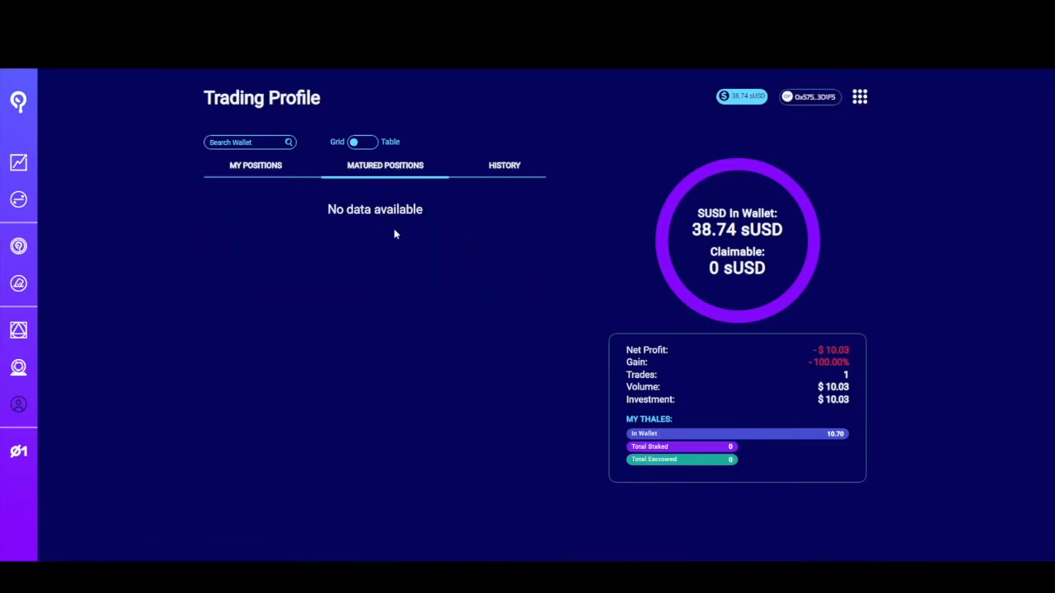
{"action": "left_click", "coordinate": [256, 165]}
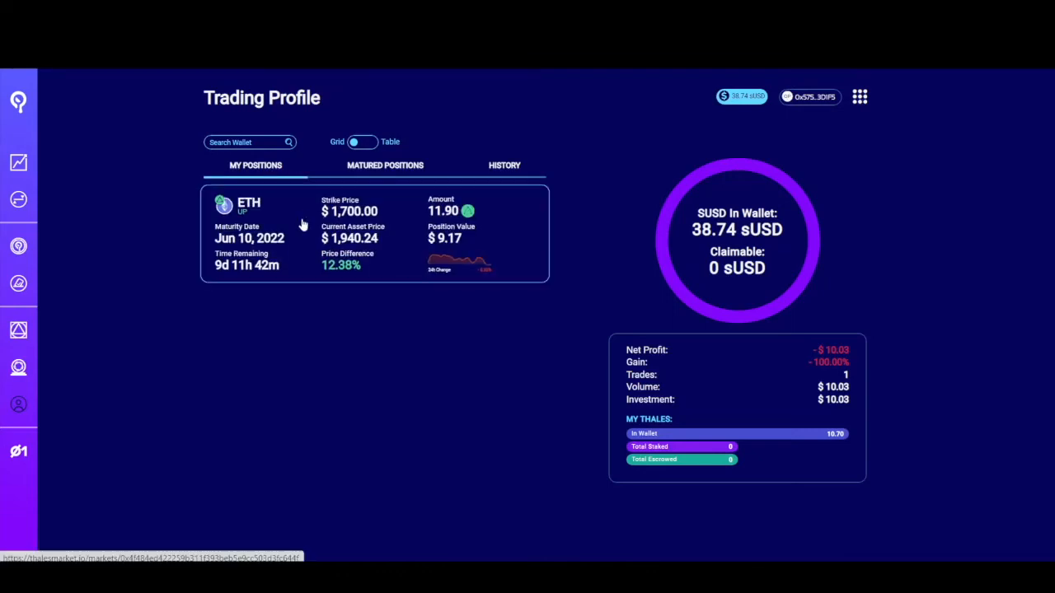
{"action": "mouse_move", "coordinate": [365, 190]}
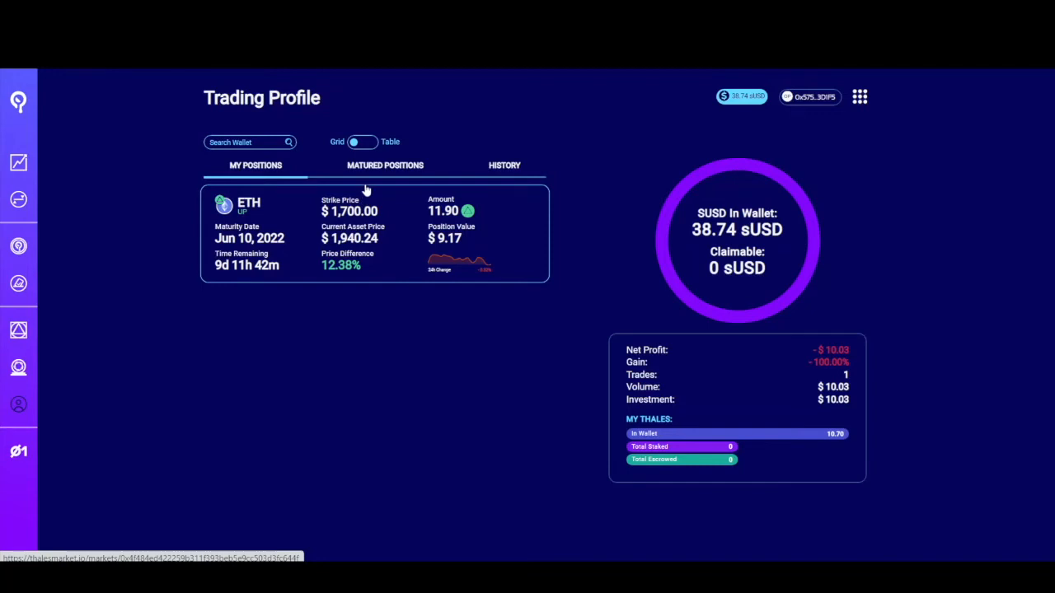
{"action": "left_click", "coordinate": [503, 165]}
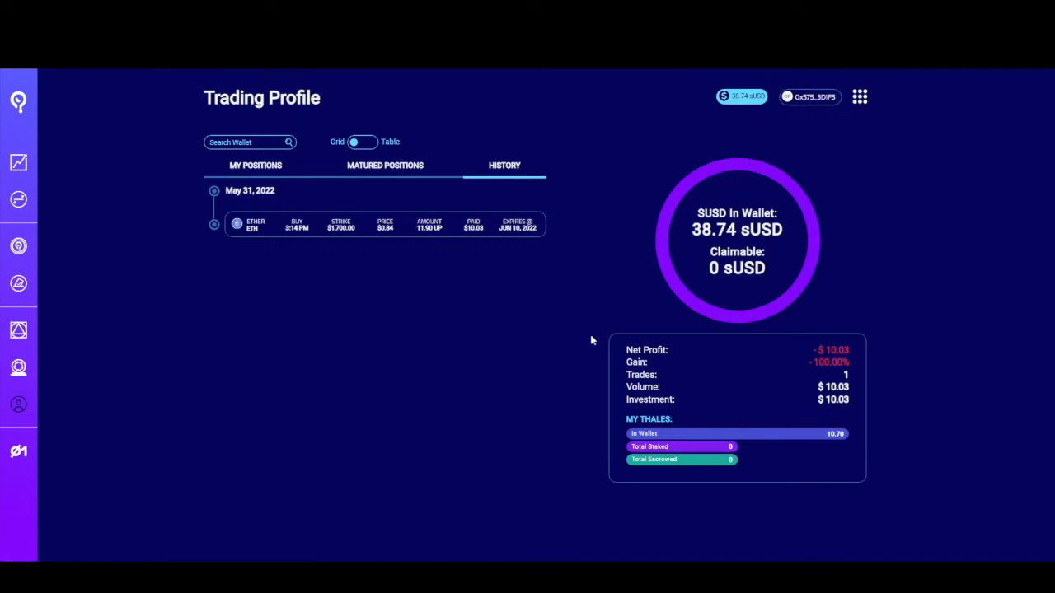
{"action": "mouse_move", "coordinate": [721, 367]}
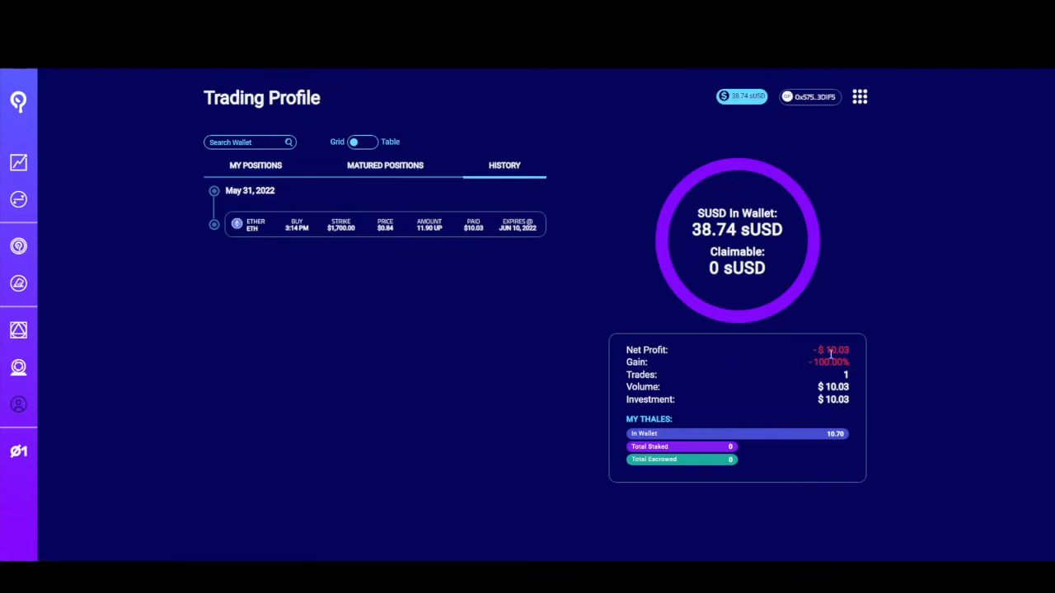
{"action": "mouse_move", "coordinate": [750, 369]}
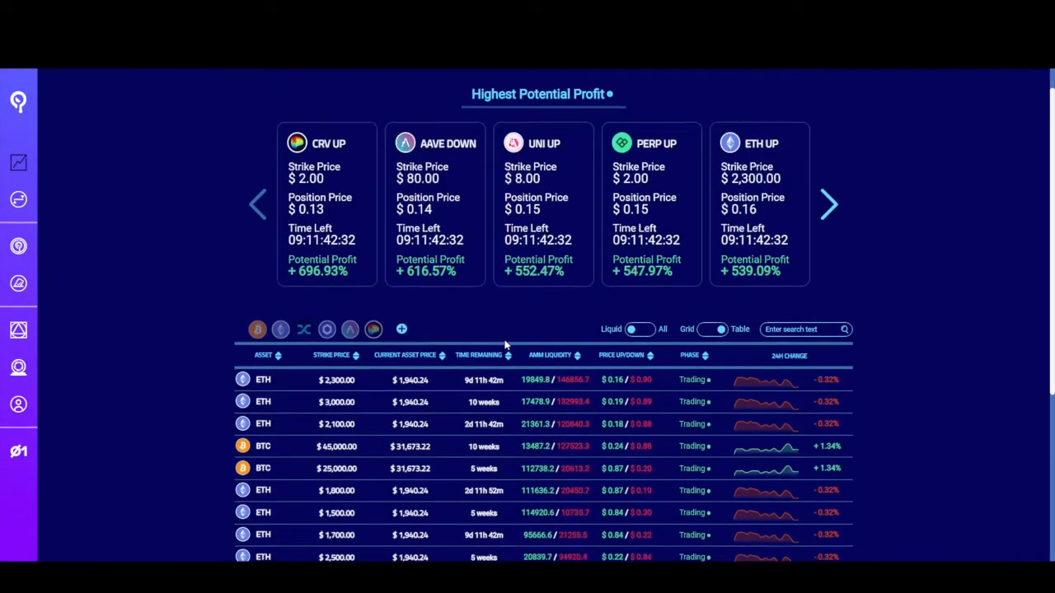
- Scroll the markets table down to the ETH $1,700 market row
{"action": "scroll", "scroll_direction": "down", "scroll_amount": 3}
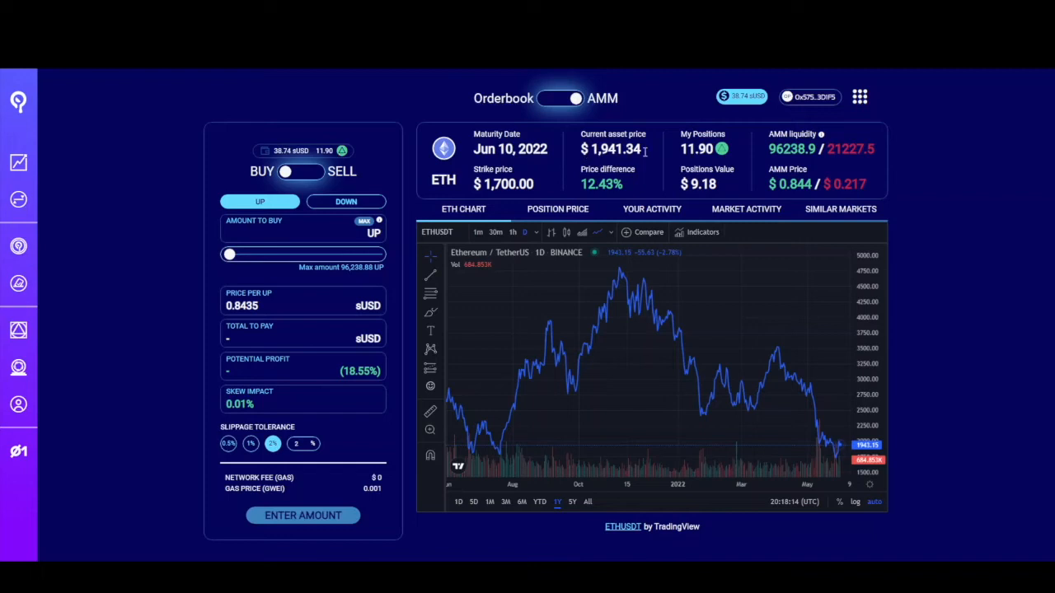
{"action": "mouse_move", "coordinate": [723, 161]}
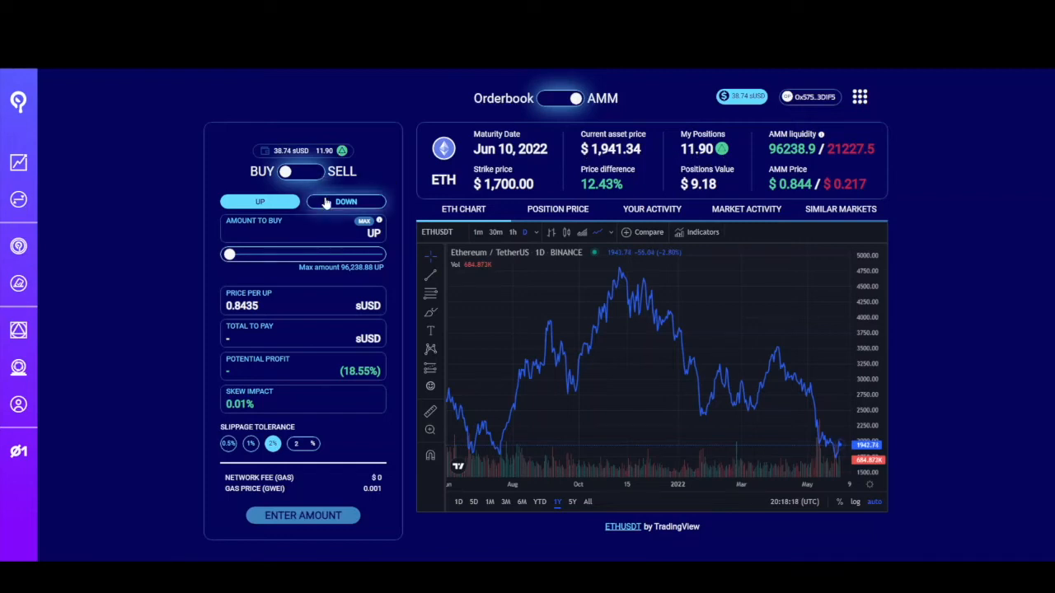
- Switch to DOWN and enter 45, quoting 9.7787 sUSD to pay
{"action": "left_click", "coordinate": [346, 201]}
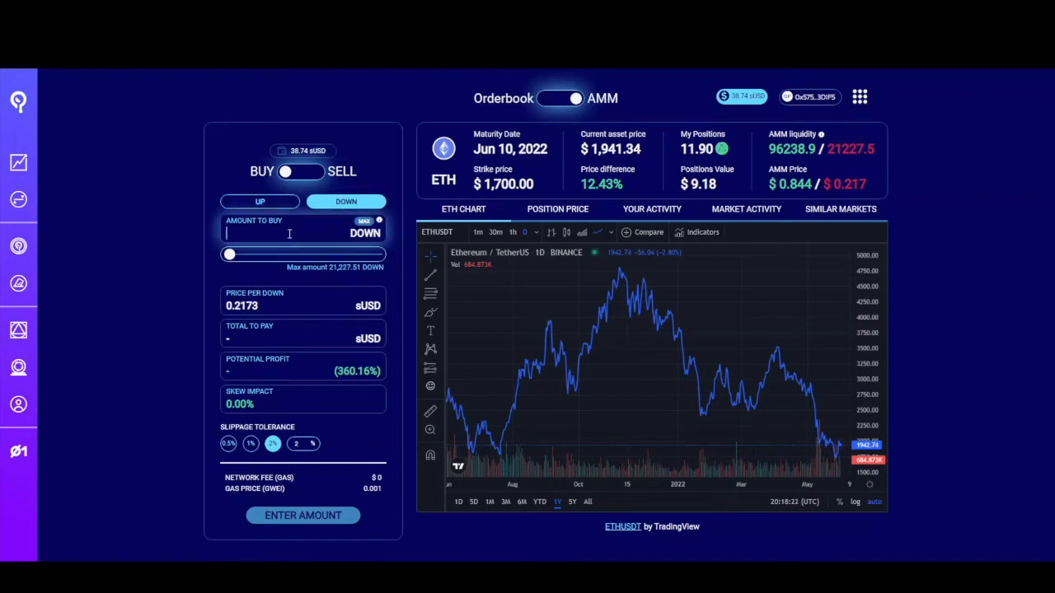
{"action": "type", "text": "12"}
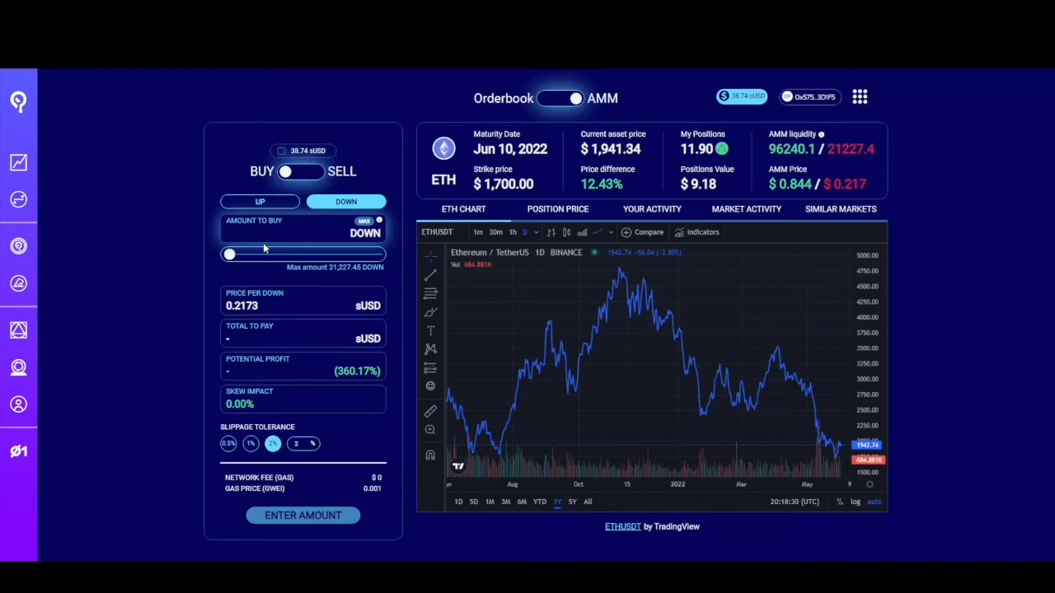
{"action": "type", "text": "50"}
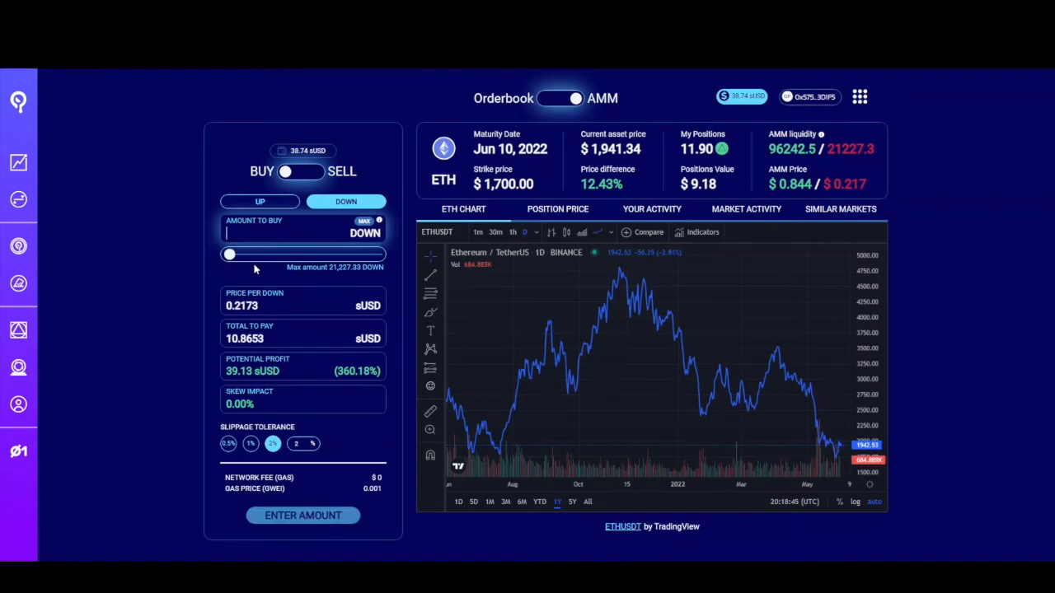
{"action": "type", "text": "48"}
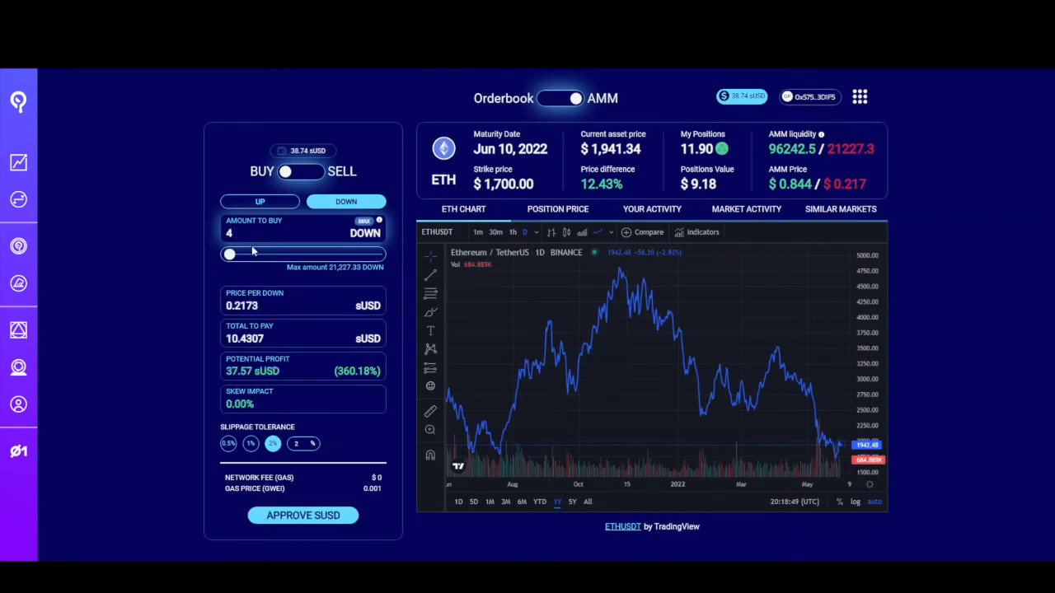
{"action": "type", "text": "5"}
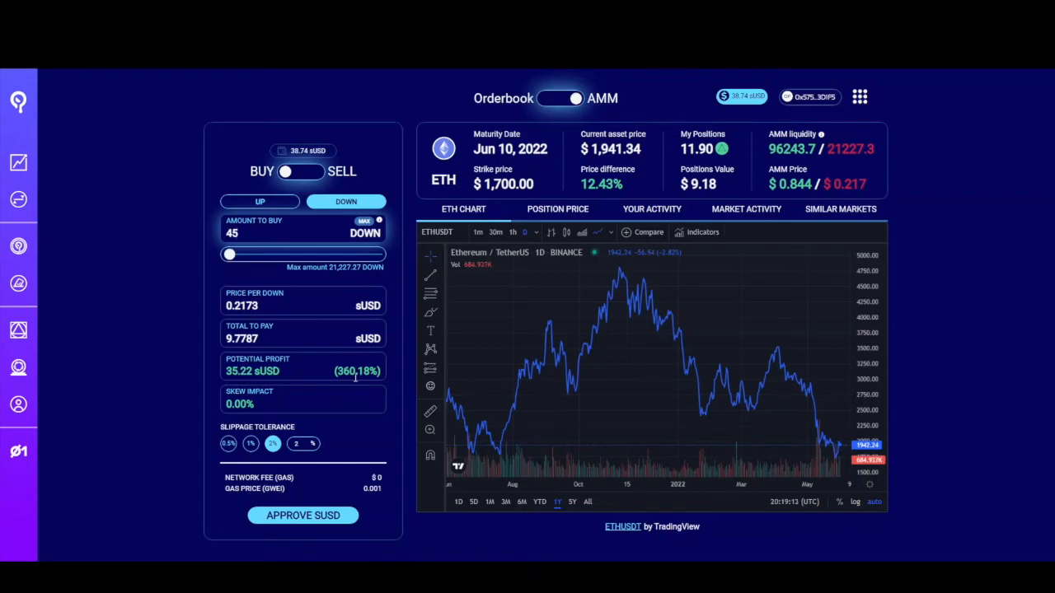
{"action": "mouse_move", "coordinate": [679, 333]}
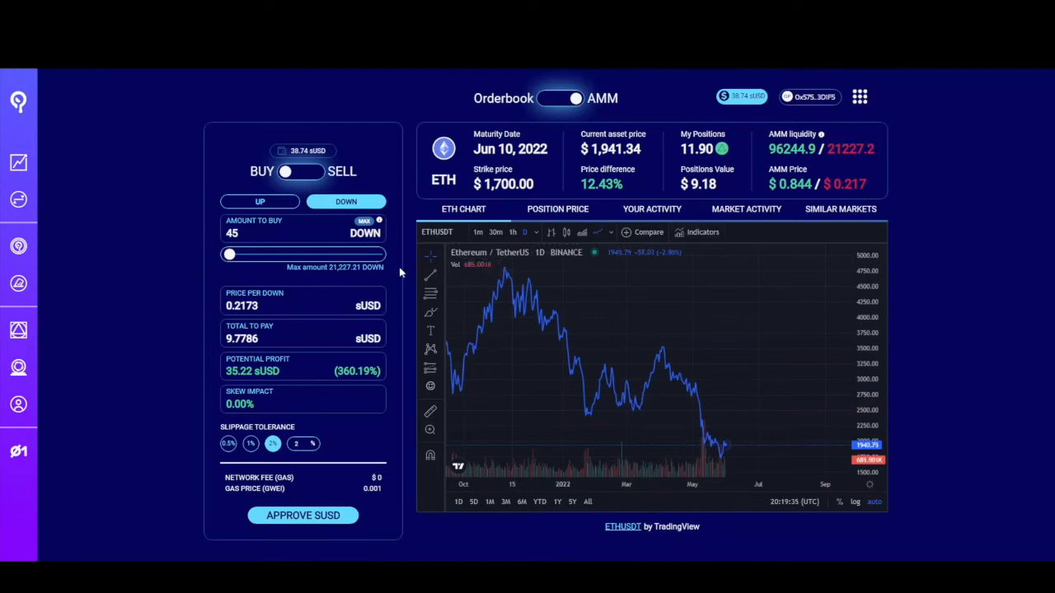
{"action": "mouse_move", "coordinate": [258, 371]}
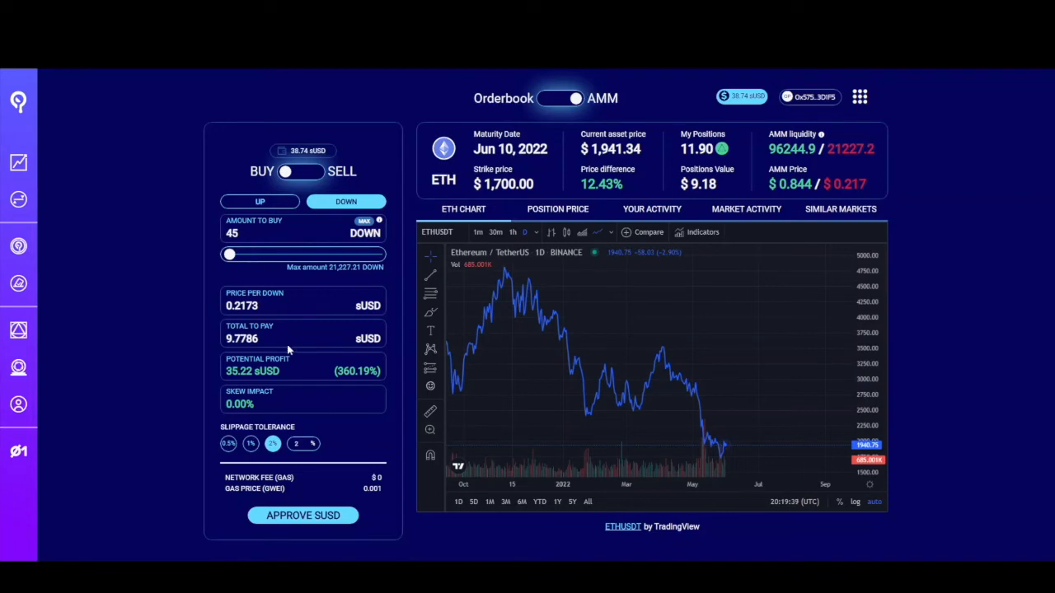
- Approve a limited 10.07 sUSD spend with 'Approve all' unticked
{"action": "left_click", "coordinate": [303, 515]}
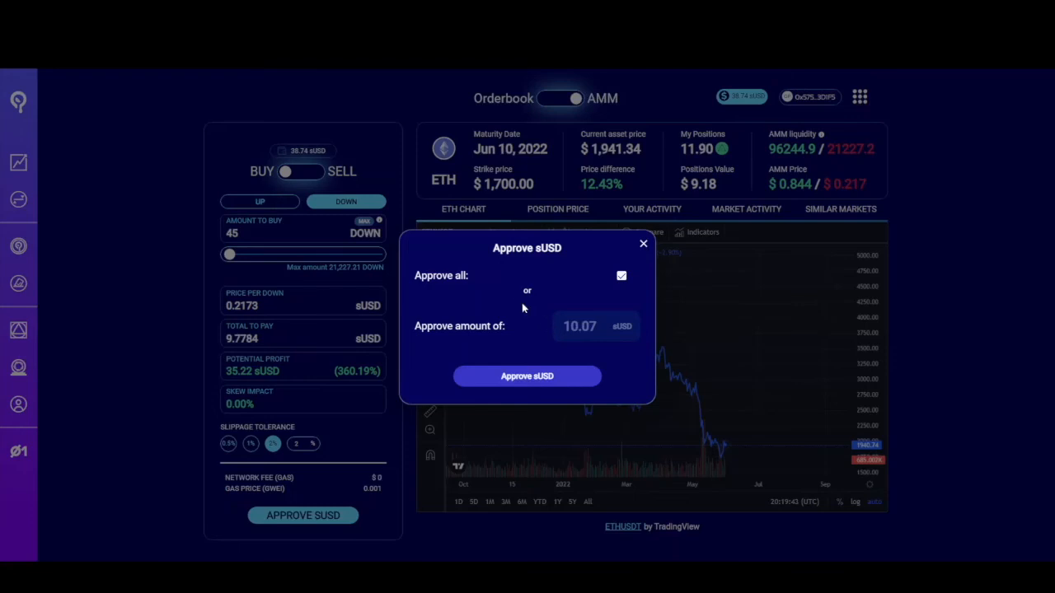
{"action": "mouse_move", "coordinate": [341, 307]}
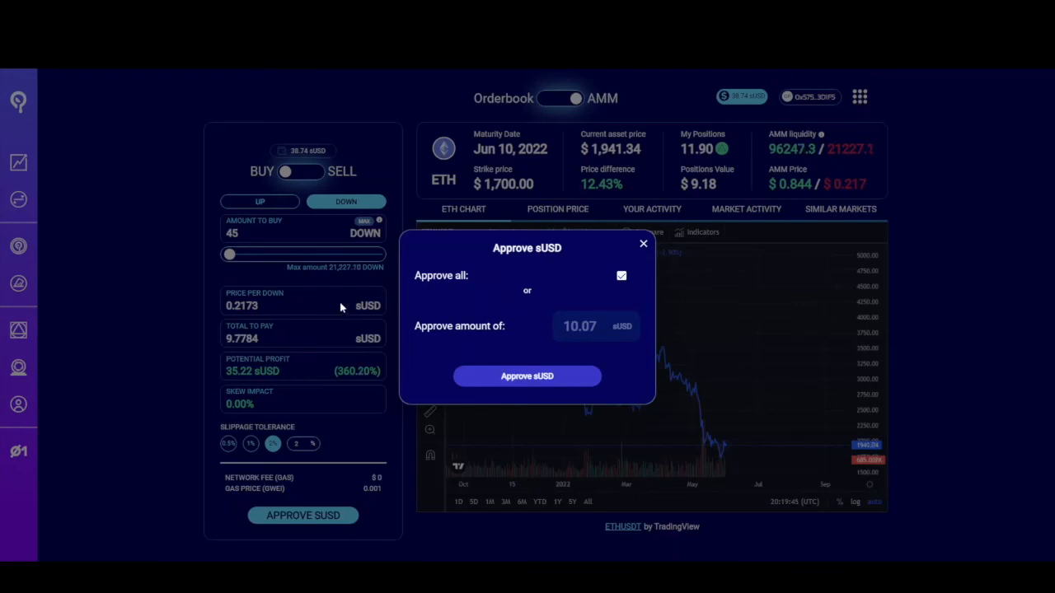
{"action": "mouse_move", "coordinate": [527, 280]}
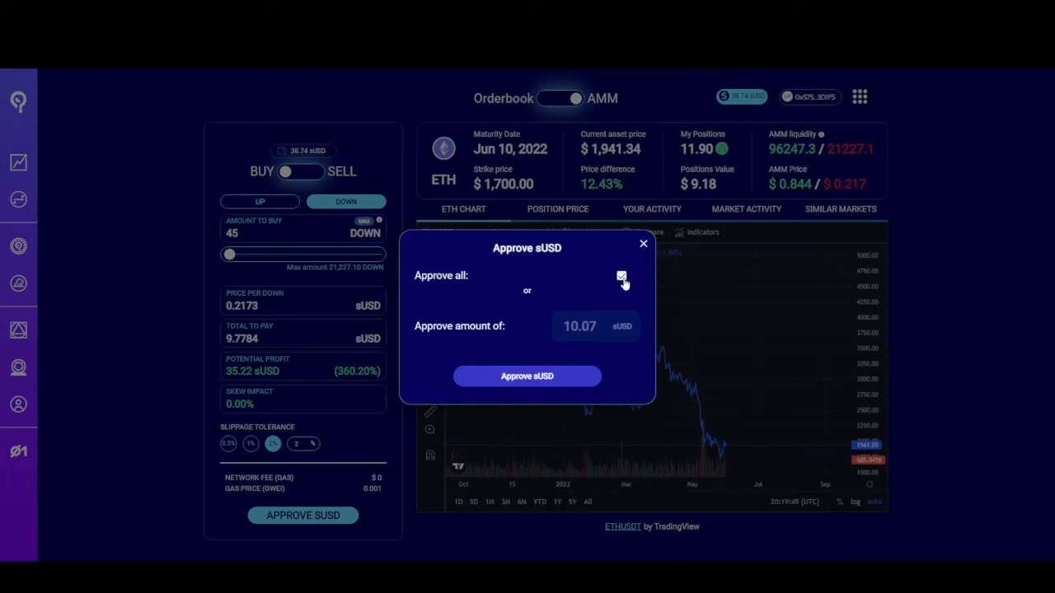
{"action": "left_click", "coordinate": [622, 275]}
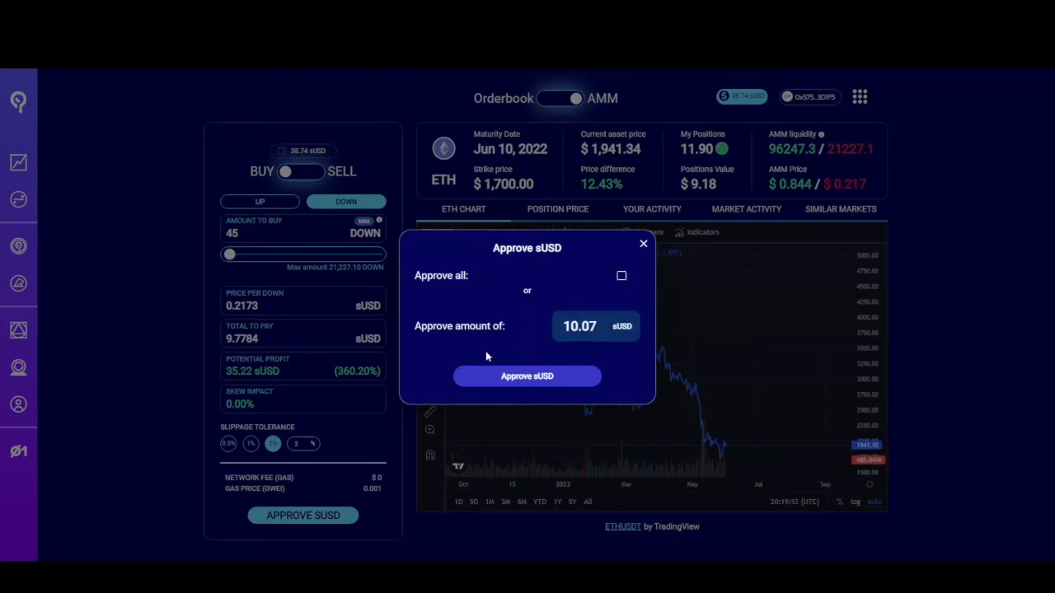
{"action": "left_click", "coordinate": [527, 376]}
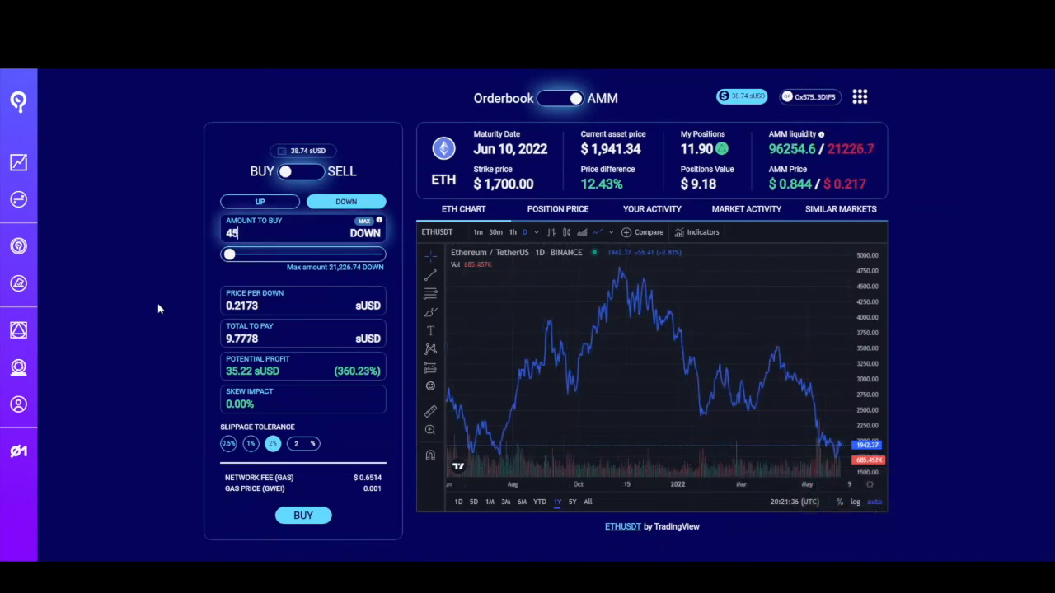
{"action": "mouse_move", "coordinate": [113, 420]}
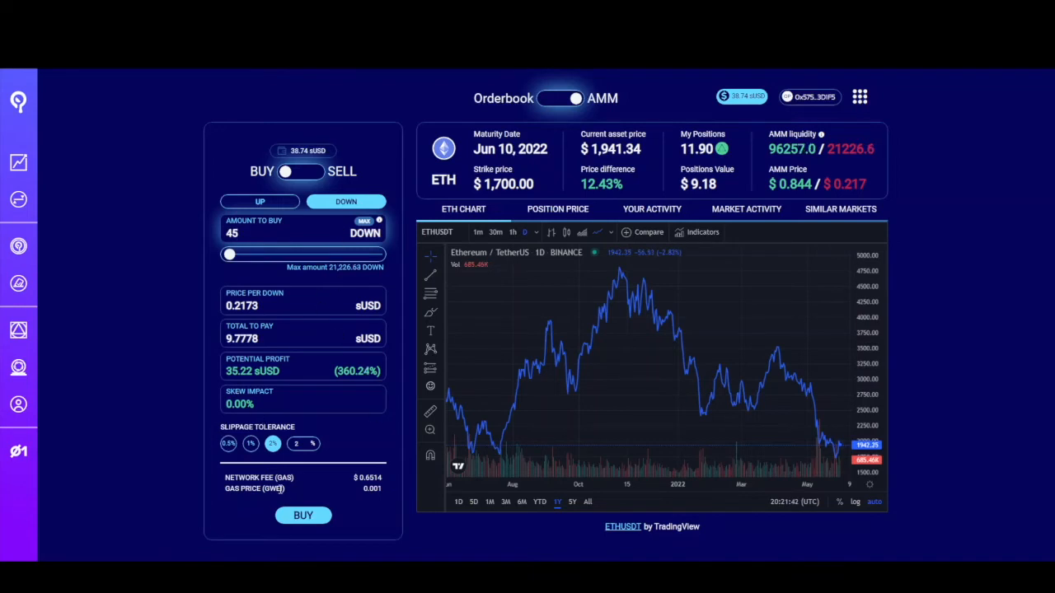
- Buy 45 DOWN positions, leaving 28.97 sUSD, then return the panel to UP
{"action": "left_click", "coordinate": [303, 515]}
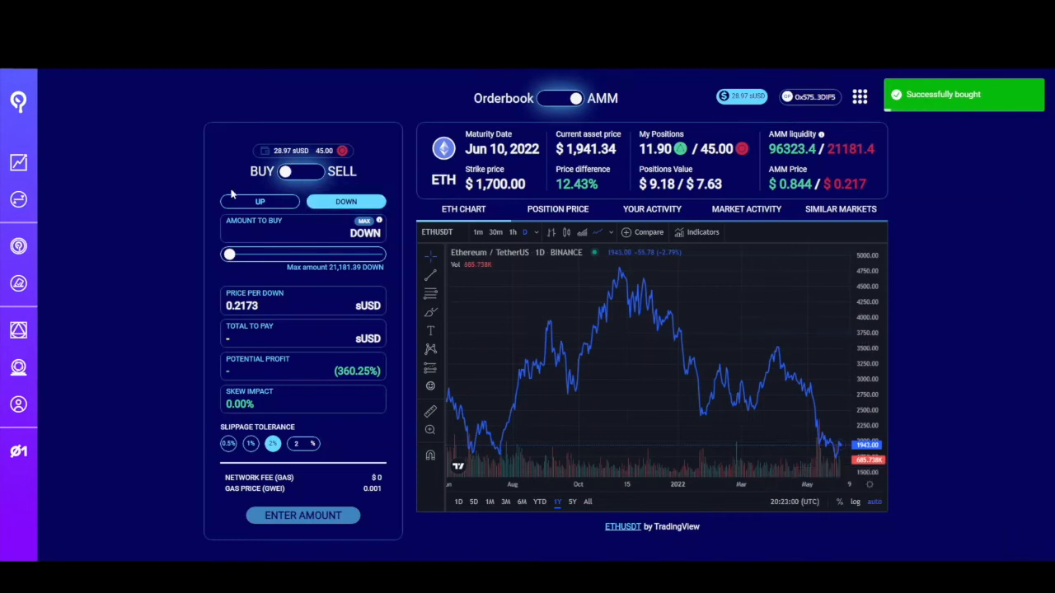
{"action": "left_click", "coordinate": [259, 201]}
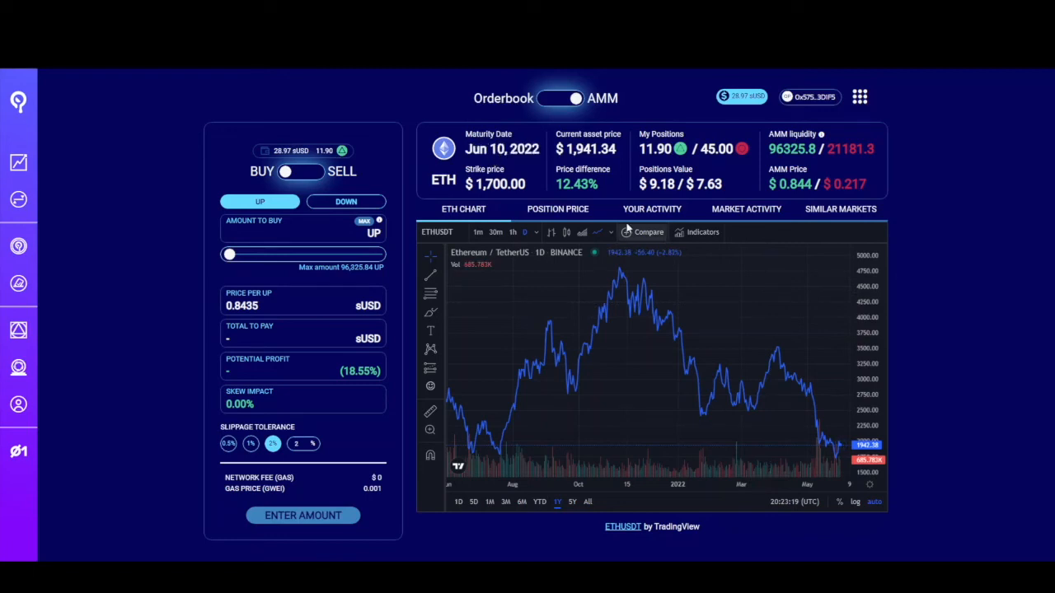
{"action": "mouse_move", "coordinate": [767, 404]}
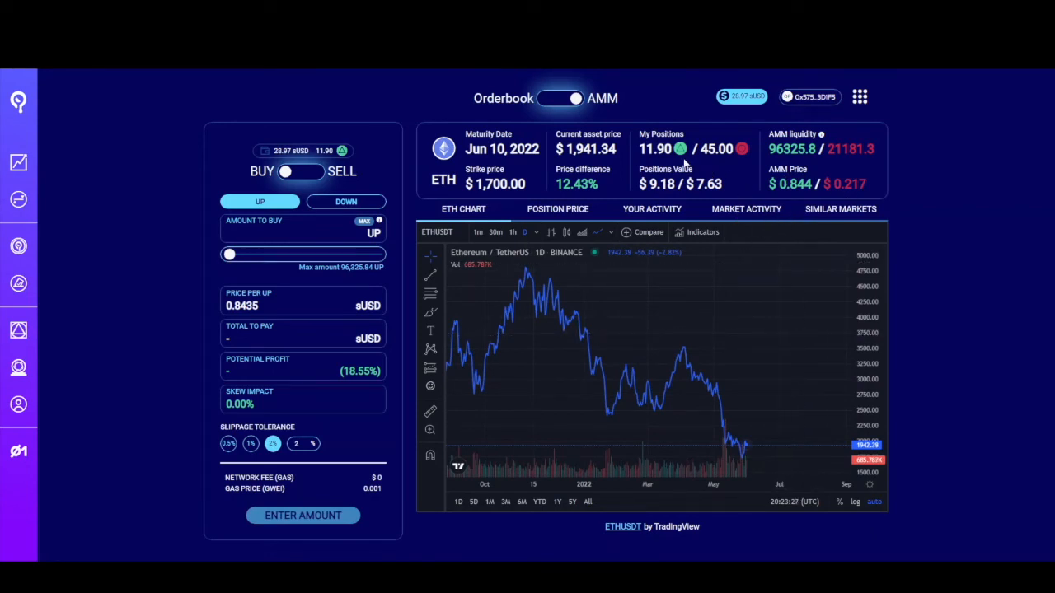
{"action": "mouse_move", "coordinate": [674, 208]}
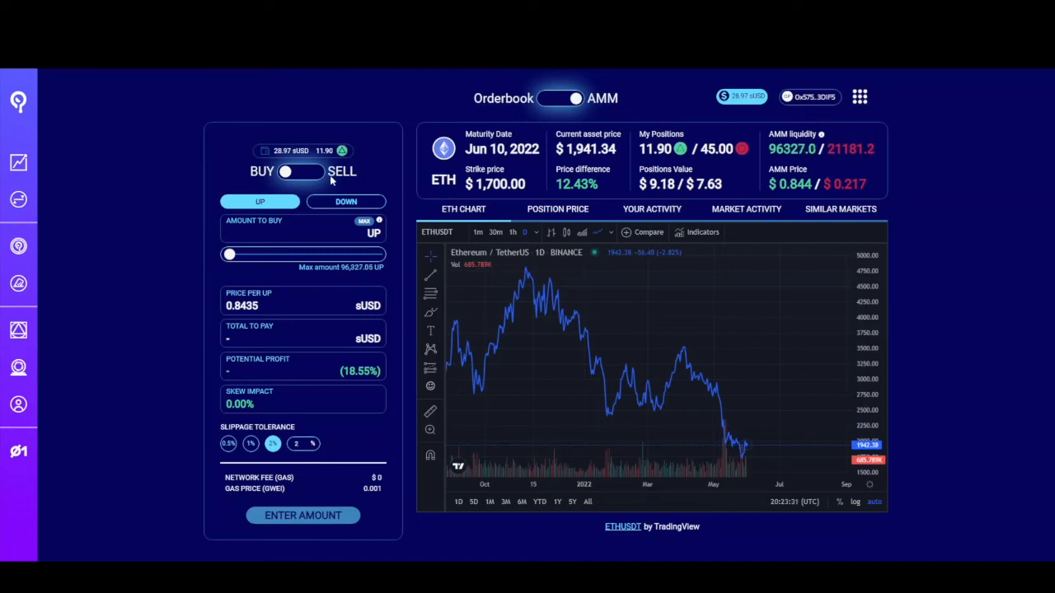
- Switch to SELL and fill in all 11.9 UP positions to preview the quote
{"action": "left_click", "coordinate": [301, 172]}
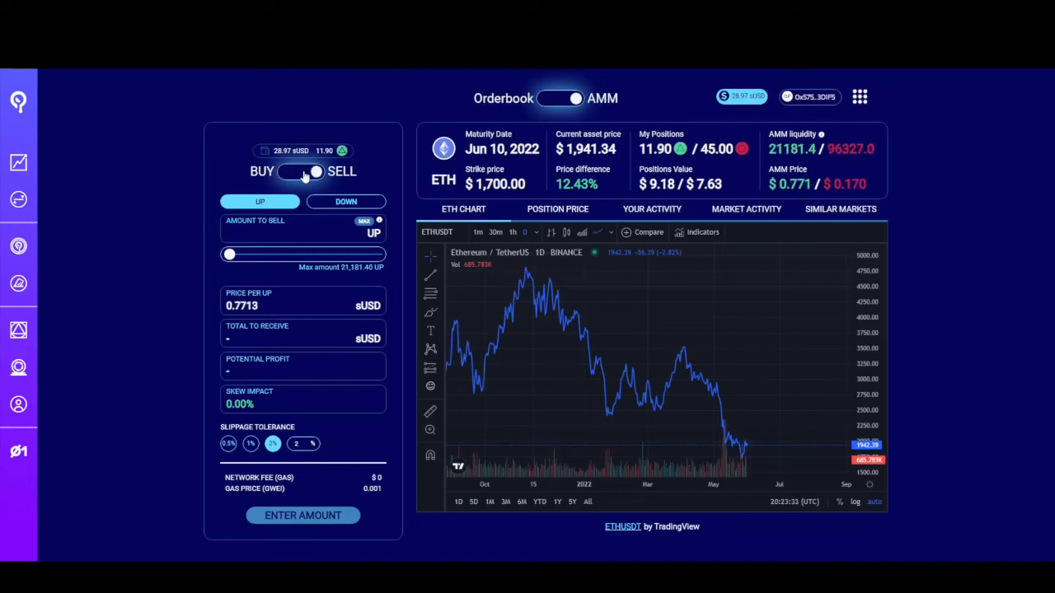
{"action": "left_click", "coordinate": [302, 171]}
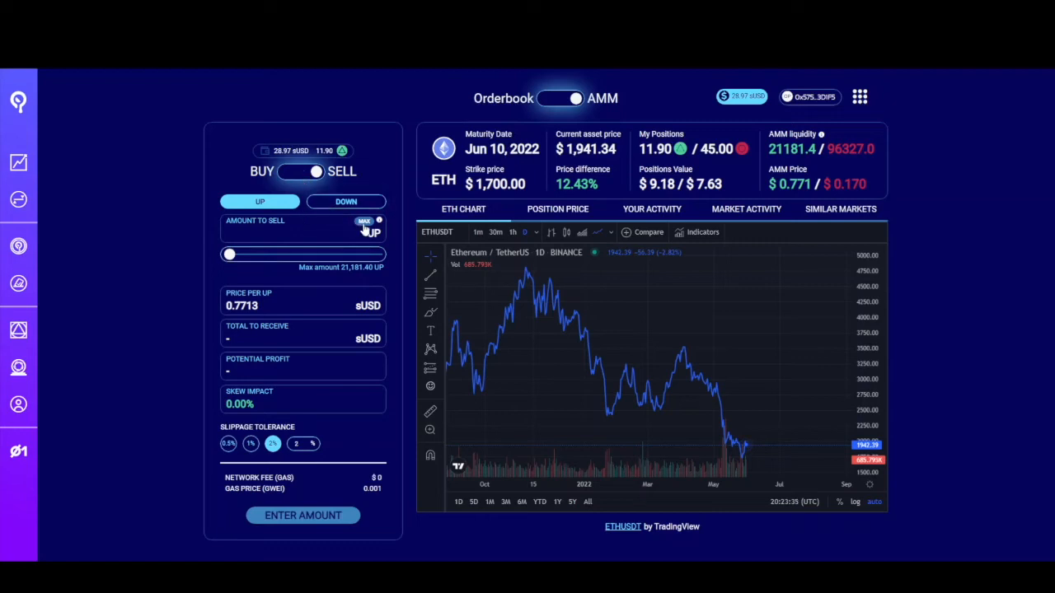
{"action": "left_click", "coordinate": [365, 222]}
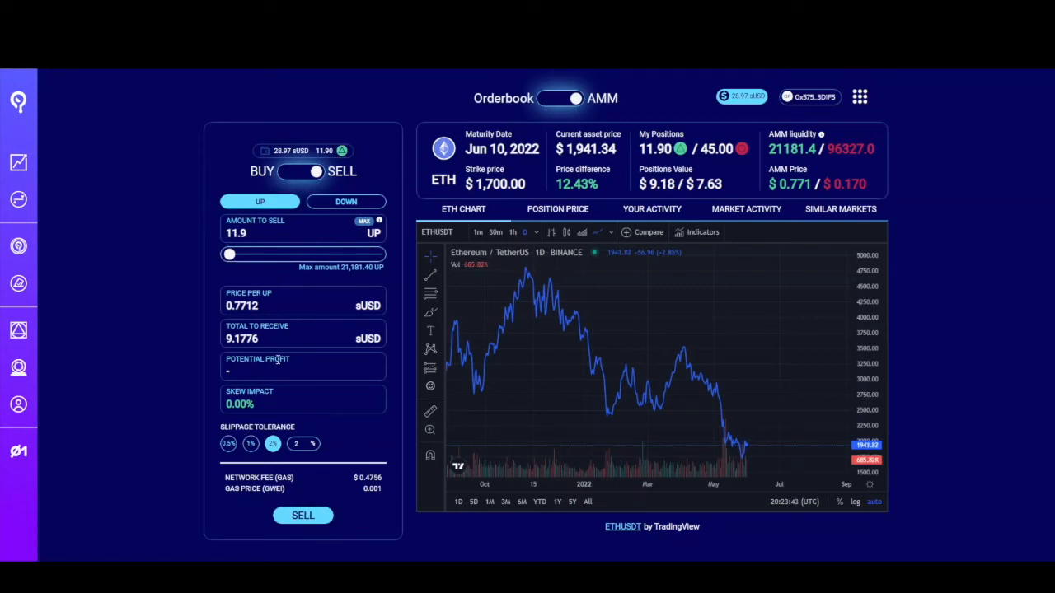
{"action": "double_click", "coordinate": [241, 338]}
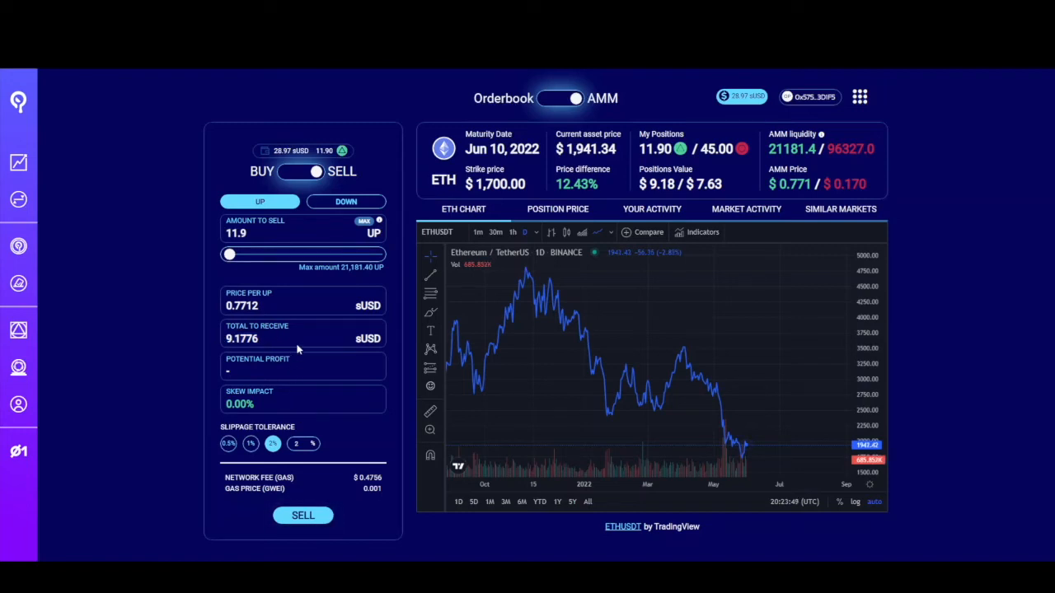
{"action": "mouse_move", "coordinate": [216, 338]}
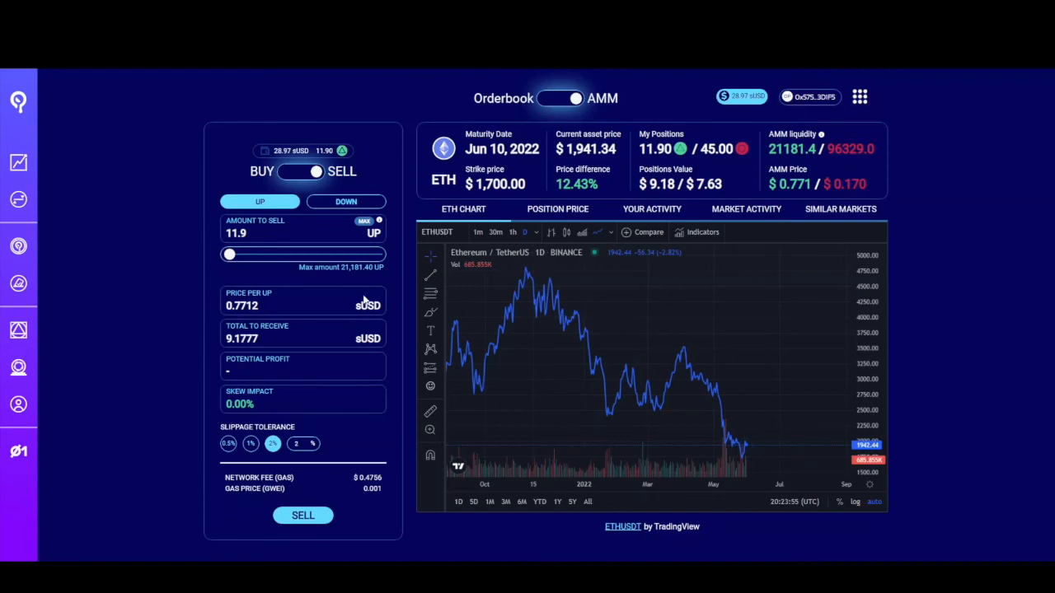
- Preview the sell quote for 45 DOWN, return to BUY, and open the trading profile
{"action": "left_click", "coordinate": [345, 201]}
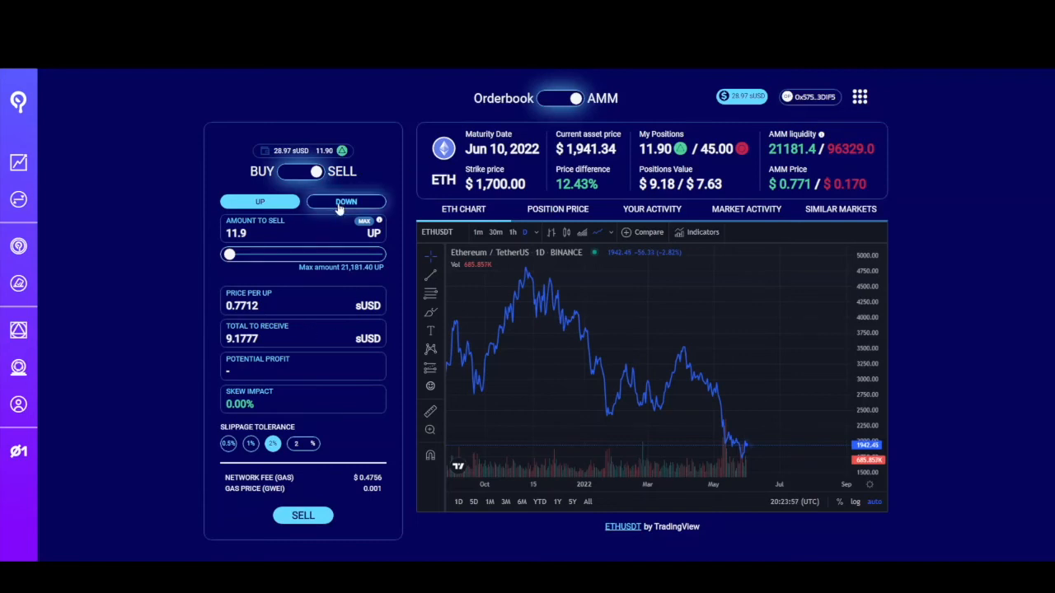
{"action": "left_click", "coordinate": [345, 201]}
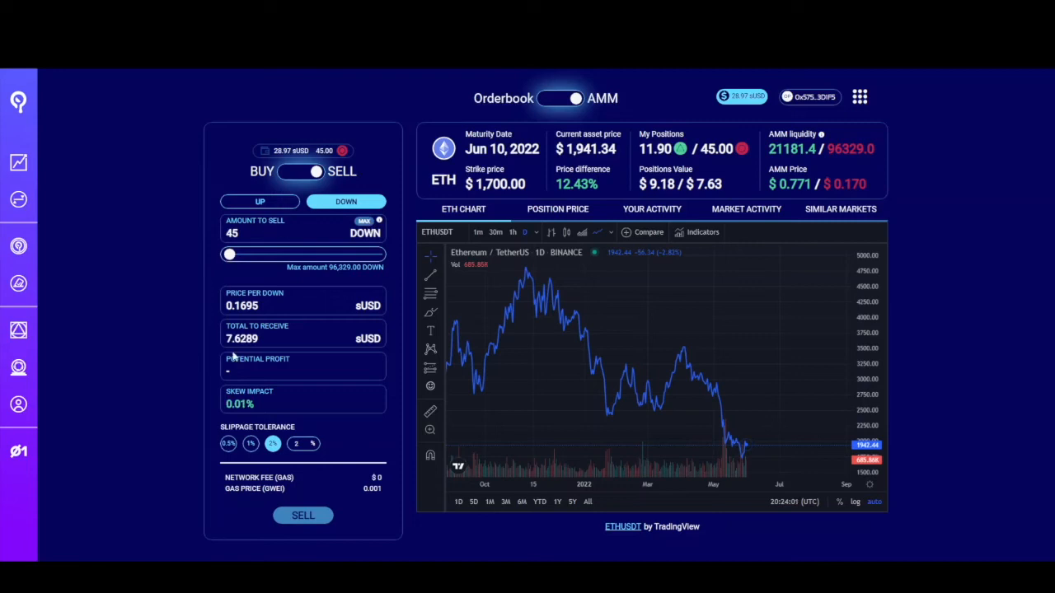
{"action": "mouse_move", "coordinate": [243, 346]}
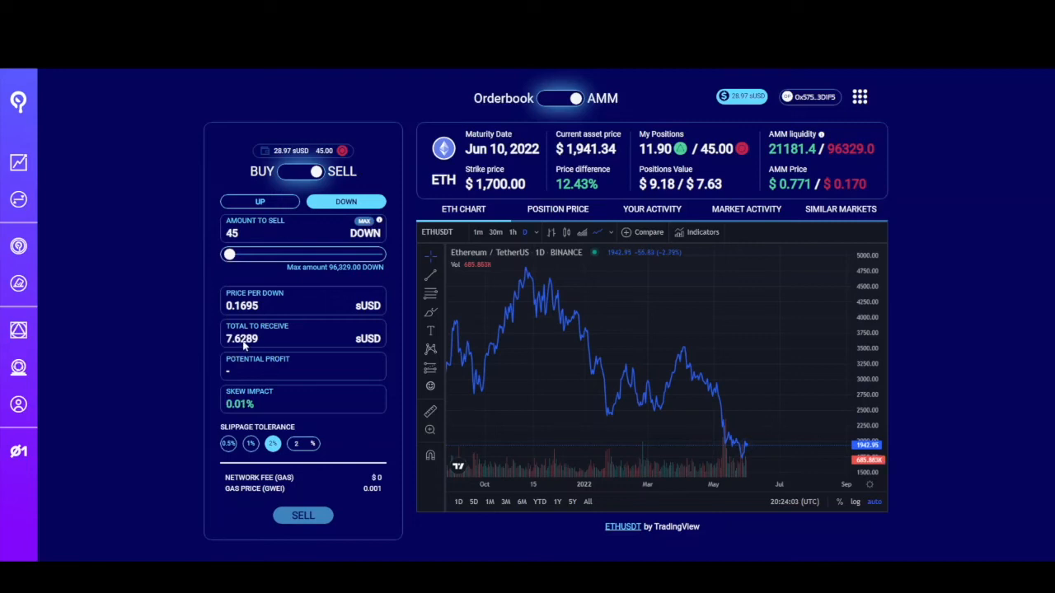
{"action": "mouse_move", "coordinate": [371, 351]}
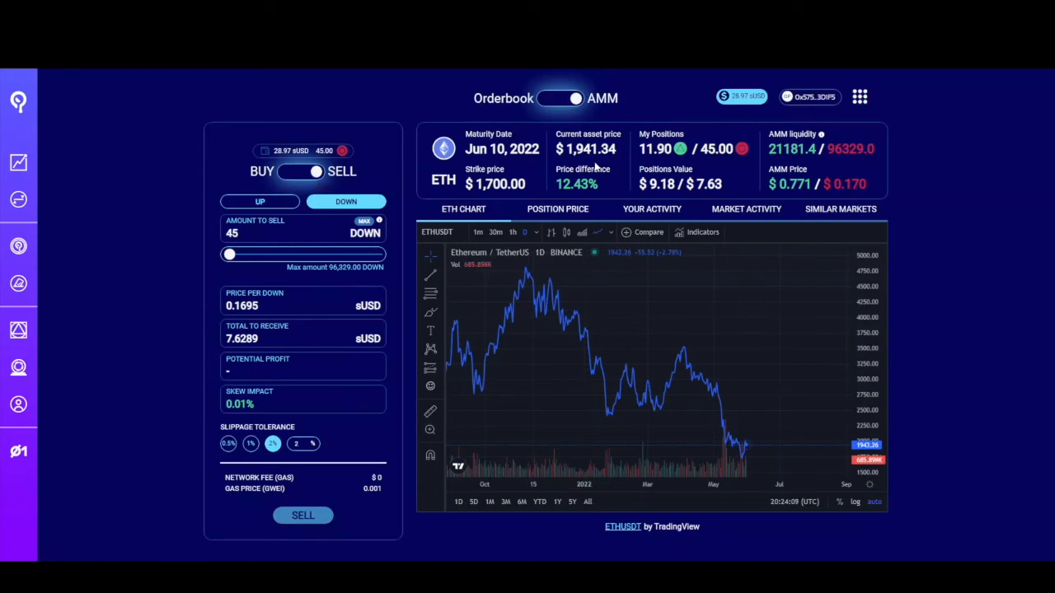
{"action": "mouse_move", "coordinate": [184, 252]}
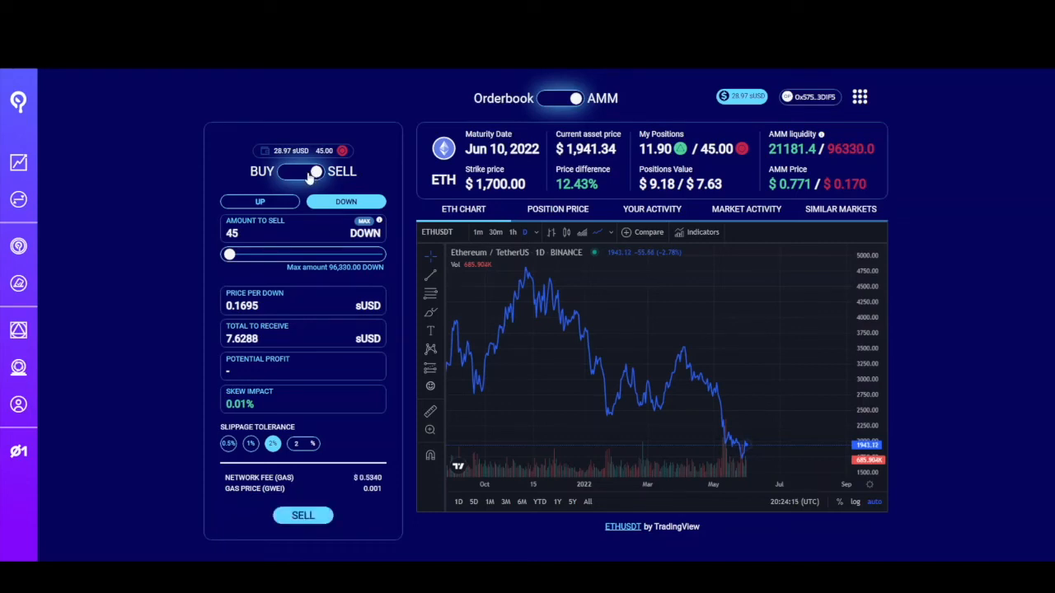
{"action": "left_click", "coordinate": [301, 172]}
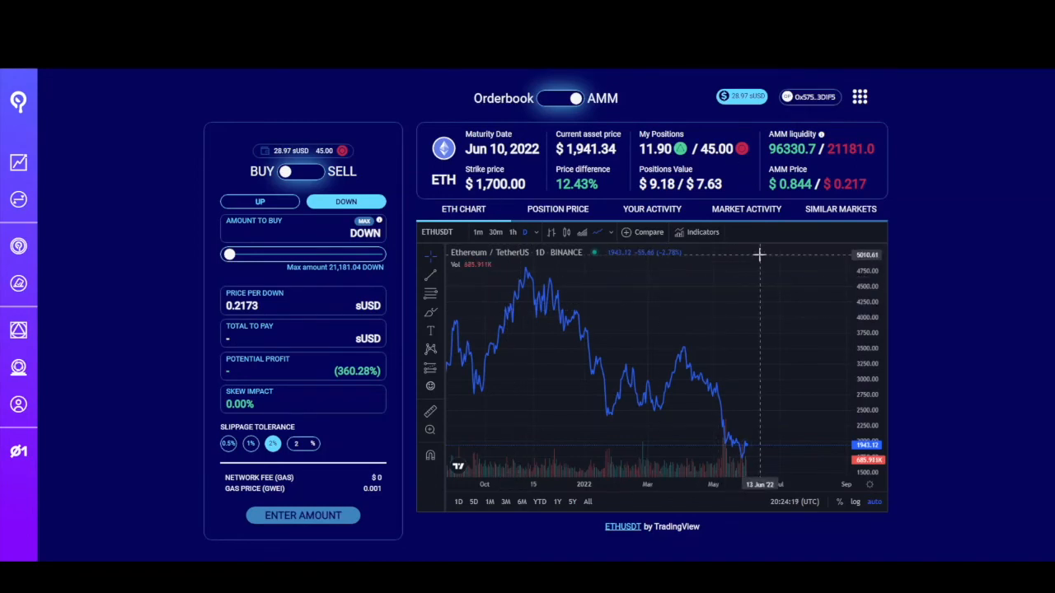
{"action": "mouse_move", "coordinate": [548, 204]}
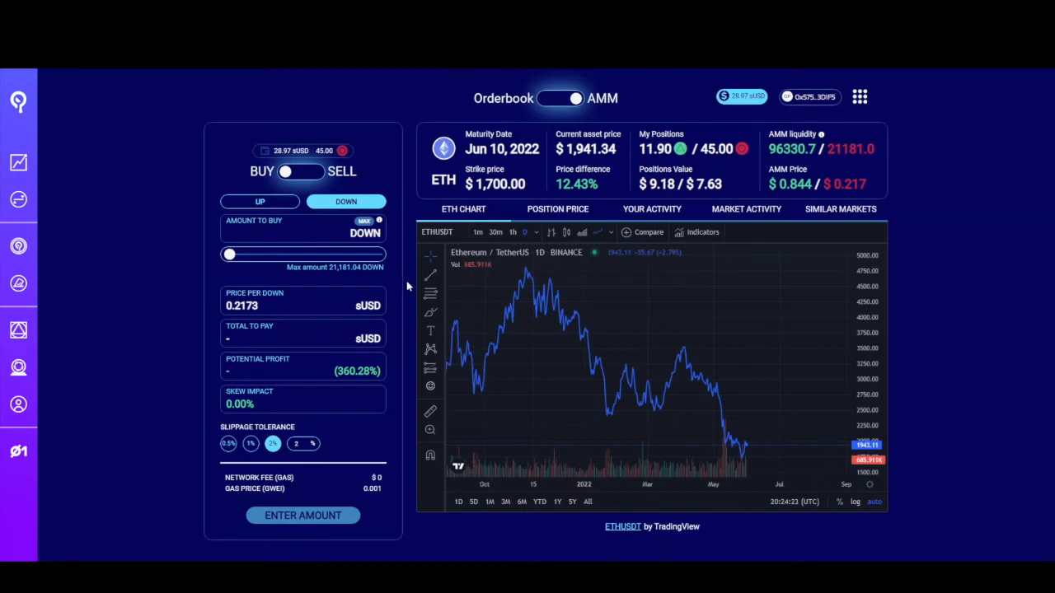
{"action": "left_click", "coordinate": [18, 404]}
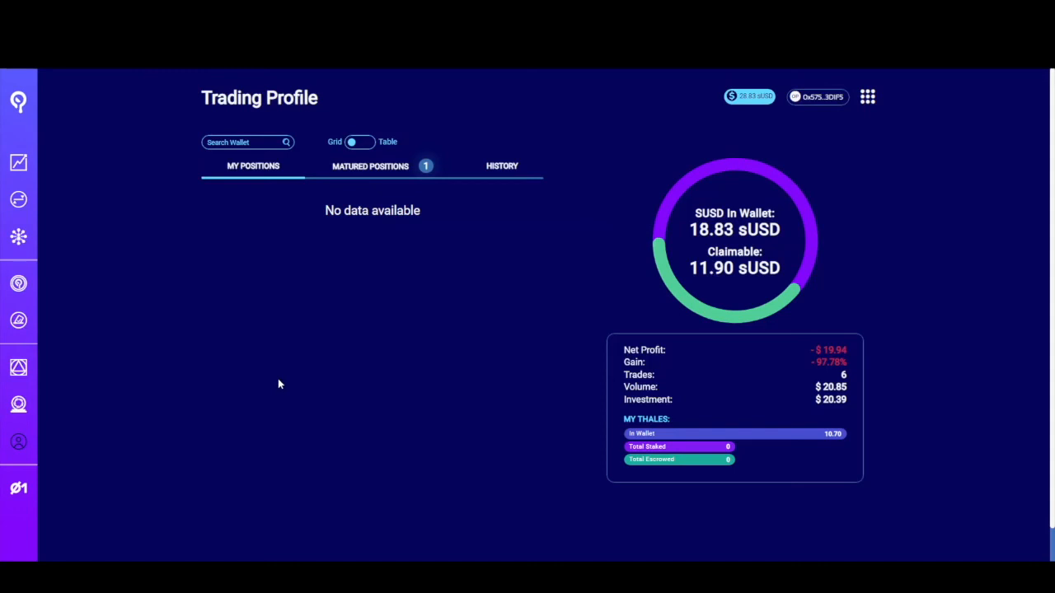
{"action": "mouse_move", "coordinate": [266, 360]}
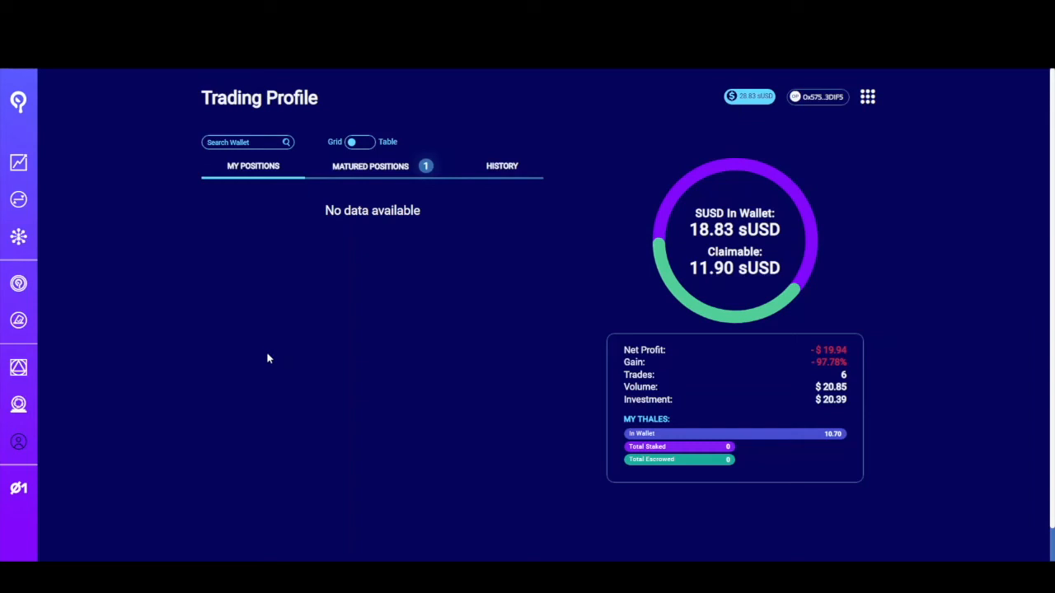
{"action": "mouse_move", "coordinate": [264, 343]}
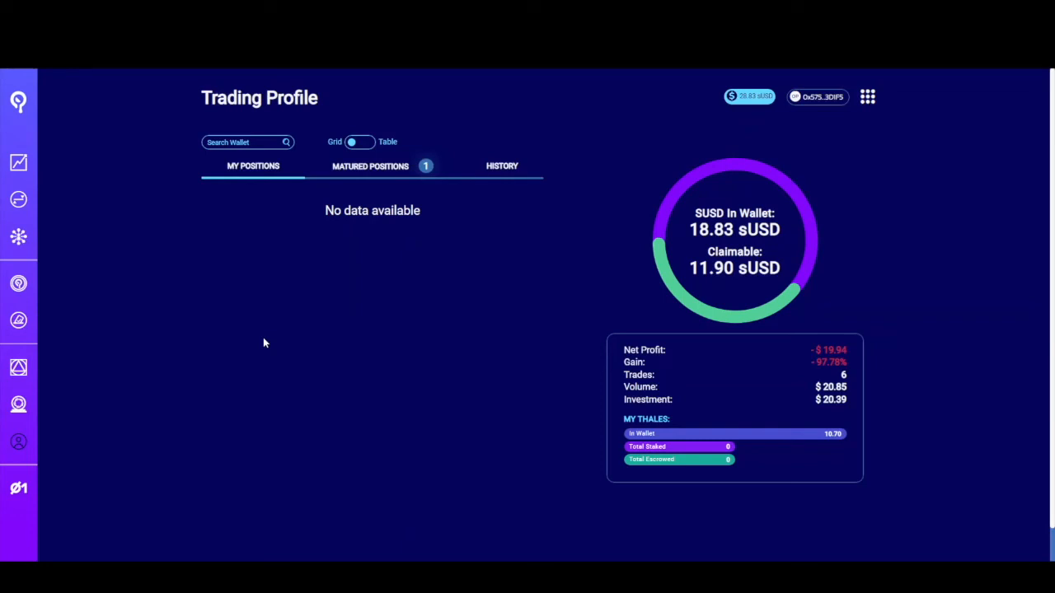
{"action": "mouse_move", "coordinate": [263, 340]}
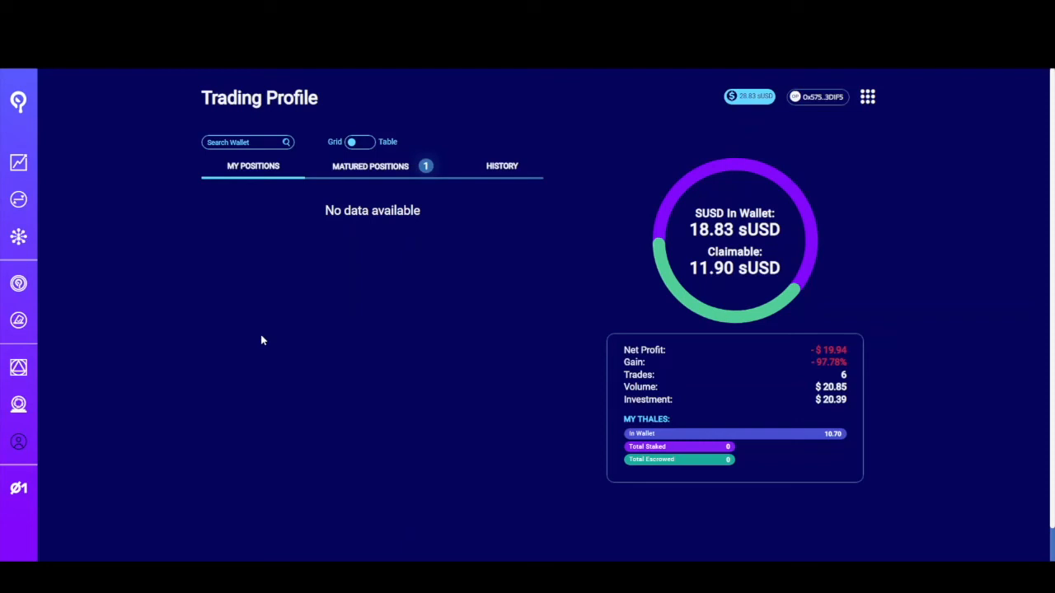
{"action": "mouse_move", "coordinate": [267, 338]}
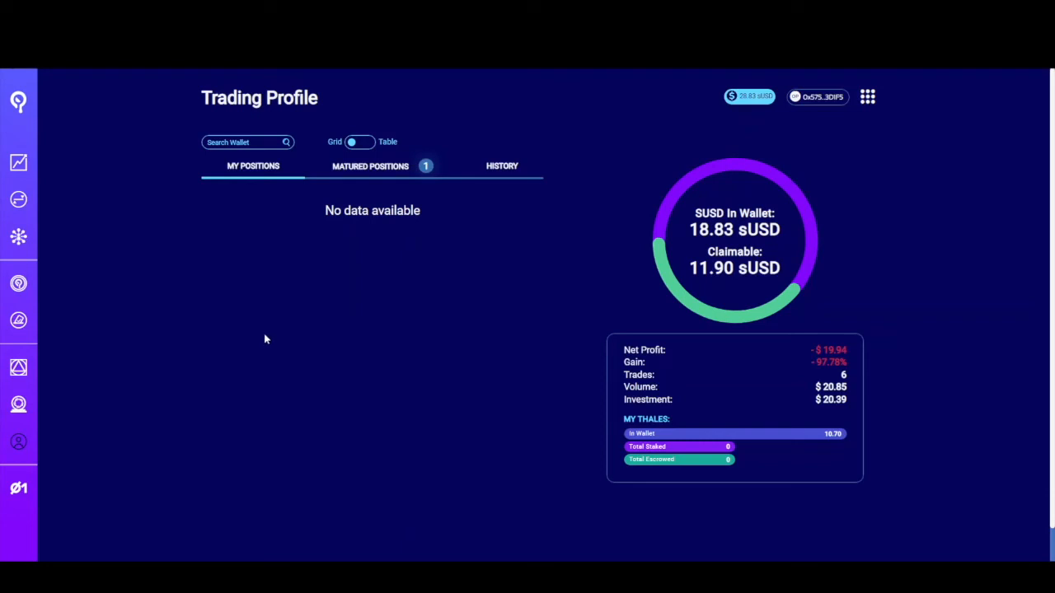
{"action": "mouse_move", "coordinate": [787, 153]}
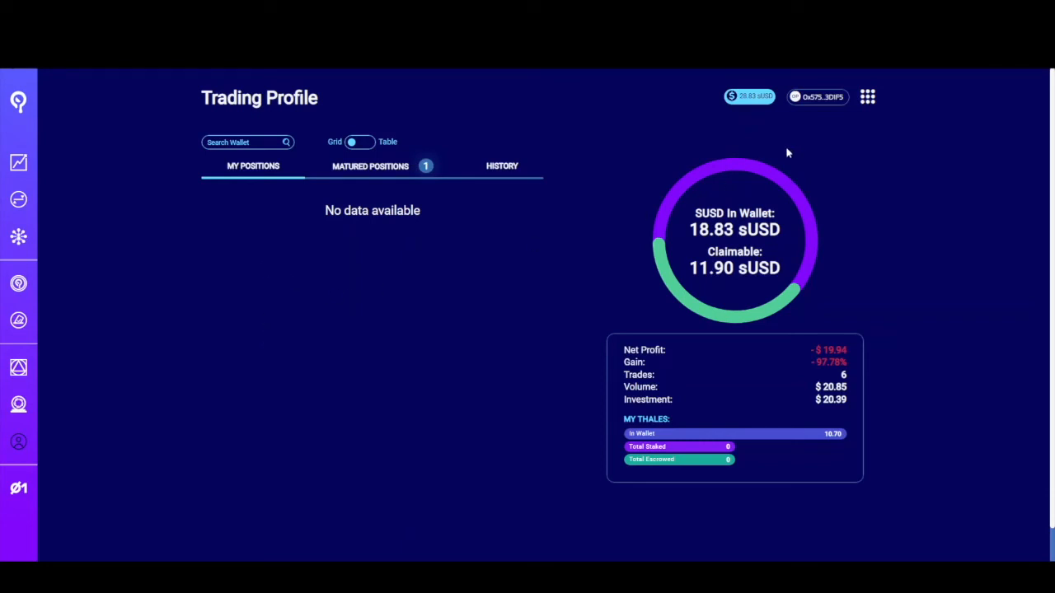
{"action": "mouse_move", "coordinate": [214, 208]}
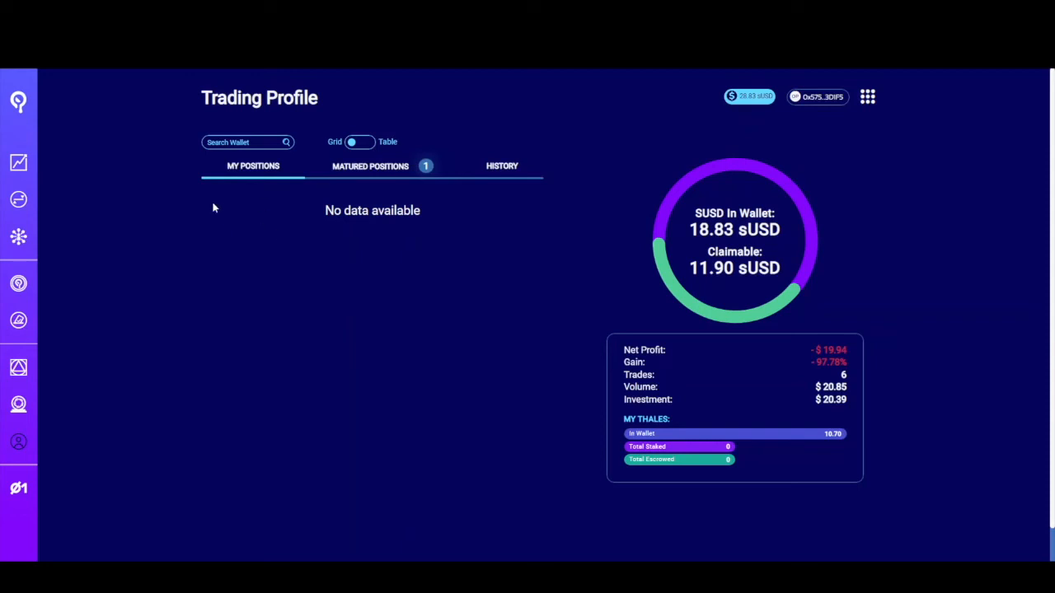
{"action": "mouse_move", "coordinate": [356, 155]}
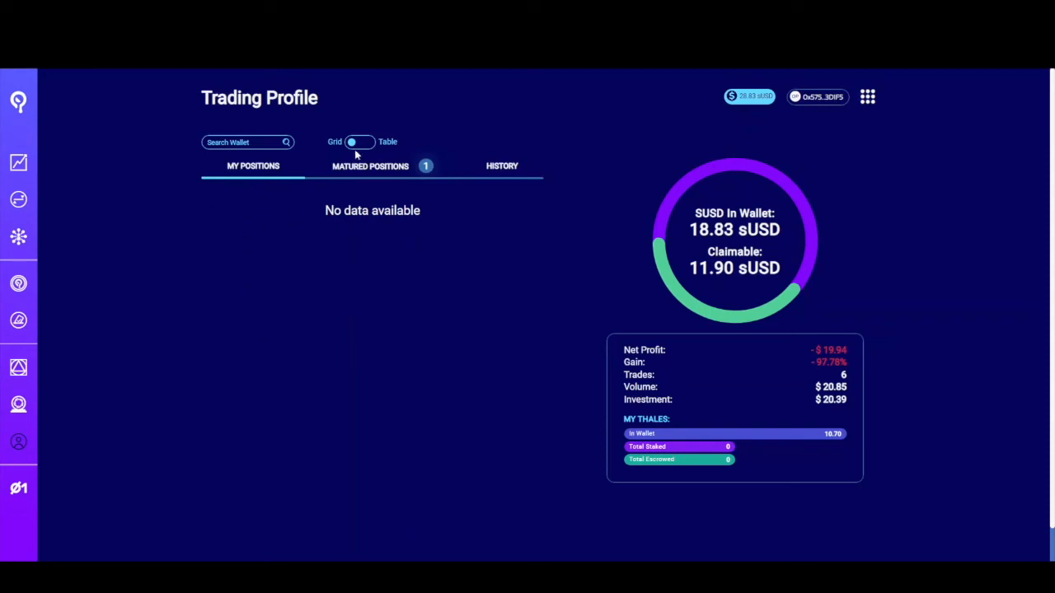
{"action": "mouse_move", "coordinate": [364, 176]}
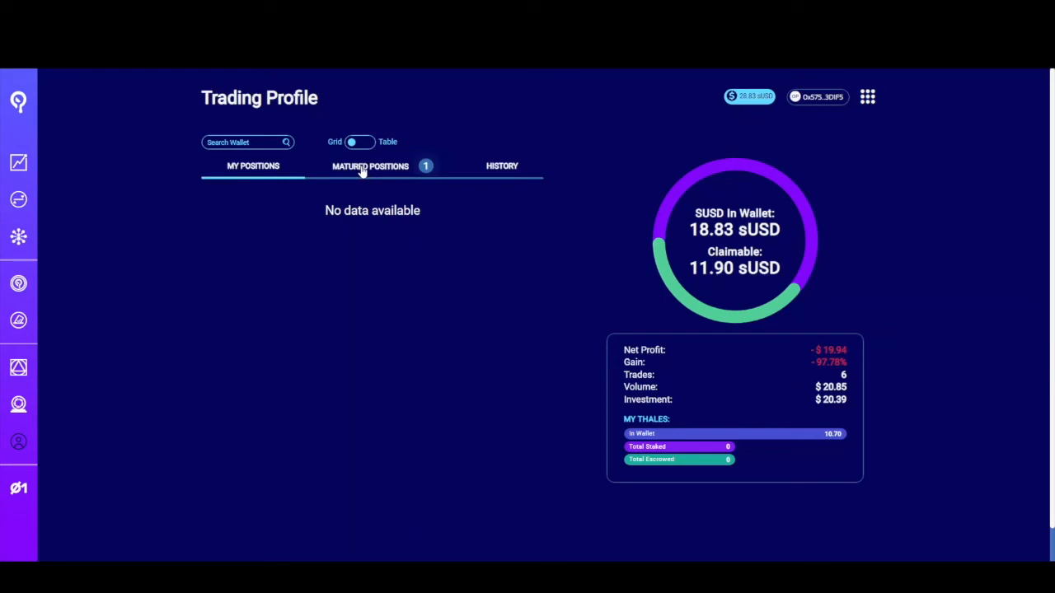
- Show the matured ETH $1,700 positions: 11.90 UP claimable and 45.00 DOWN marked RIP
{"action": "left_click", "coordinate": [370, 165]}
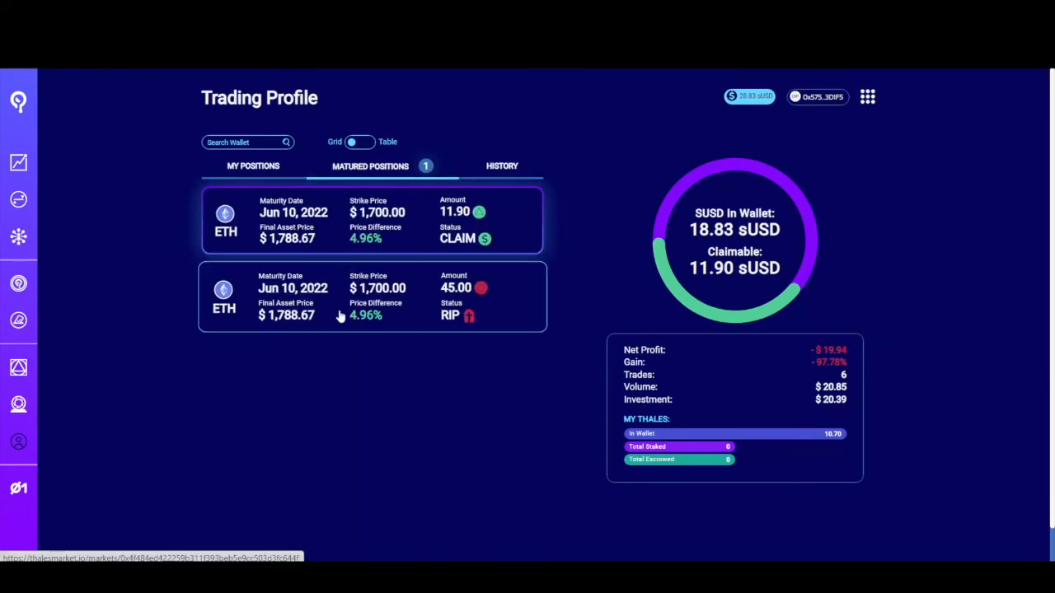
{"action": "mouse_move", "coordinate": [375, 321]}
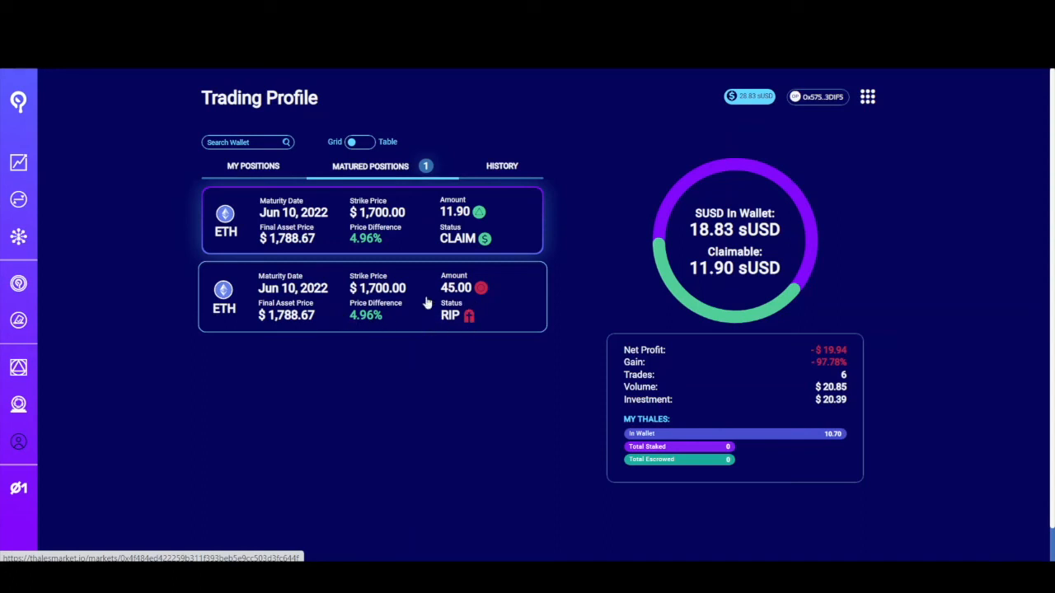
{"action": "mouse_move", "coordinate": [449, 307]}
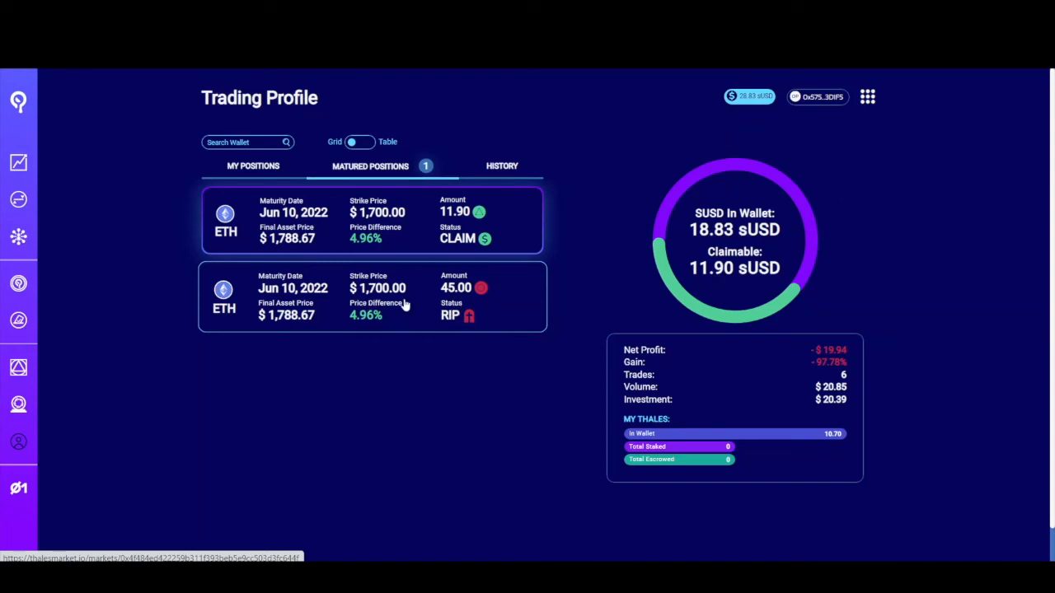
{"action": "mouse_move", "coordinate": [394, 309]}
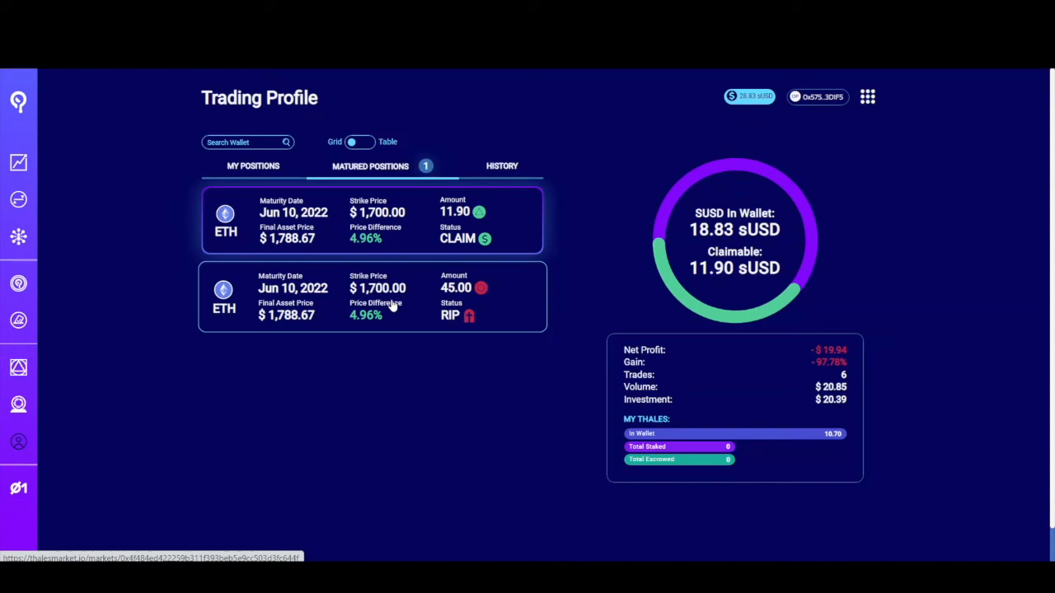
{"action": "mouse_move", "coordinate": [389, 307]}
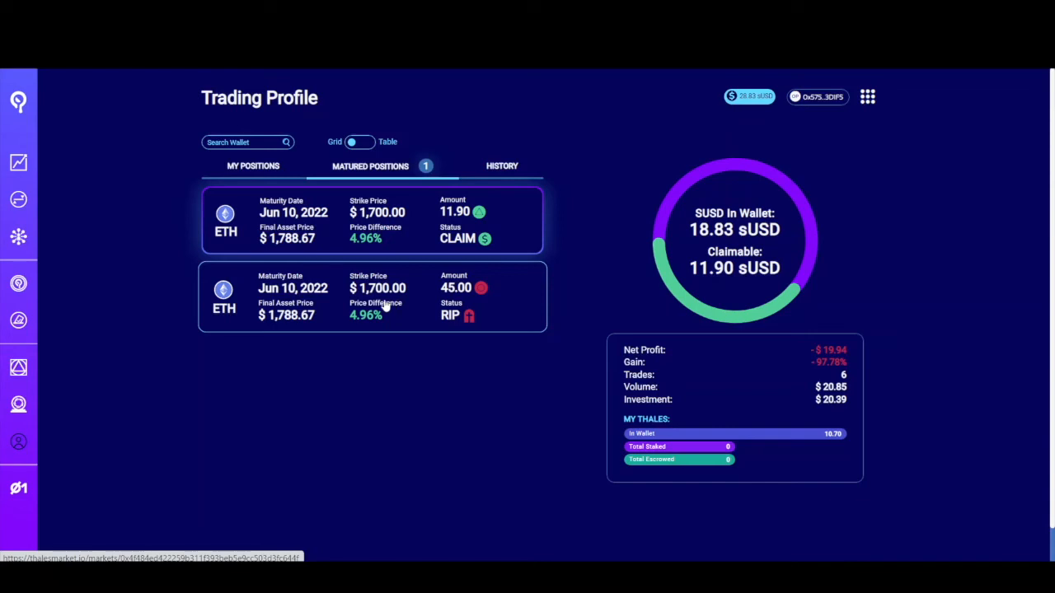
{"action": "mouse_move", "coordinate": [533, 315]}
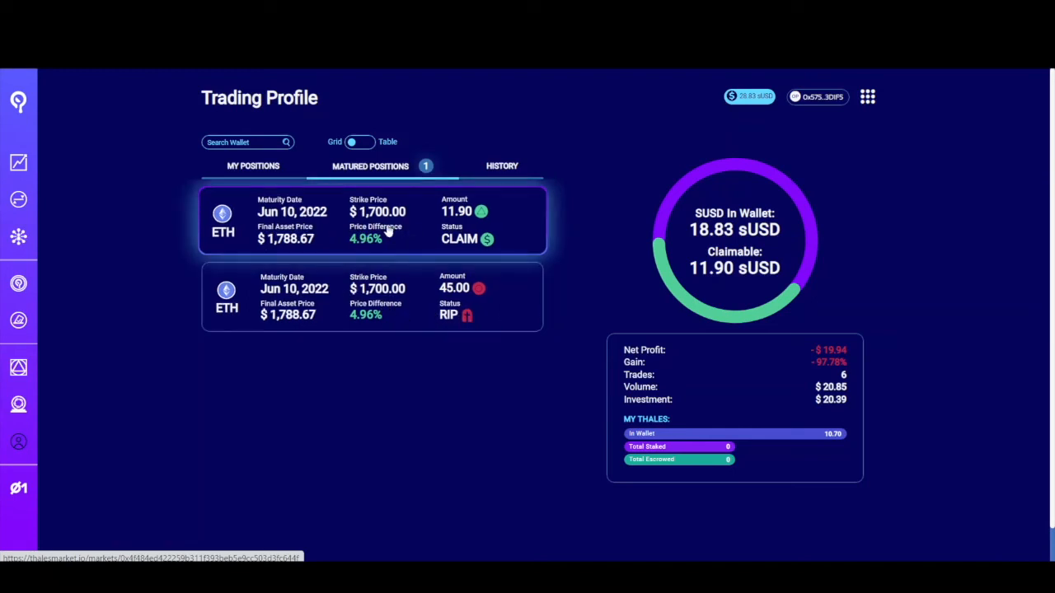
{"action": "mouse_move", "coordinate": [346, 231]}
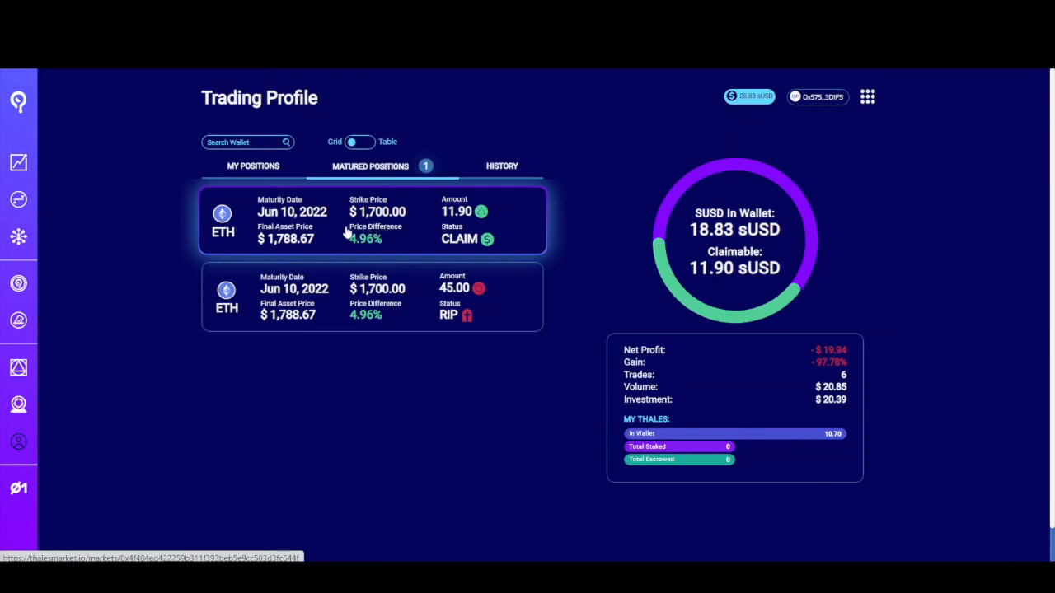
{"action": "mouse_move", "coordinate": [443, 228]}
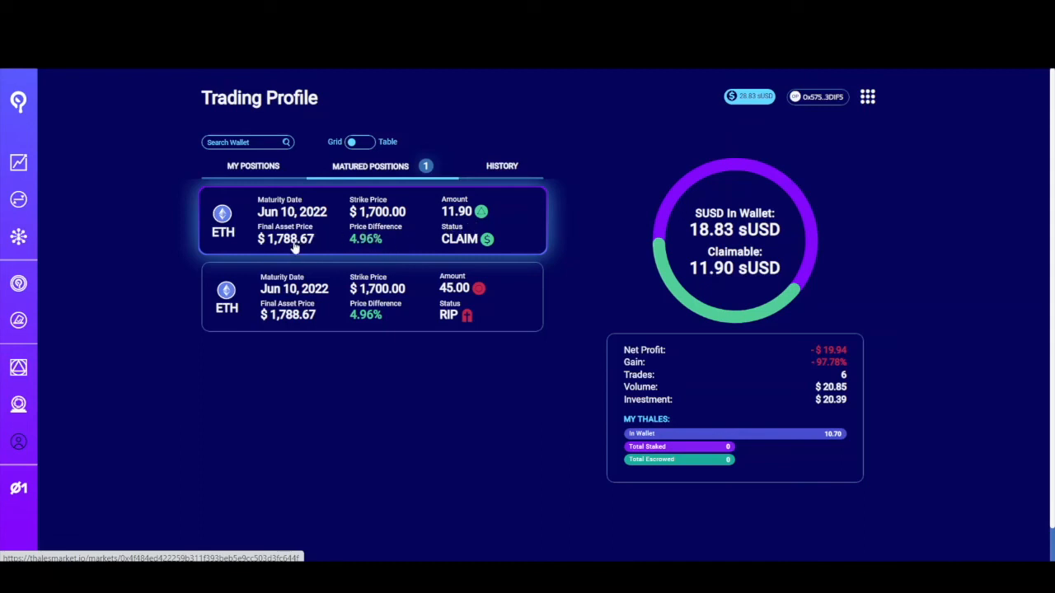
{"action": "mouse_move", "coordinate": [358, 235]}
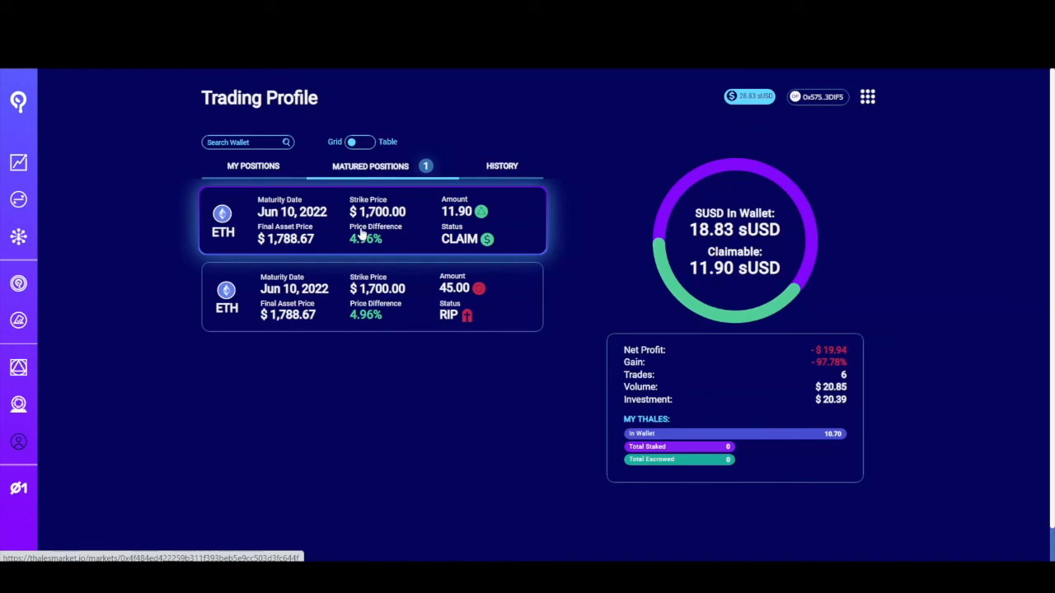
{"action": "mouse_move", "coordinate": [403, 228]}
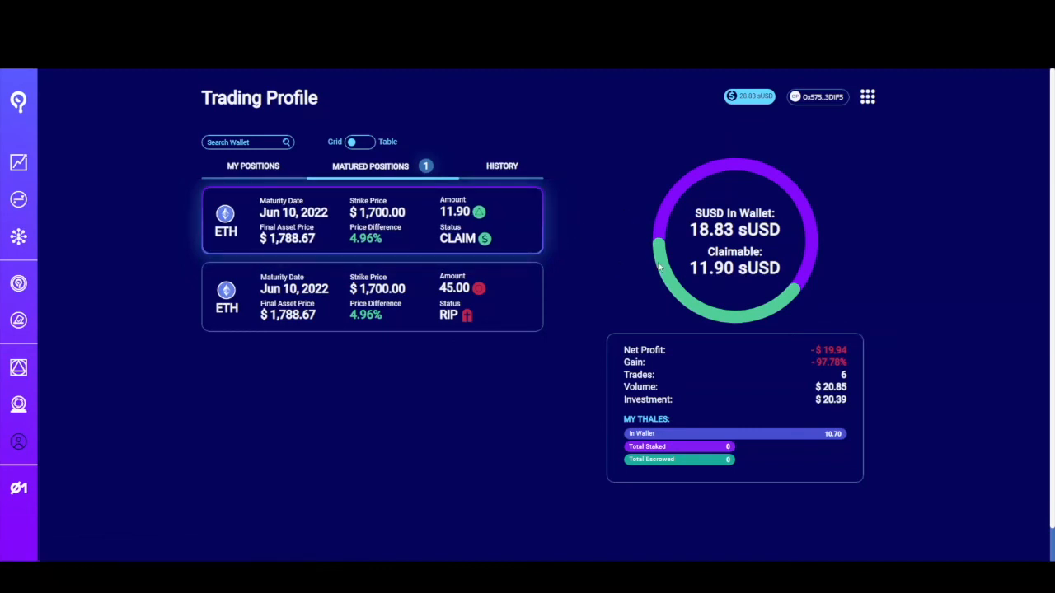
{"action": "mouse_move", "coordinate": [725, 288]}
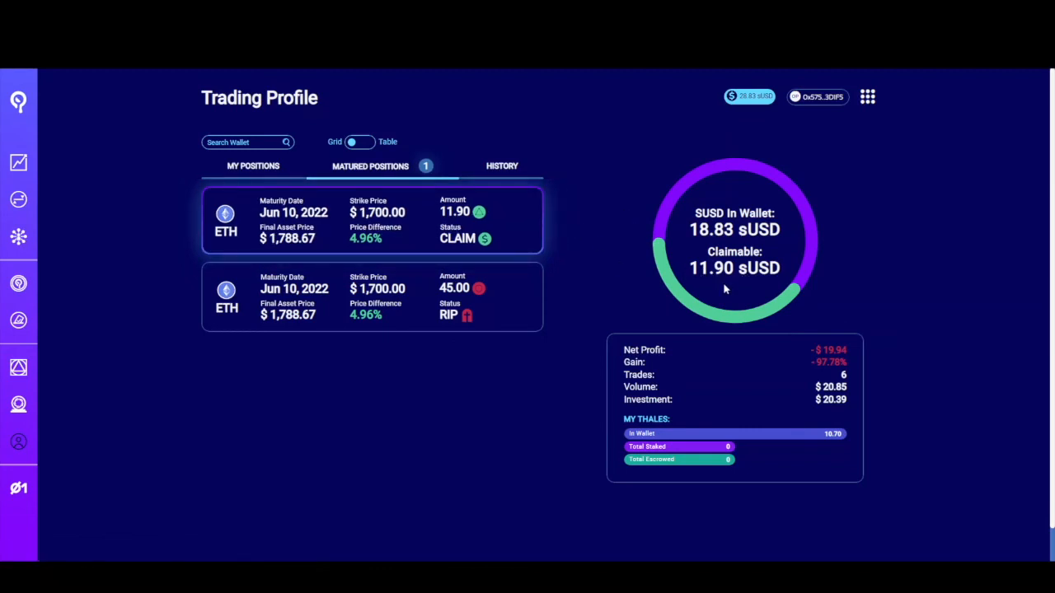
{"action": "mouse_move", "coordinate": [764, 283]}
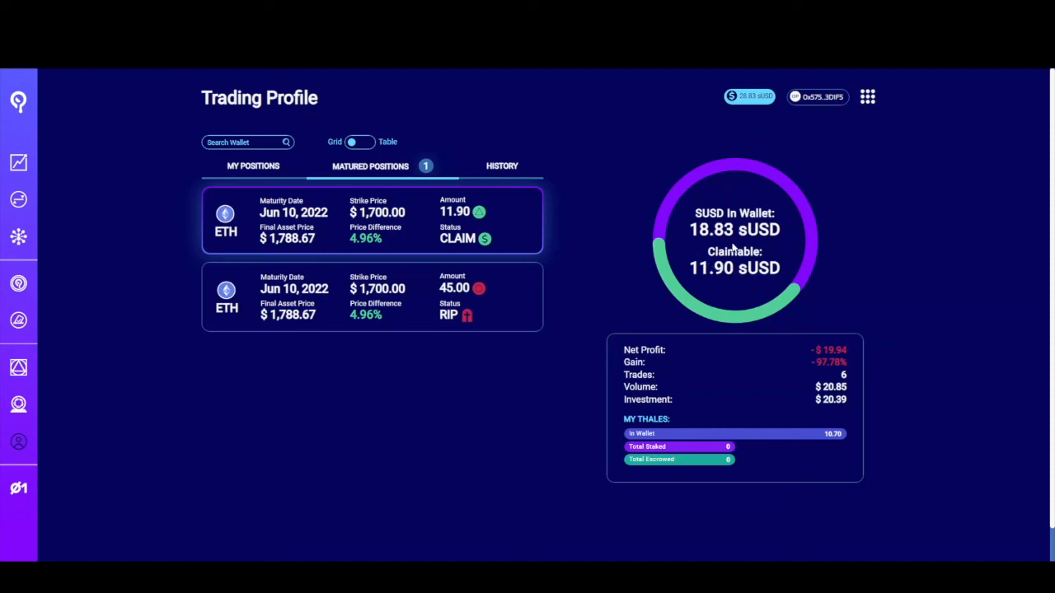
{"action": "mouse_move", "coordinate": [754, 223]}
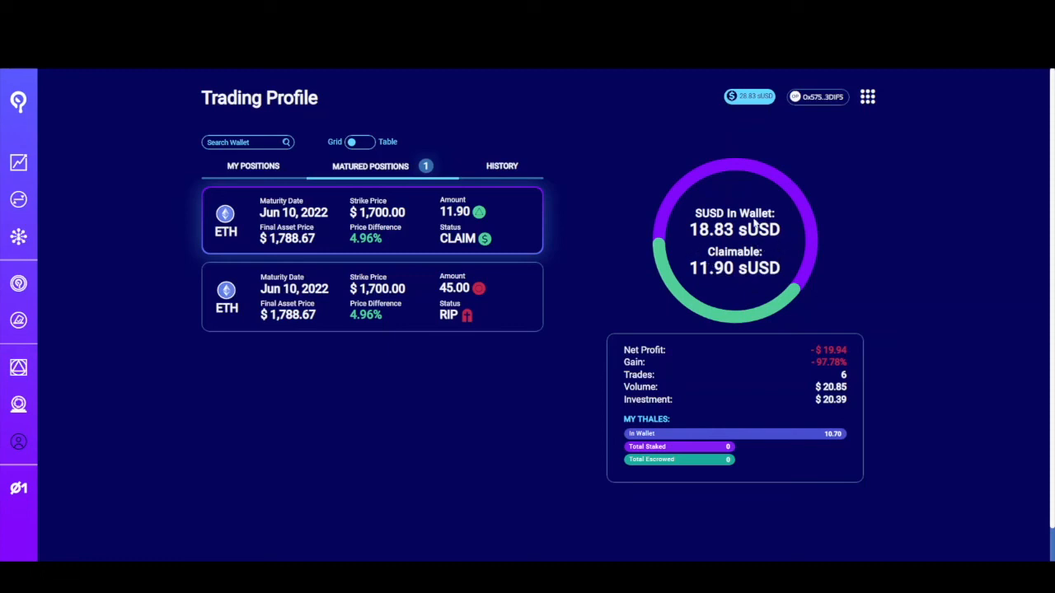
{"action": "mouse_move", "coordinate": [670, 350]}
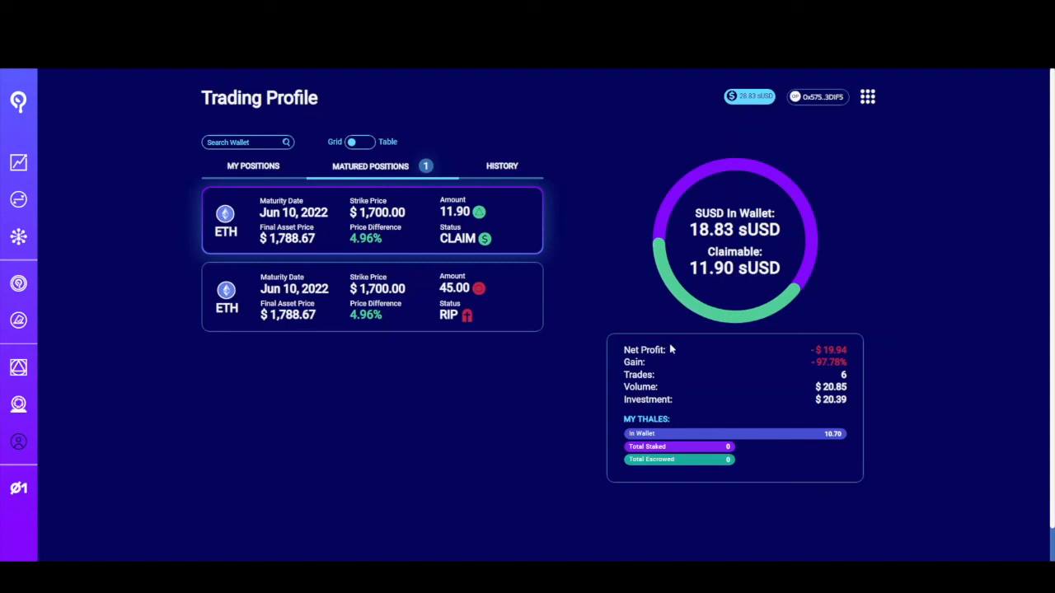
{"action": "mouse_move", "coordinate": [807, 364]}
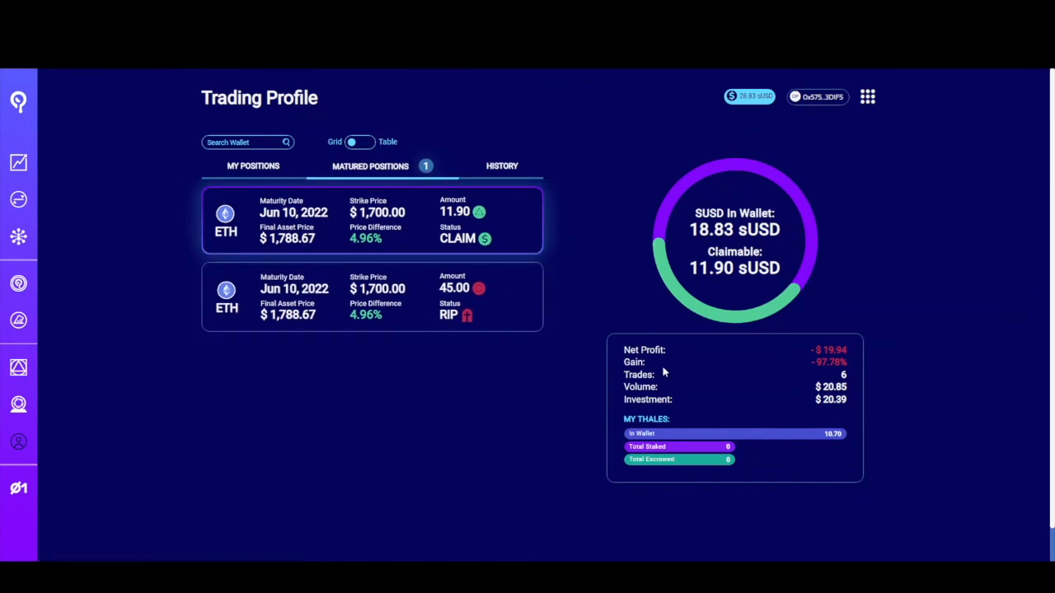
{"action": "mouse_move", "coordinate": [806, 368]}
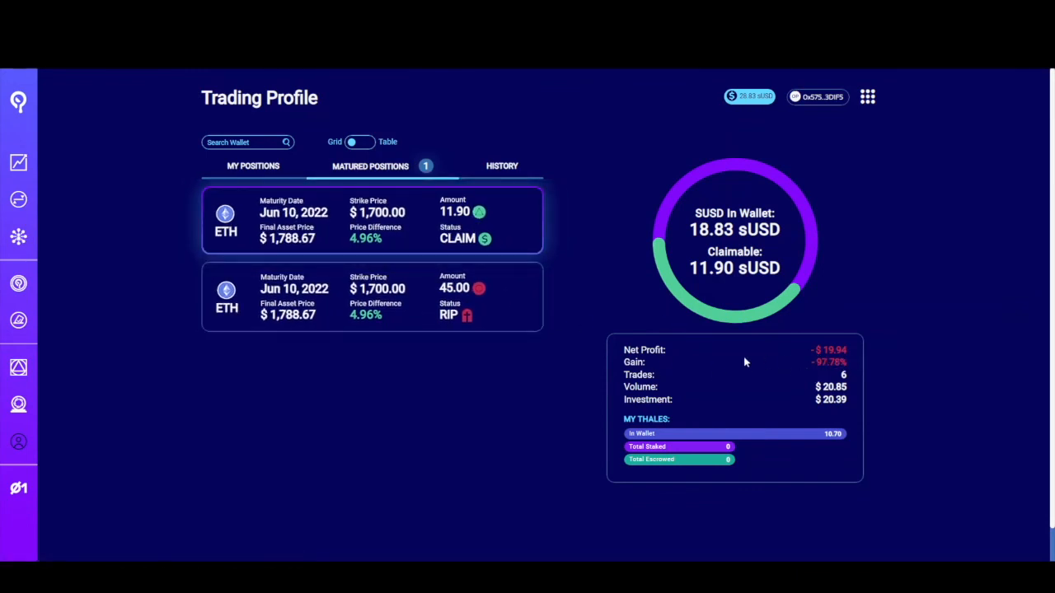
{"action": "mouse_move", "coordinate": [537, 376]}
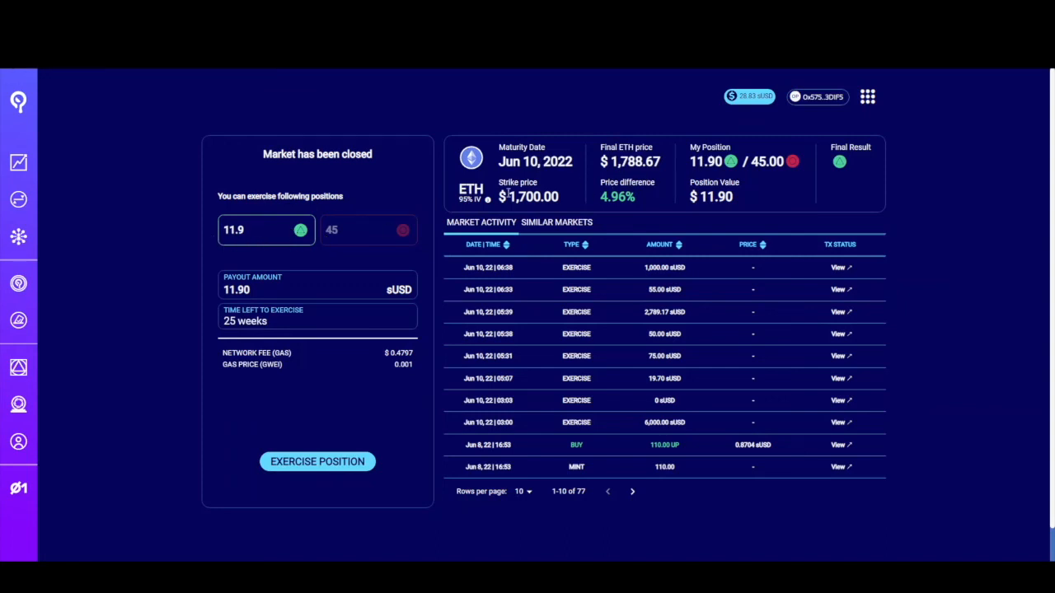
{"action": "mouse_move", "coordinate": [592, 192]}
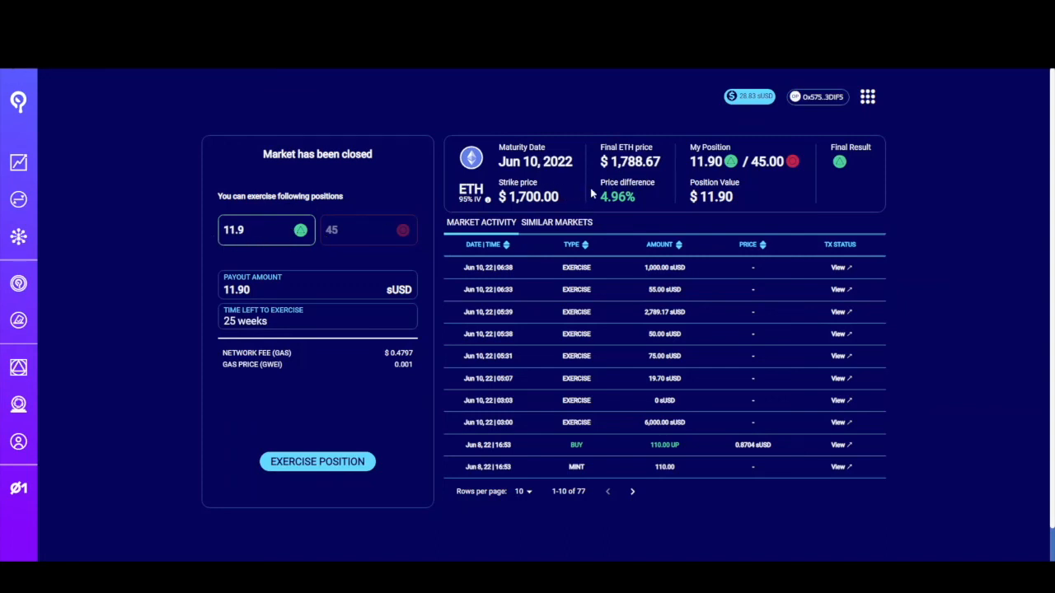
{"action": "mouse_move", "coordinate": [387, 227]}
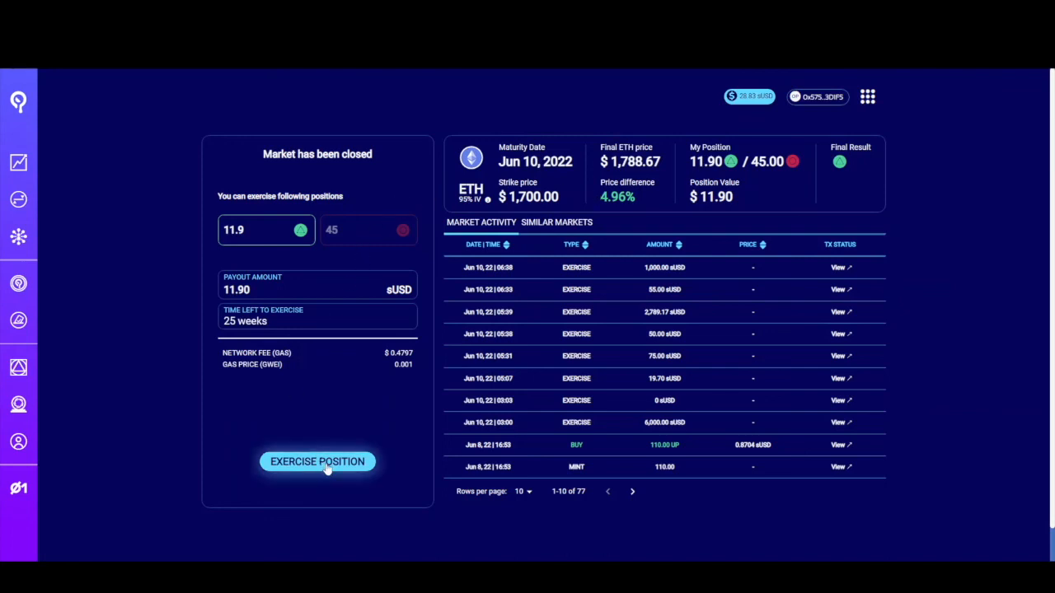
- Exercise the 11.9 UP position, raising the wallet balance to 30.73 sUSD
{"action": "left_click", "coordinate": [318, 462]}
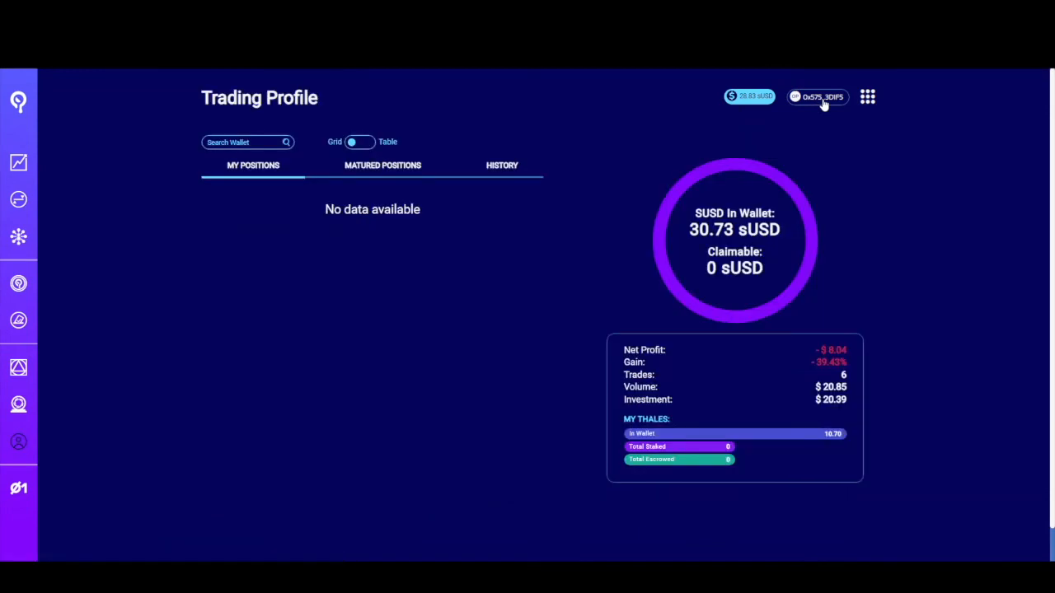
{"action": "mouse_move", "coordinate": [732, 244]}
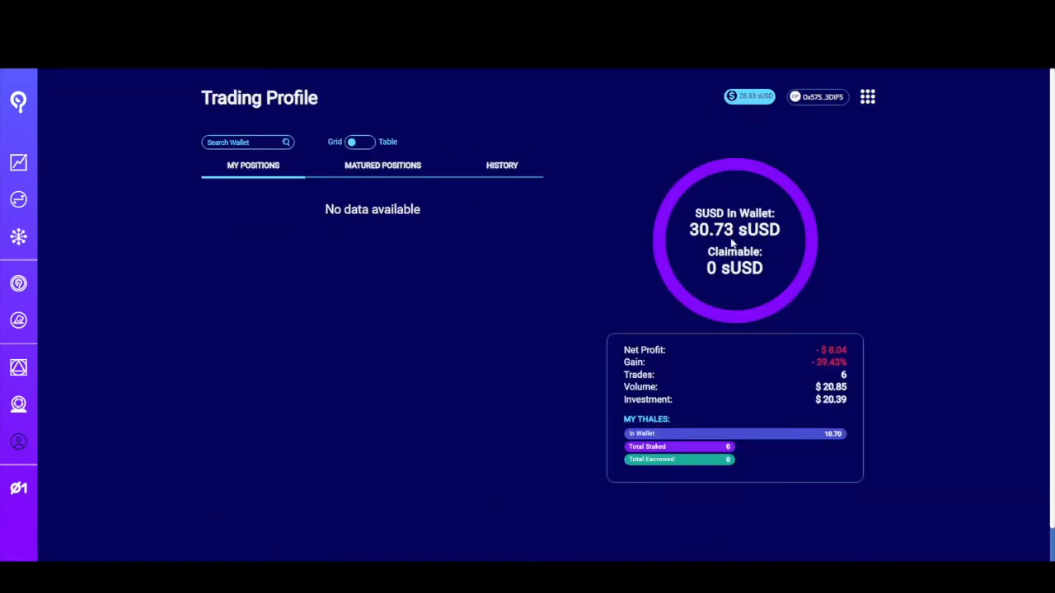
{"action": "mouse_move", "coordinate": [736, 246]}
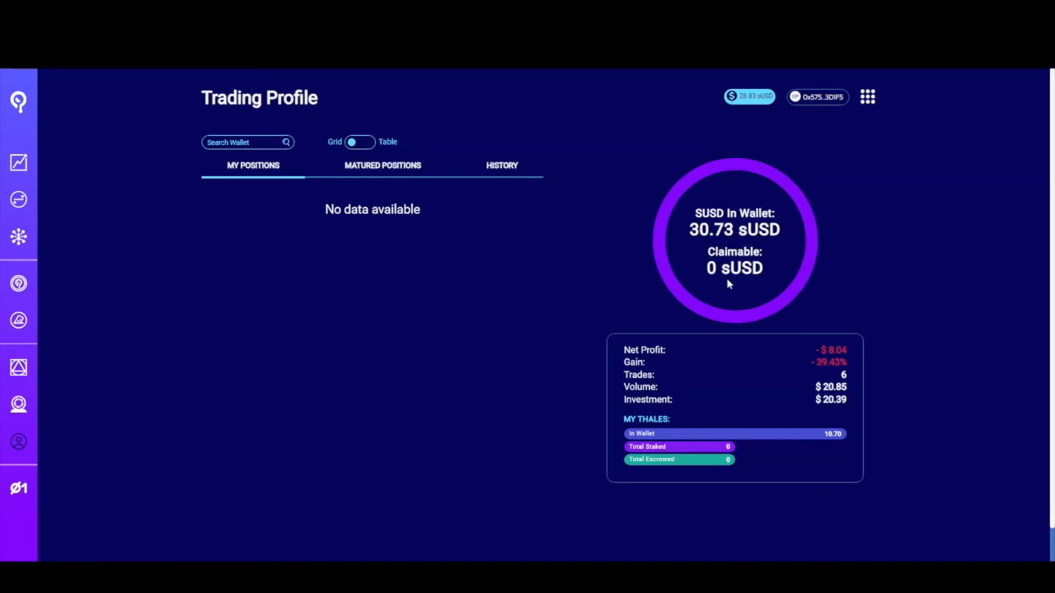
{"action": "mouse_move", "coordinate": [682, 373]}
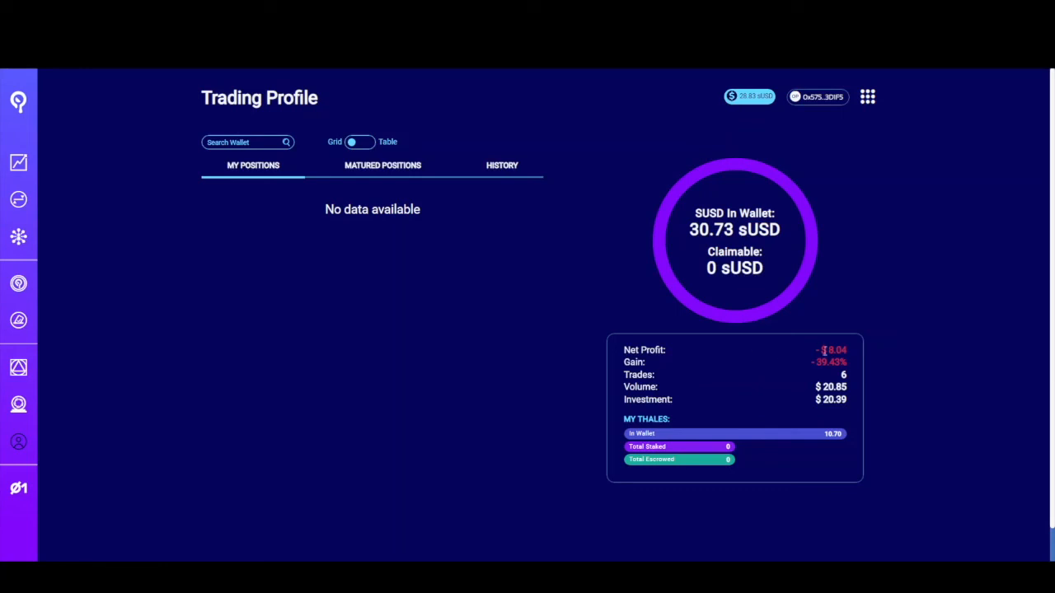
{"action": "mouse_move", "coordinate": [816, 354]}
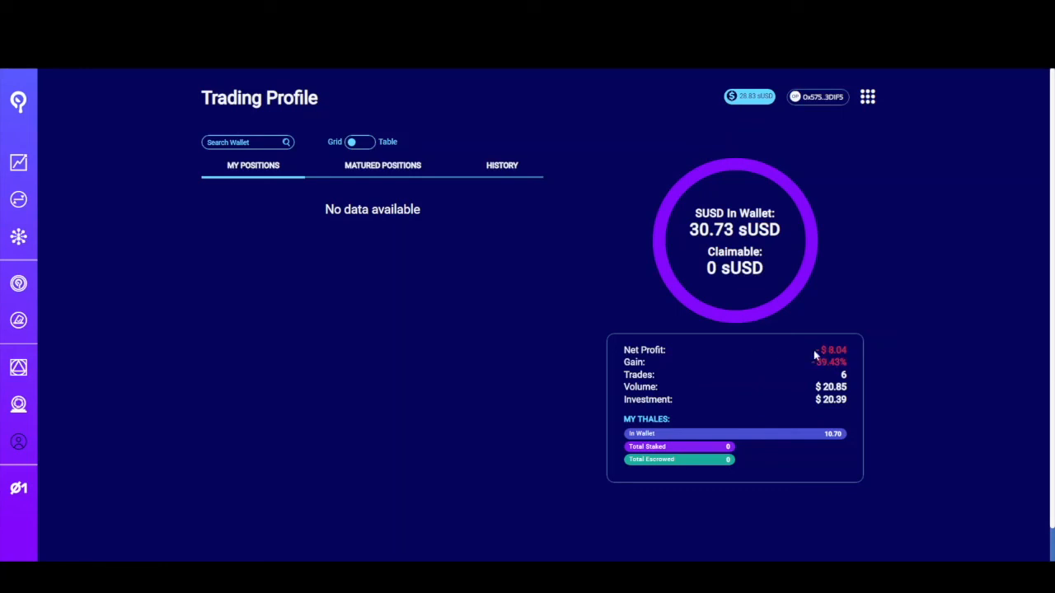
{"action": "mouse_move", "coordinate": [687, 373]}
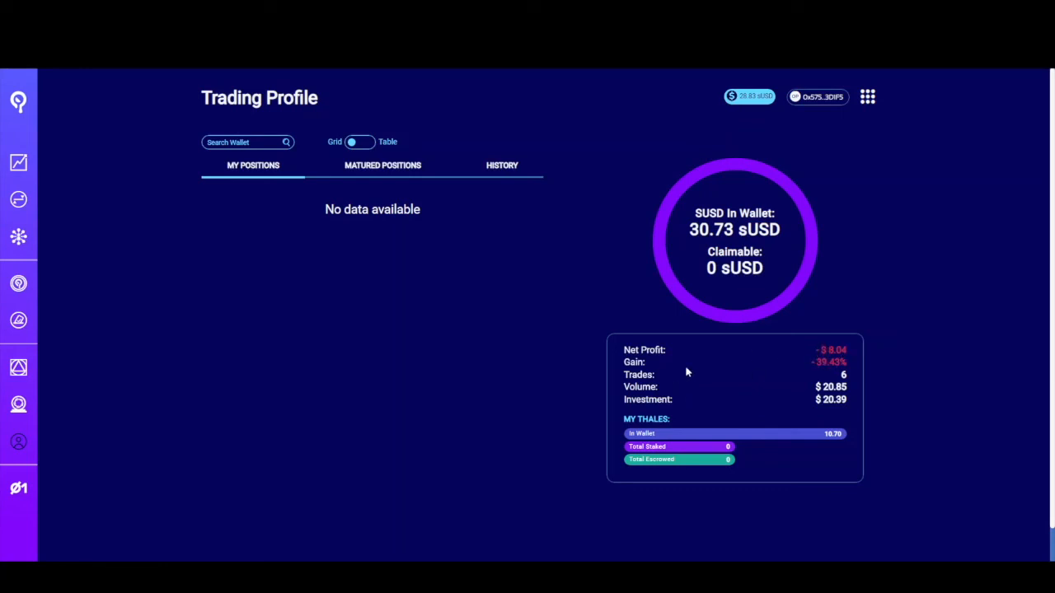
{"action": "mouse_move", "coordinate": [728, 373]}
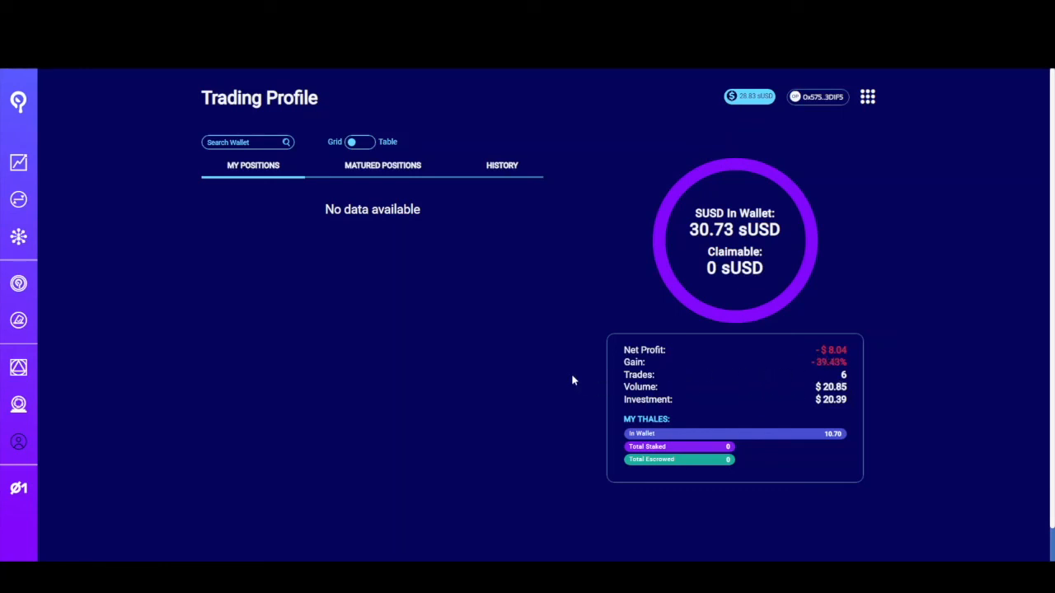
{"action": "mouse_move", "coordinate": [462, 347]}
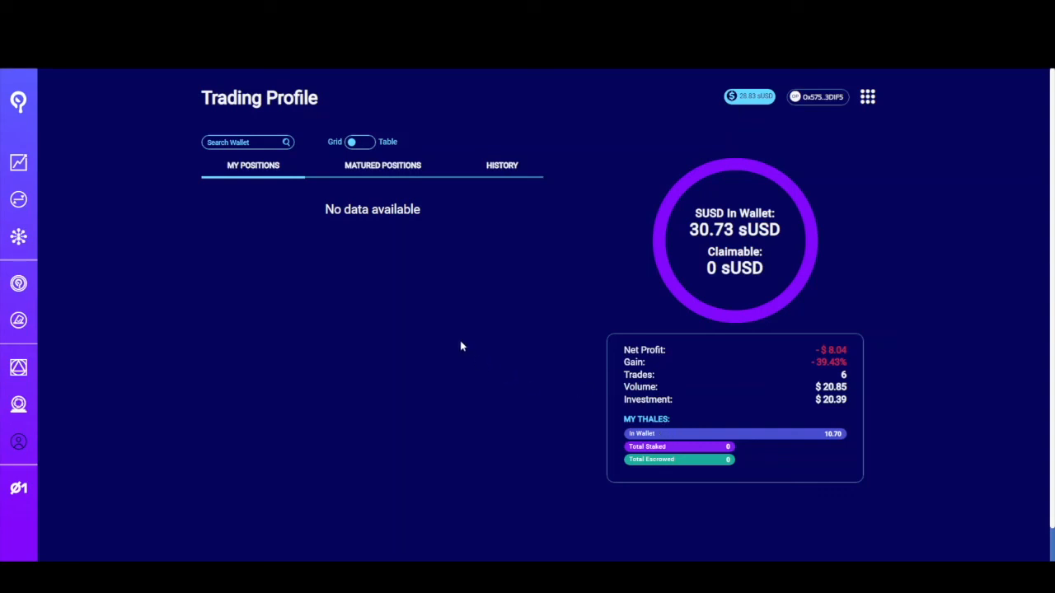
{"action": "mouse_move", "coordinate": [464, 347]}
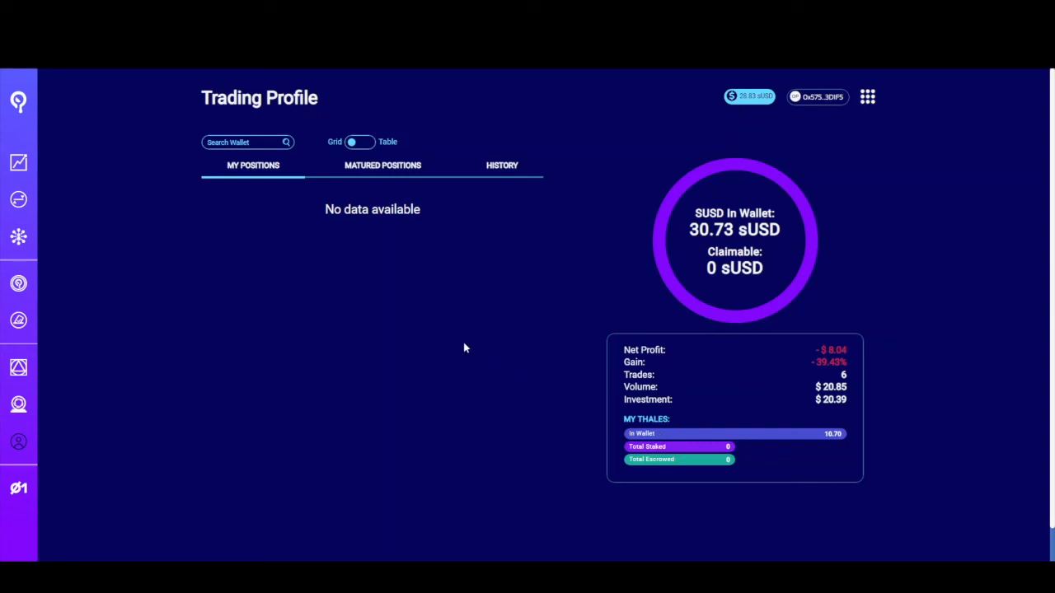
{"action": "mouse_move", "coordinate": [387, 272]}
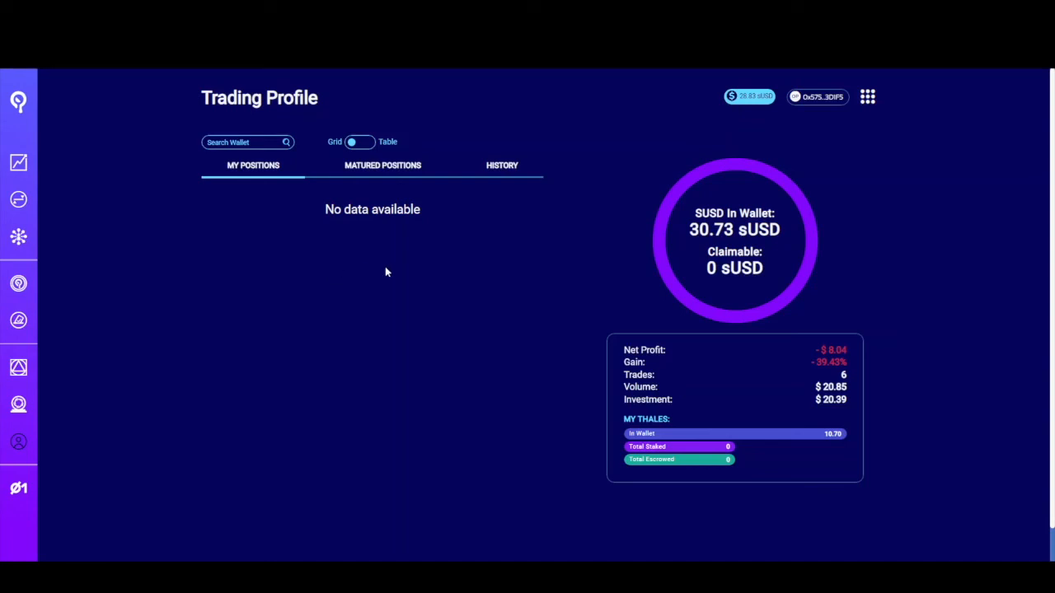
{"action": "mouse_move", "coordinate": [482, 281]}
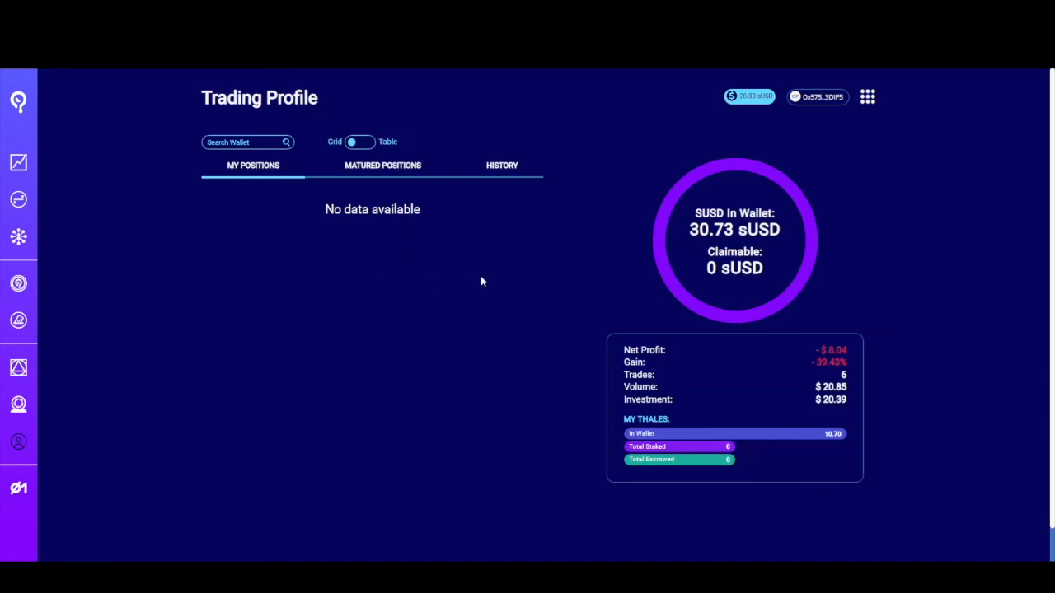
{"action": "mouse_move", "coordinate": [634, 263]}
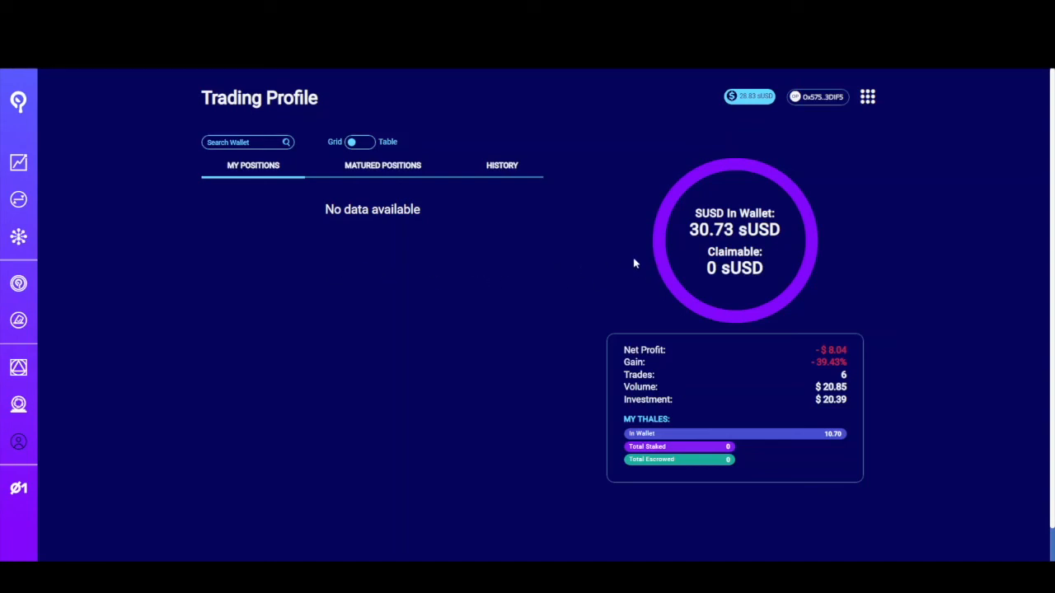